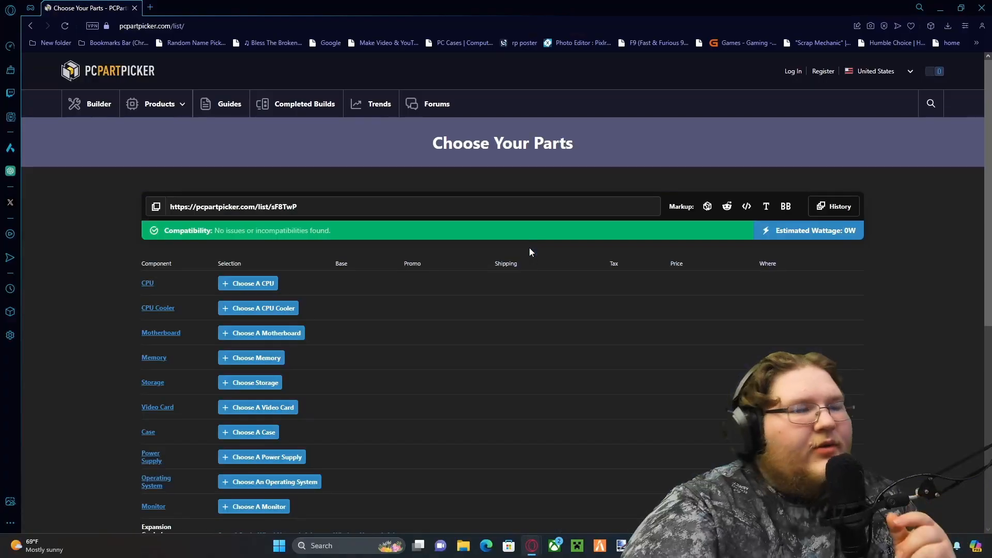
mouse_move(248, 283)
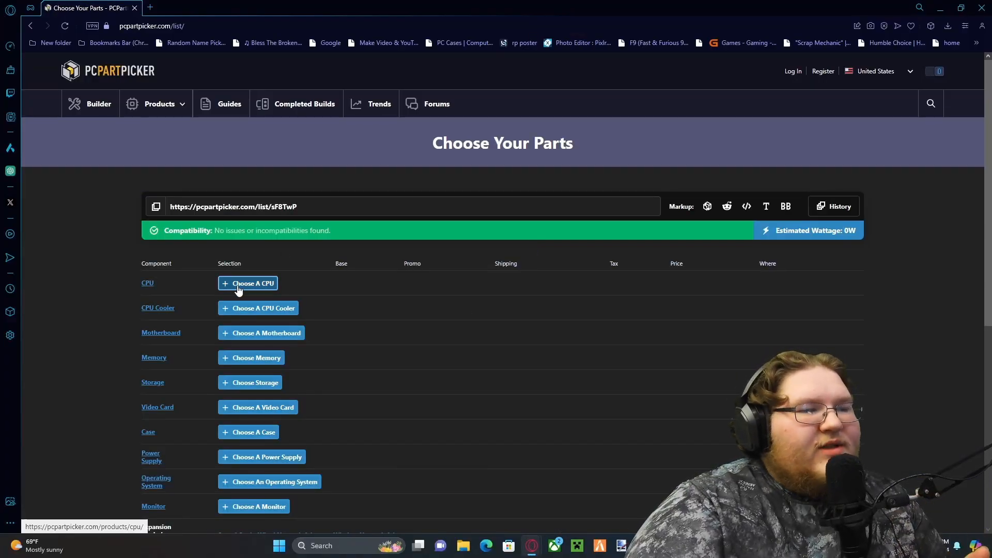
- Open the CPU chooser and filter to AMD Ryzen 5 series, showing 36 processors
click(252, 282)
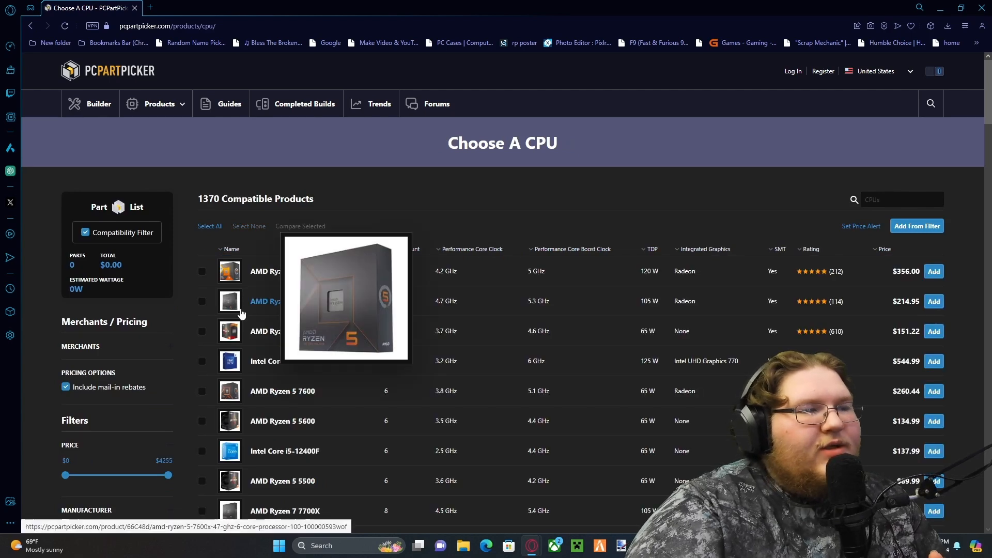
scroll(down, 3)
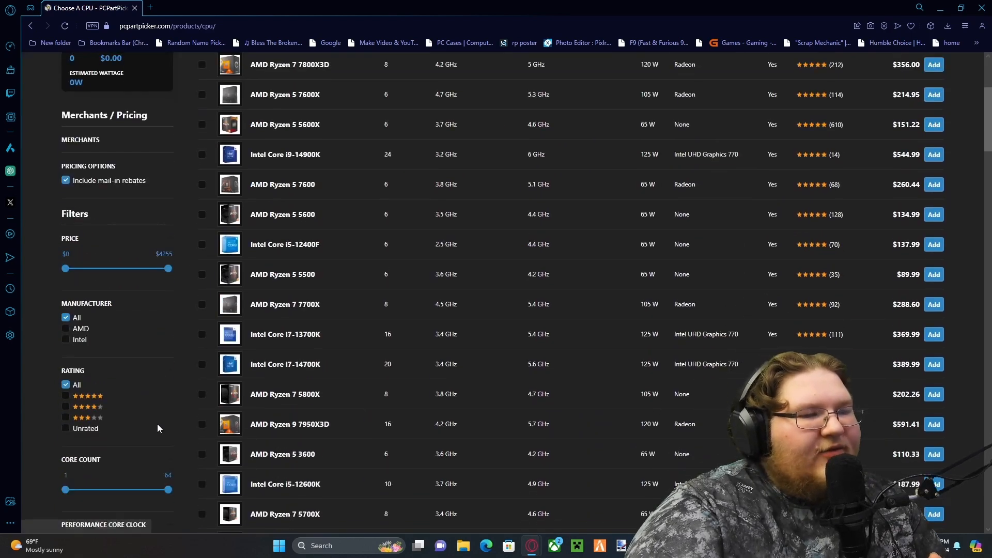
scroll(down, 3)
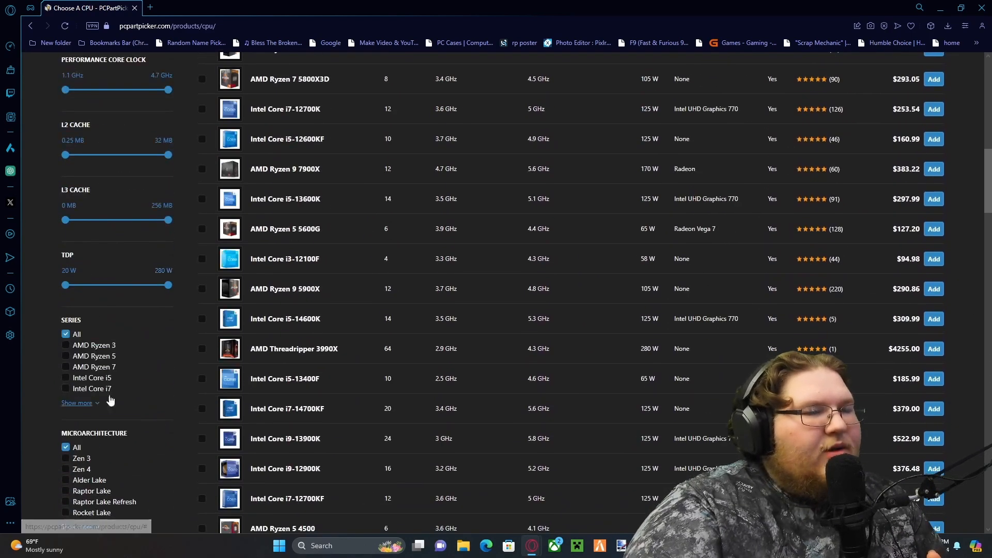
click(65, 356)
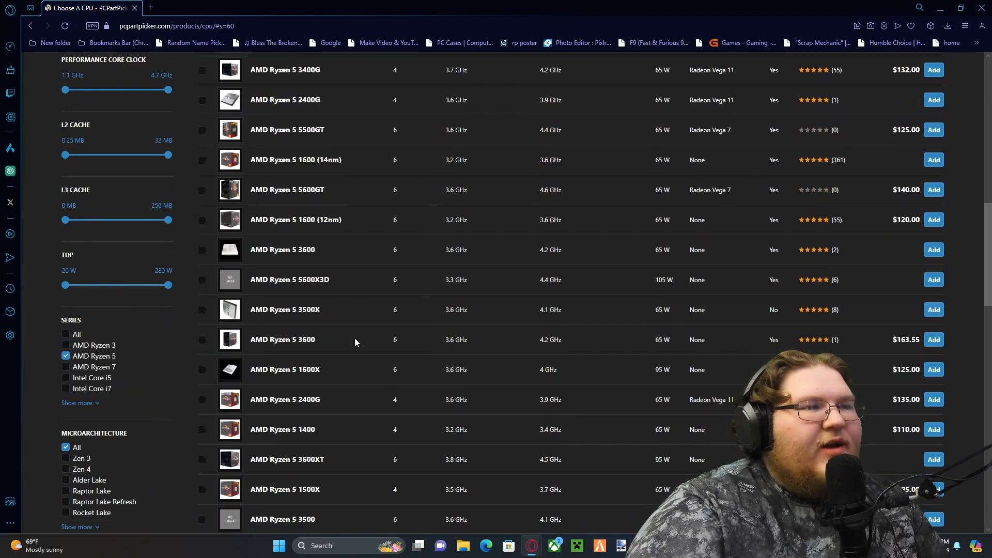
scroll(up, 3)
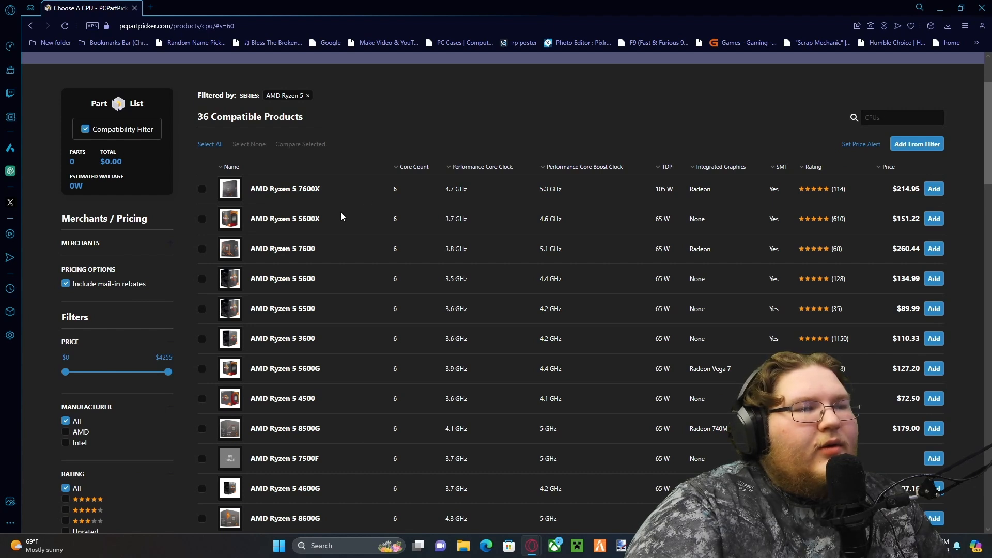
mouse_move(330, 272)
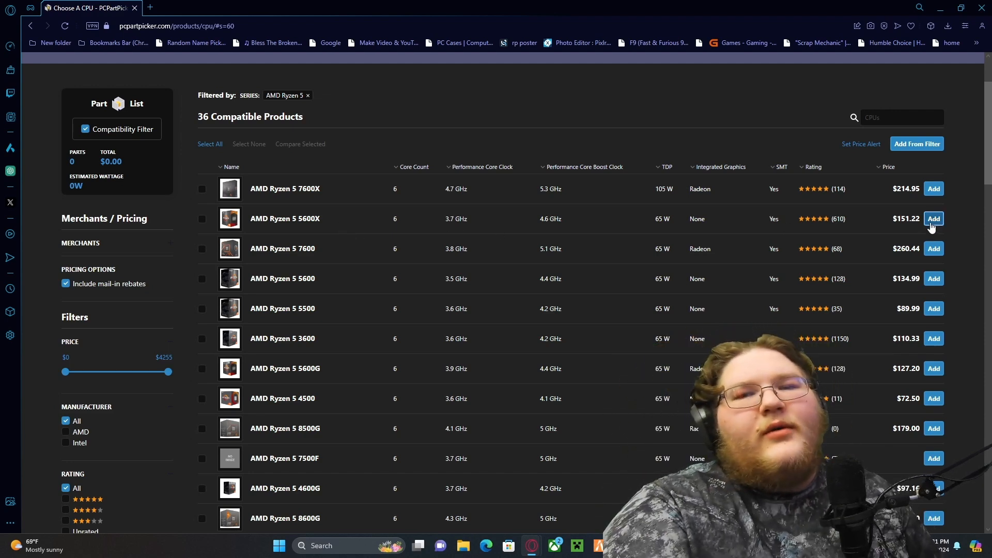
- Add the AMD Ryzen 5 5600X ($151.22) to the build, skipping the CPU cooler
click(933, 218)
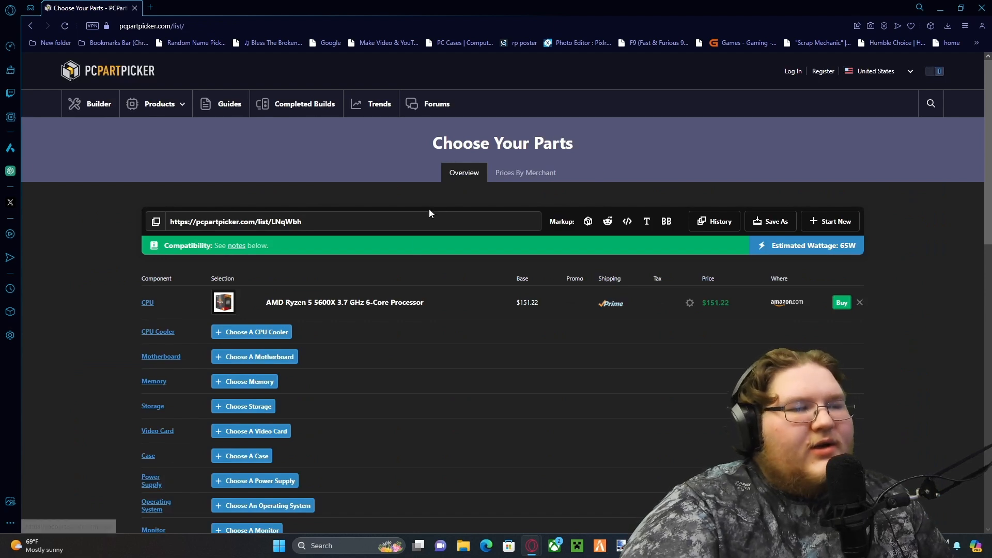
mouse_move(413, 281)
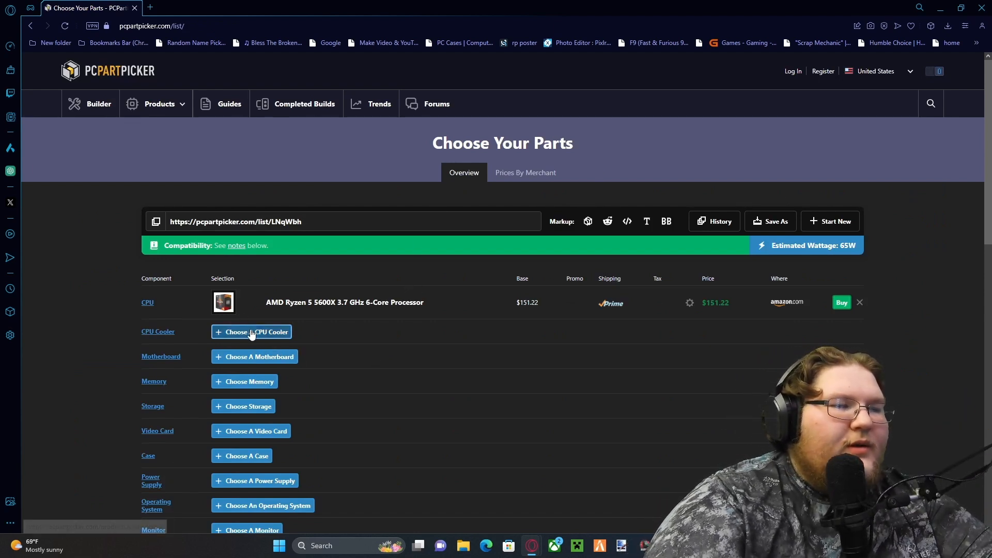
mouse_move(256, 340)
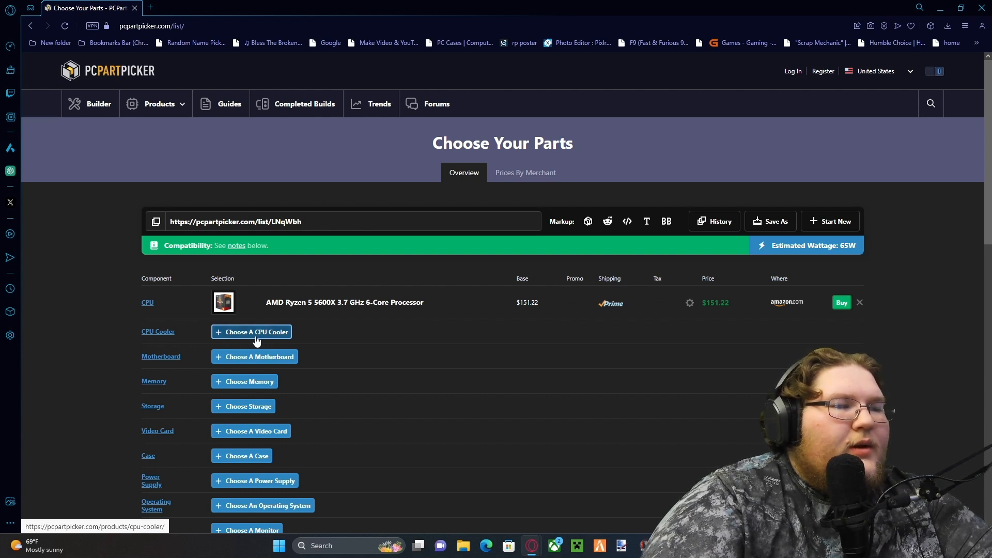
click(251, 331)
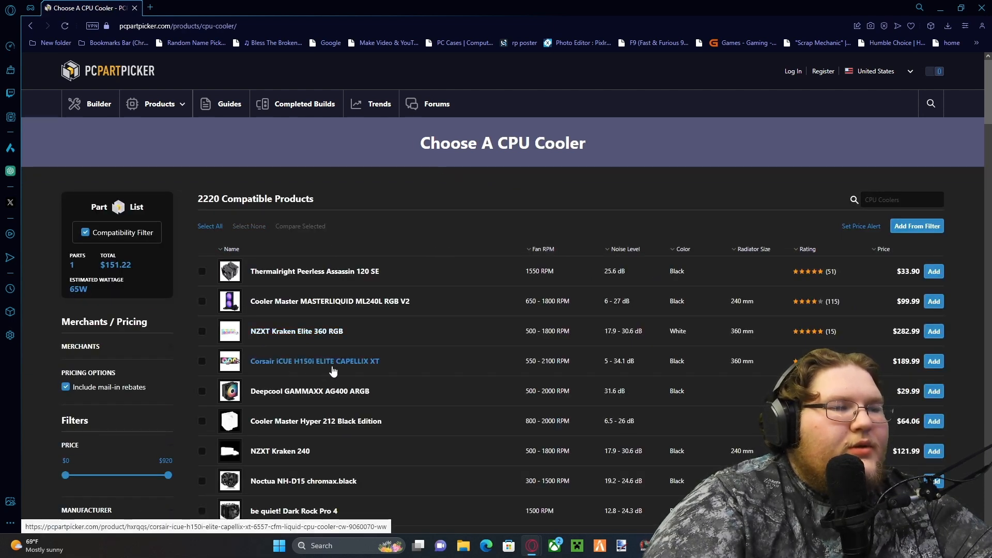
click(31, 26)
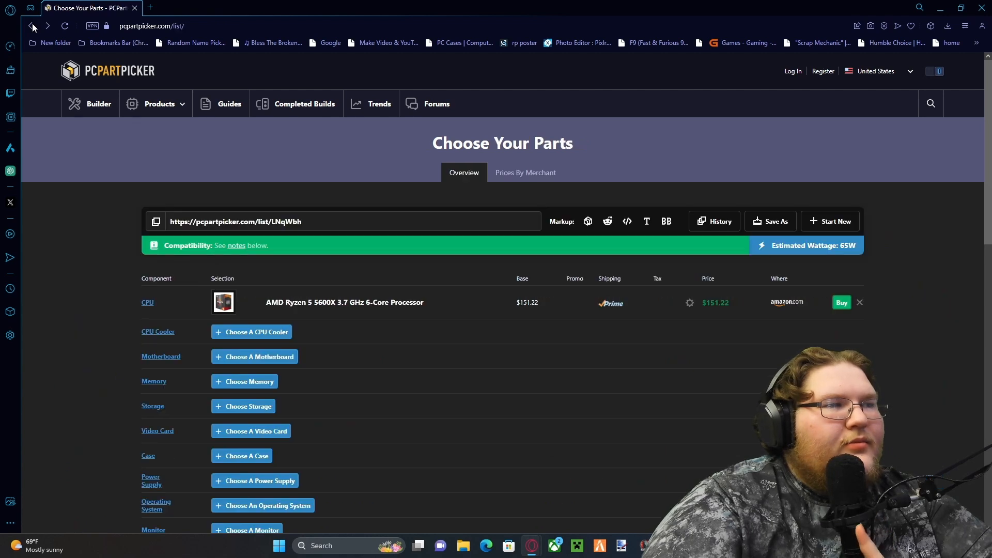
mouse_move(98, 321)
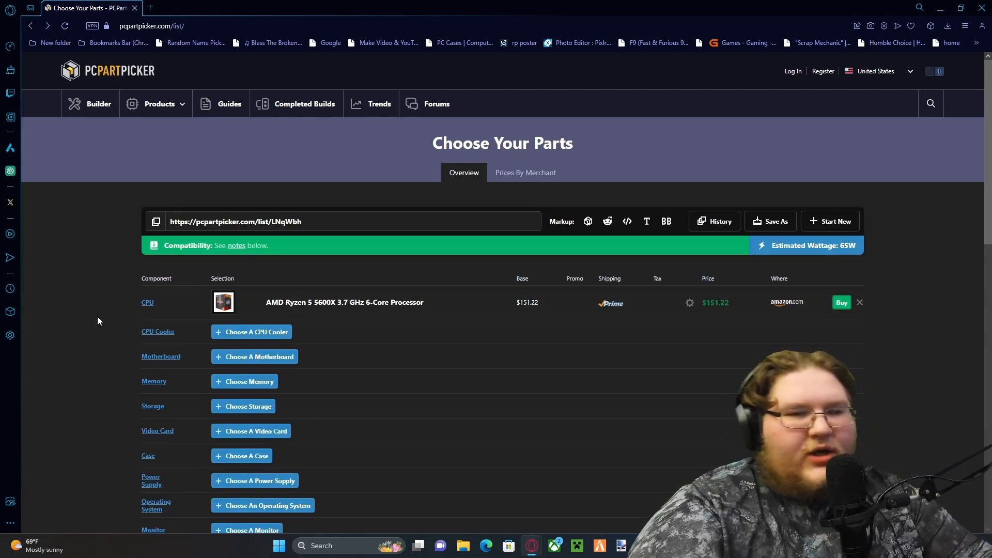
mouse_move(206, 366)
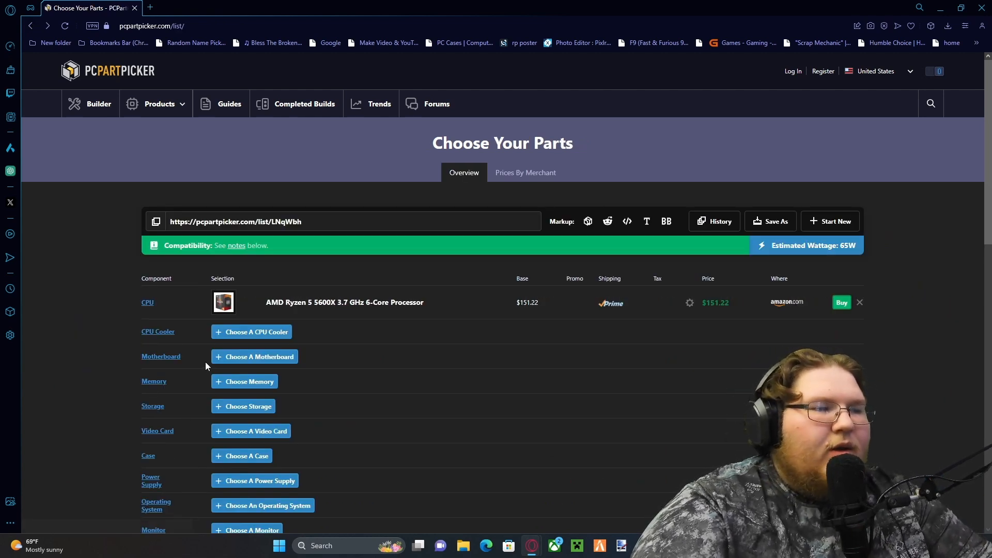
- Open the motherboard chooser and filter it to Micro ATX boards
click(254, 355)
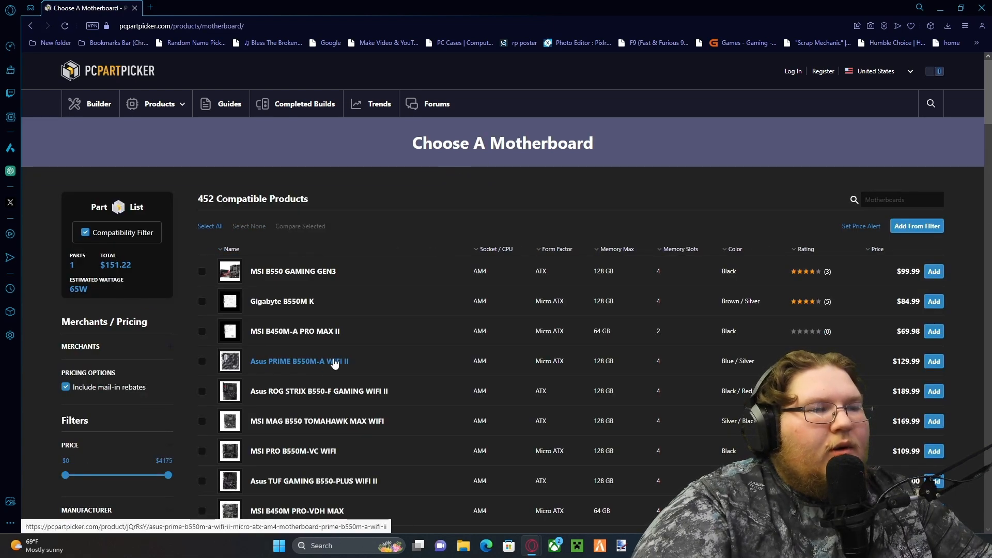
scroll(down, 3)
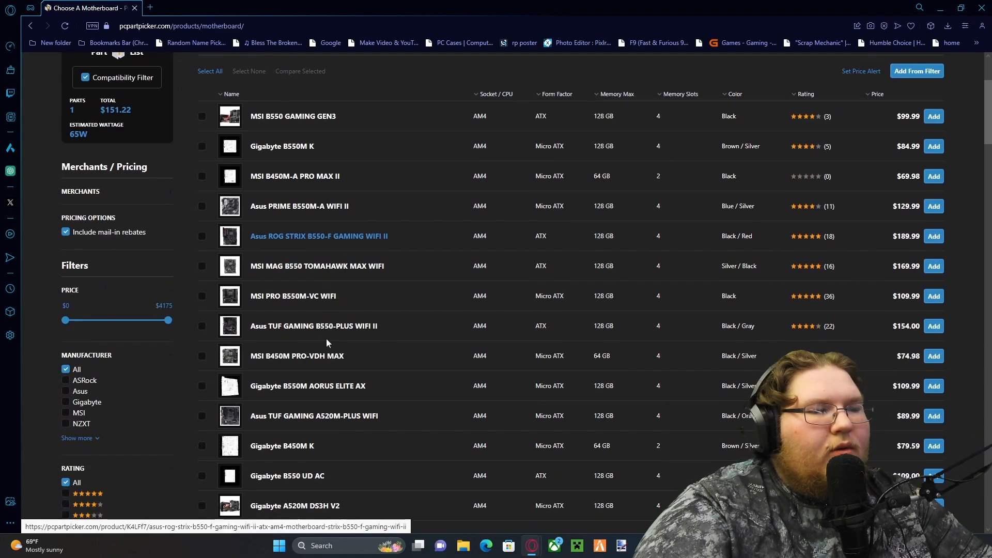
scroll(down, 3)
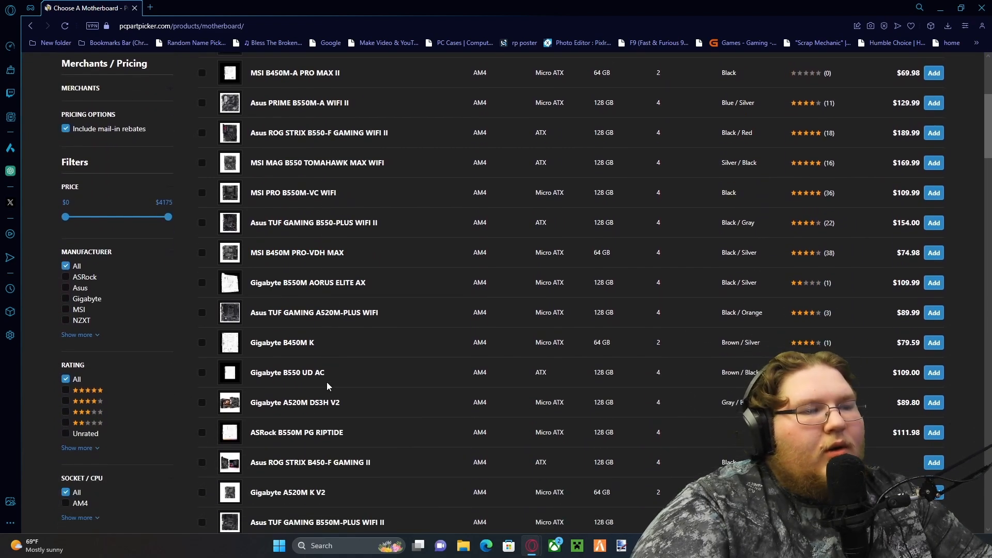
scroll(down, 3)
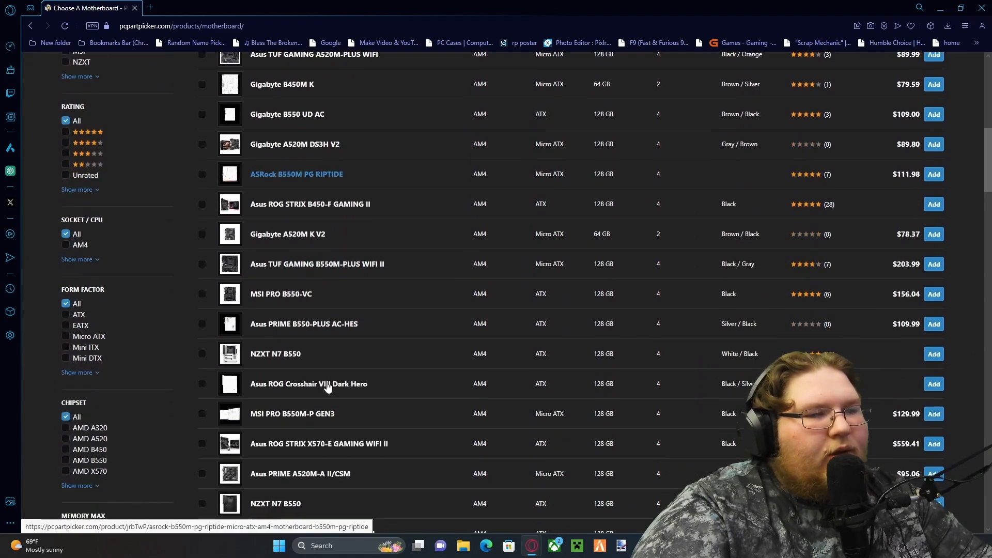
scroll(down, 3)
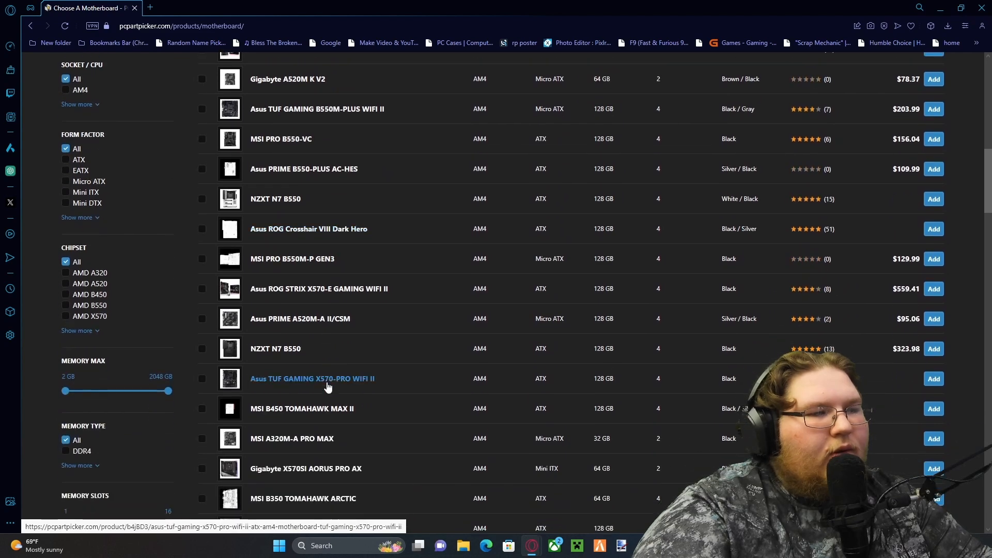
scroll(down, 3)
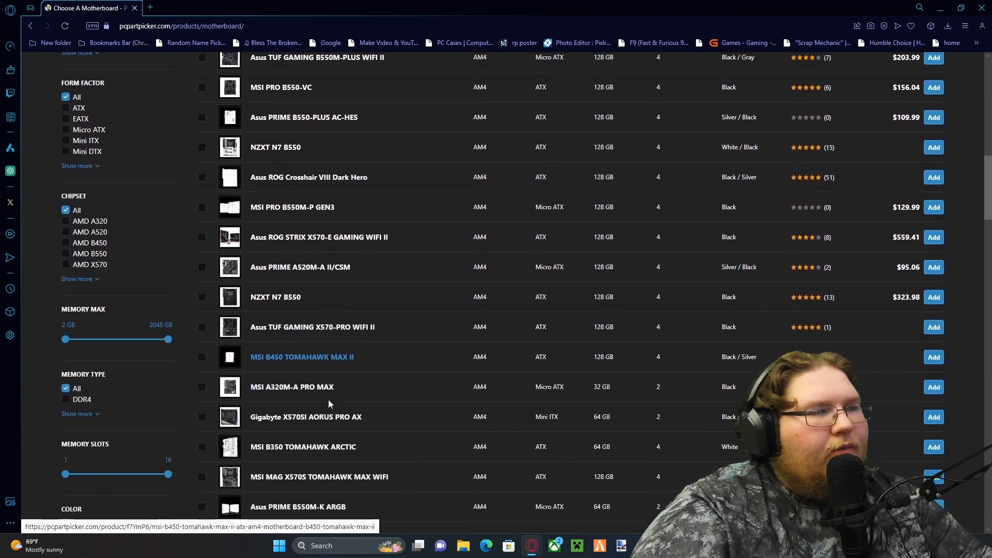
mouse_move(174, 324)
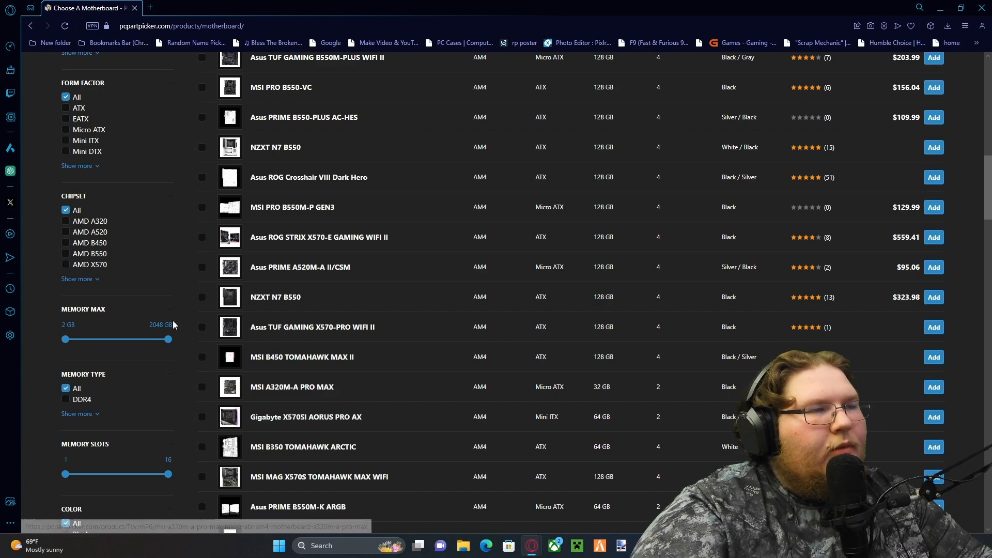
click(65, 129)
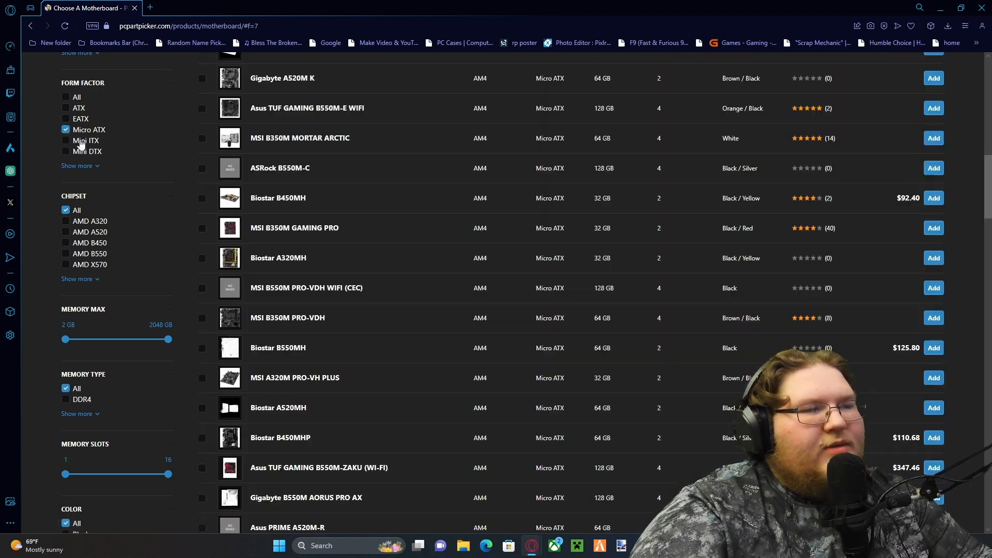
- Limit the motherboard results to the AM4 socket, leaving 39 boards
scroll(up, 3)
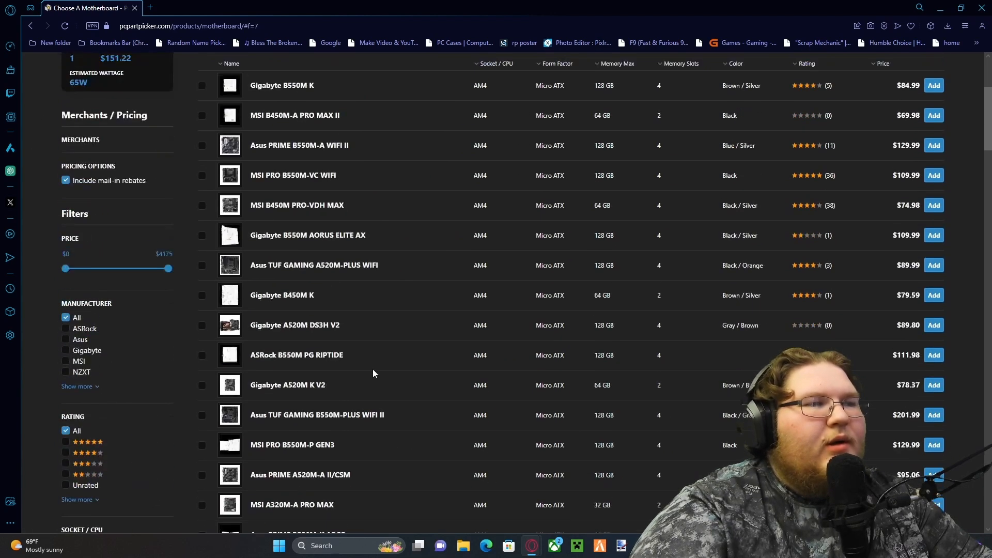
scroll(up, 3)
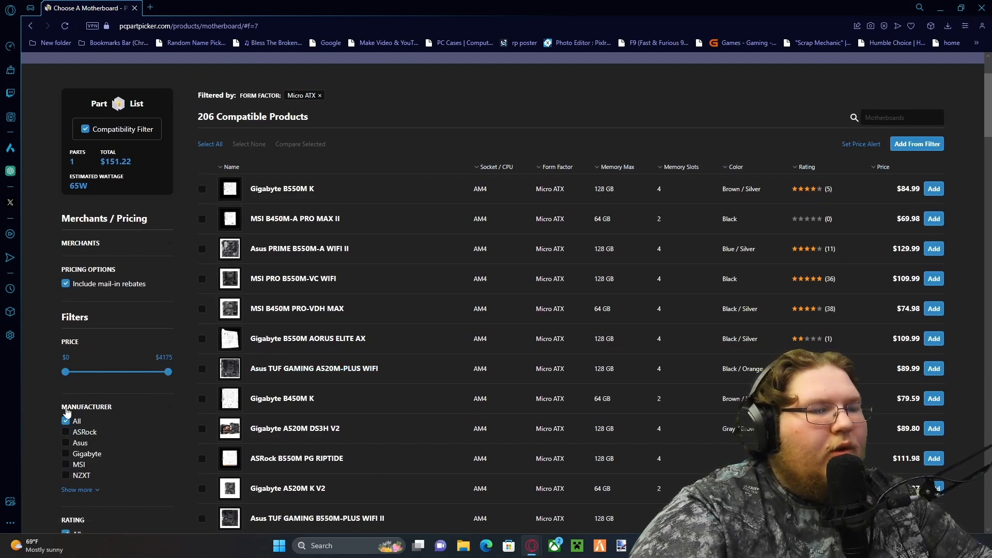
scroll(down, 3)
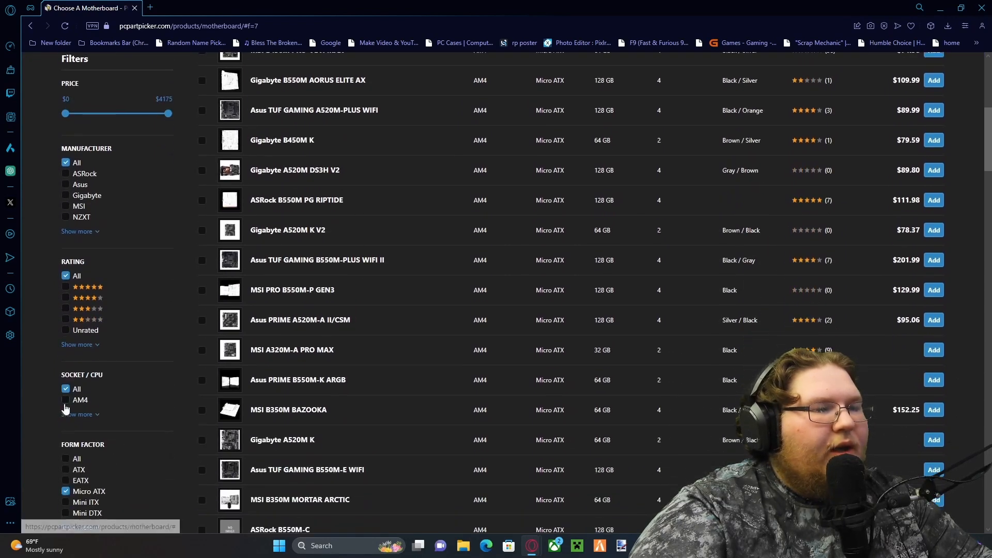
click(65, 399)
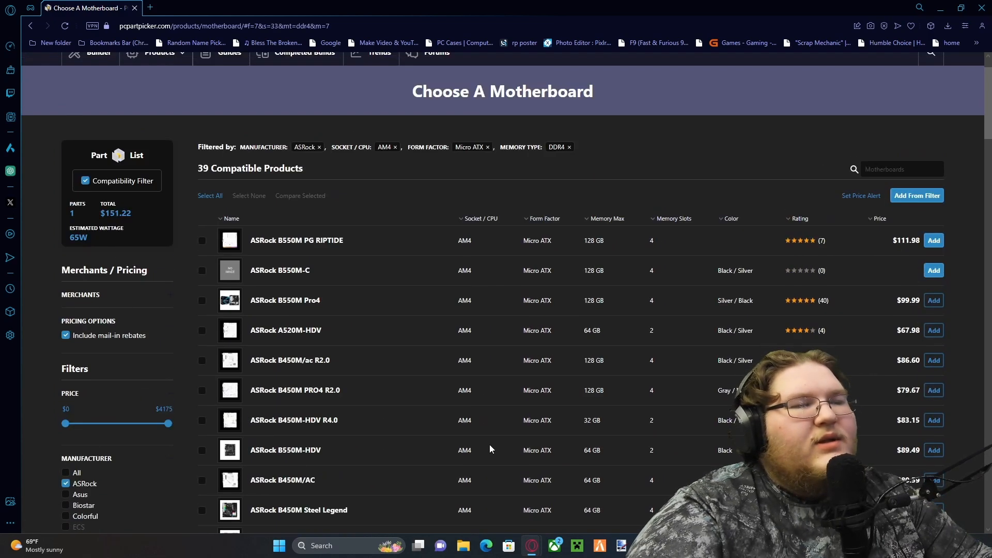
mouse_move(284, 299)
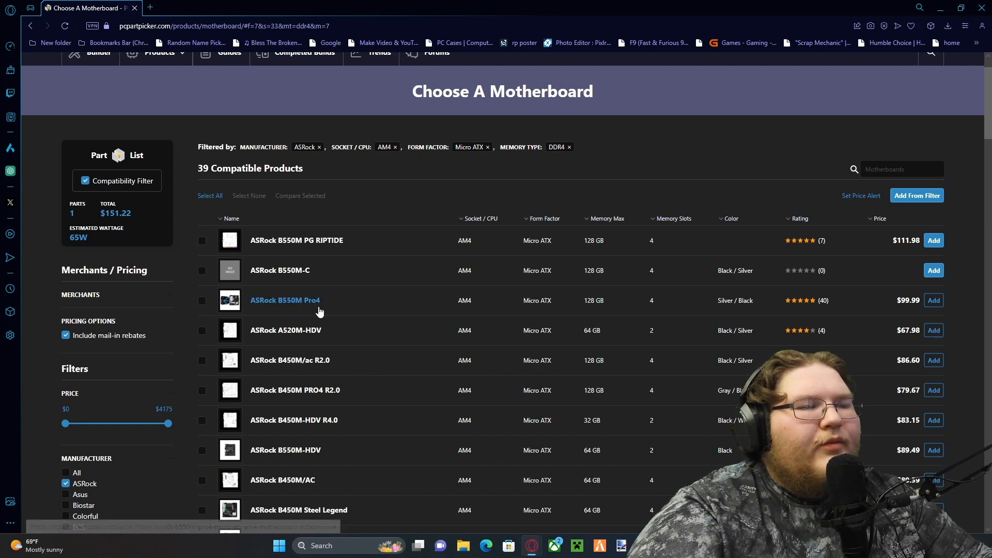
mouse_move(290, 360)
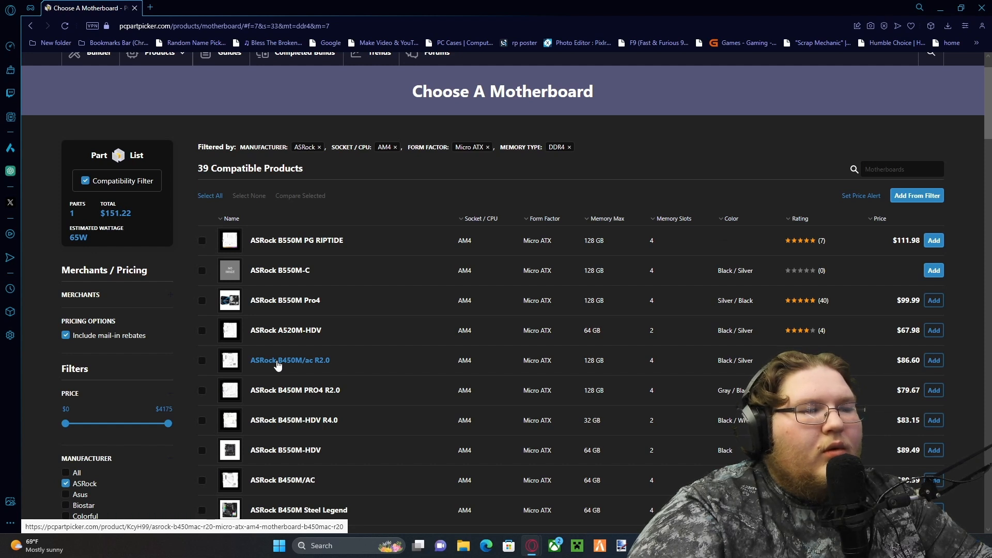
- Open the ASRock B450M/AC Micro ATX product page ($80.59) from the results
scroll(down, 3)
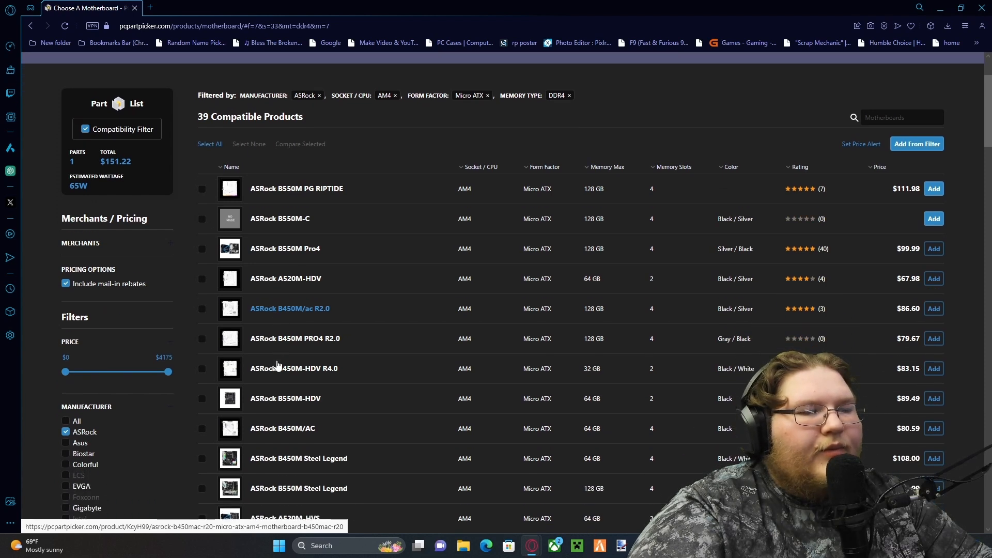
scroll(down, 3)
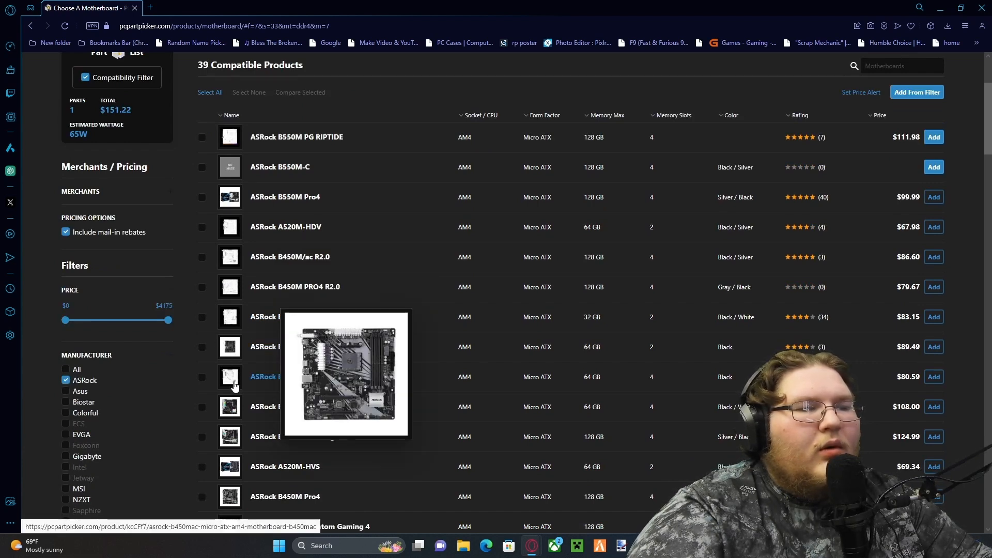
mouse_move(290, 377)
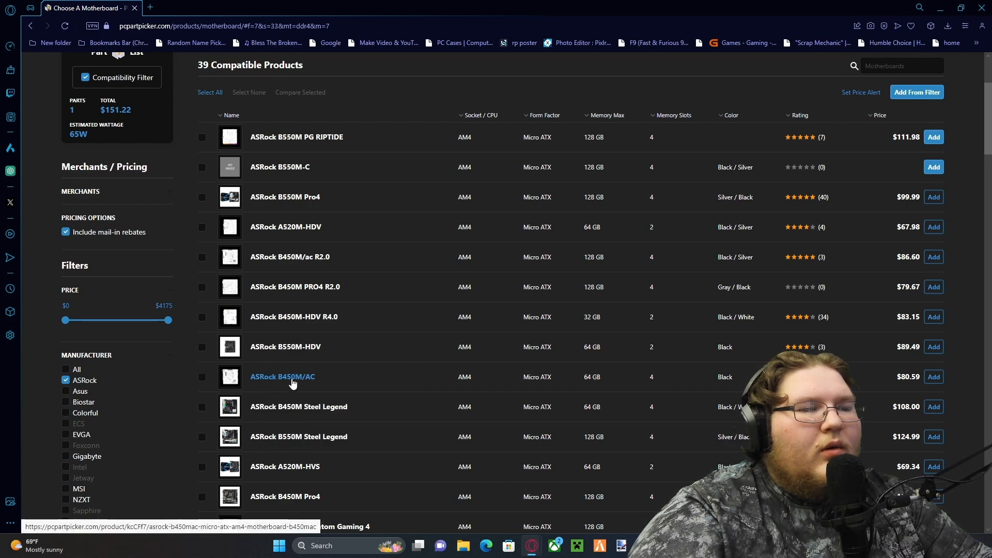
mouse_move(229, 377)
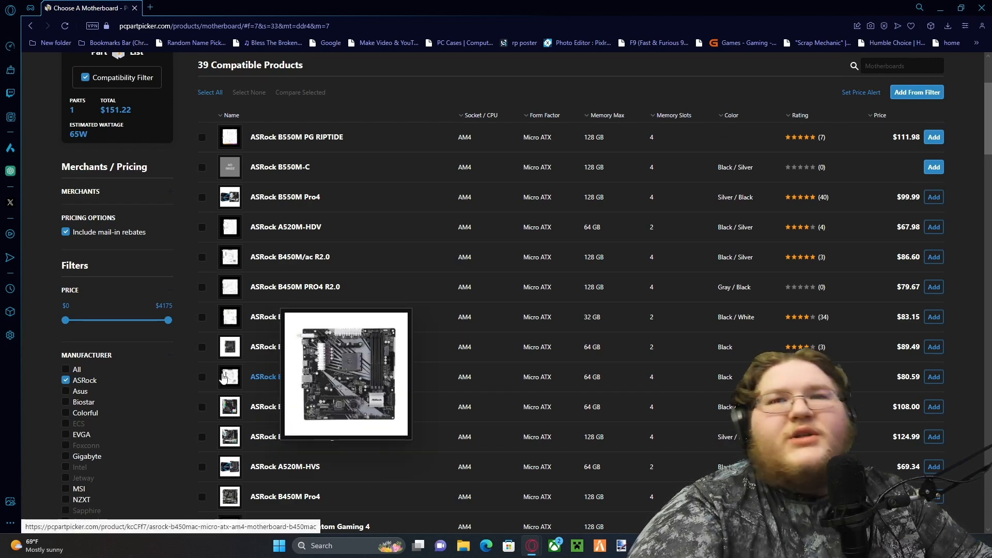
mouse_move(229, 347)
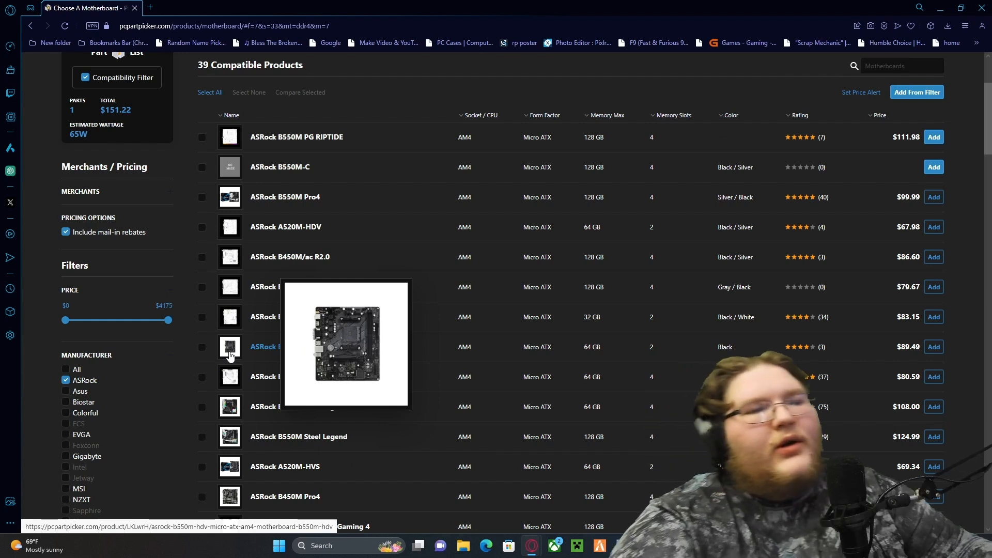
mouse_move(229, 319)
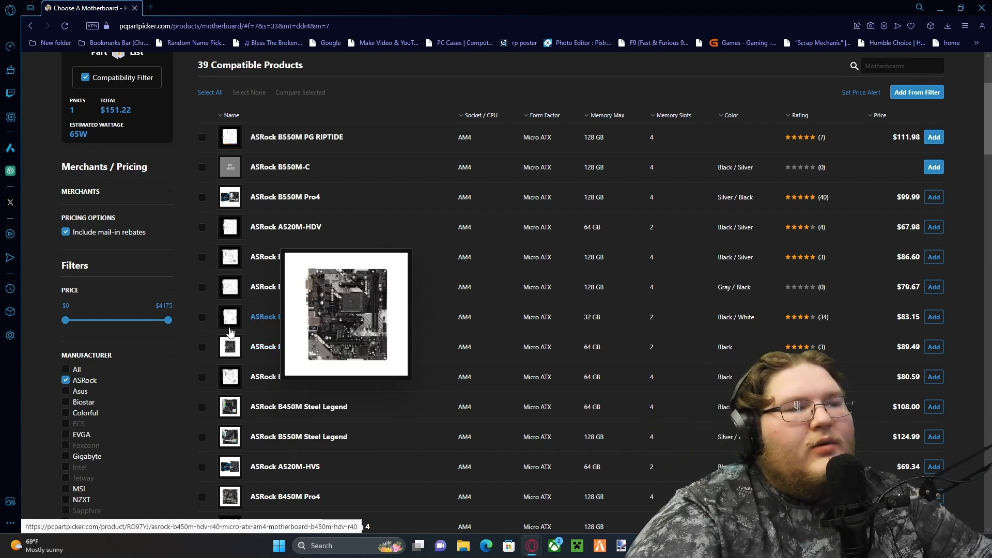
mouse_move(229, 380)
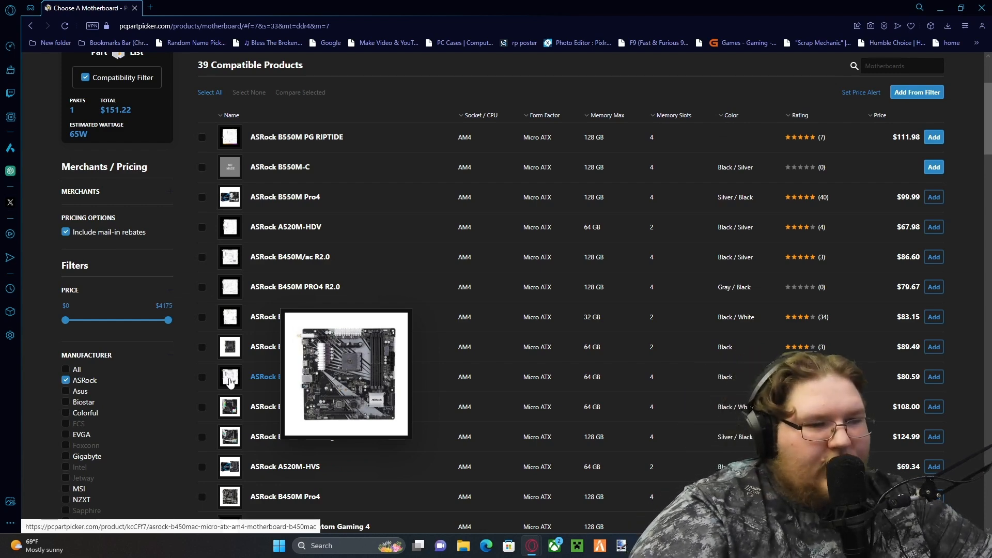
mouse_move(603, 345)
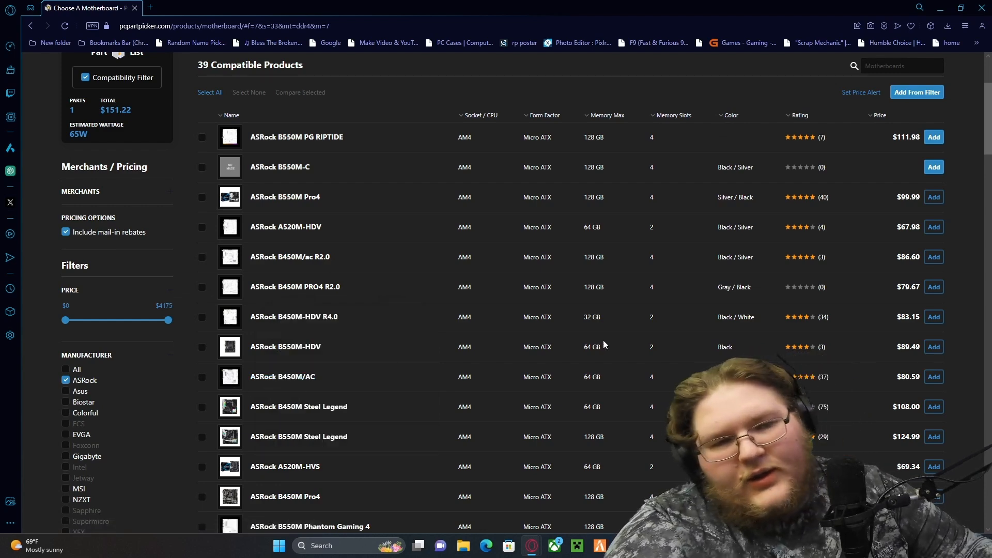
mouse_move(237, 376)
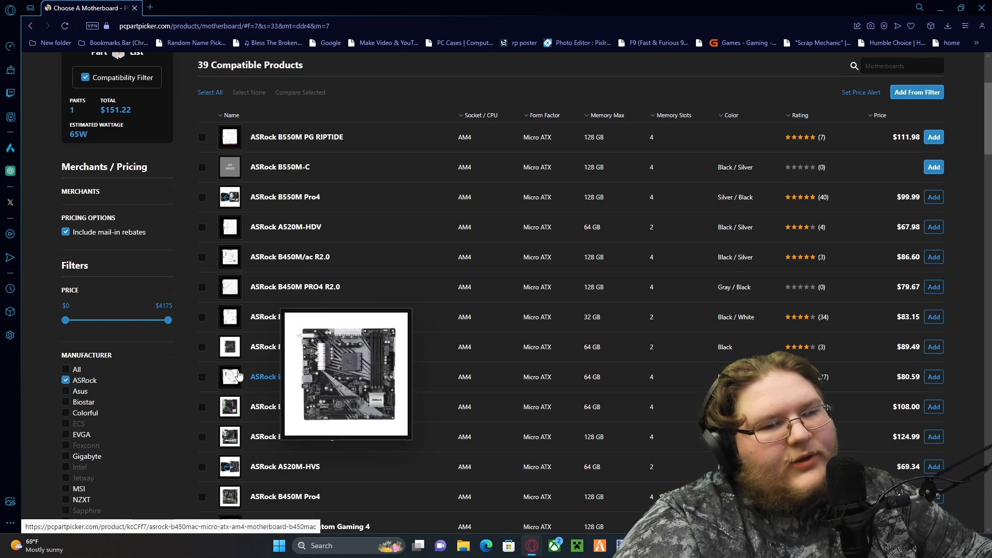
click(265, 376)
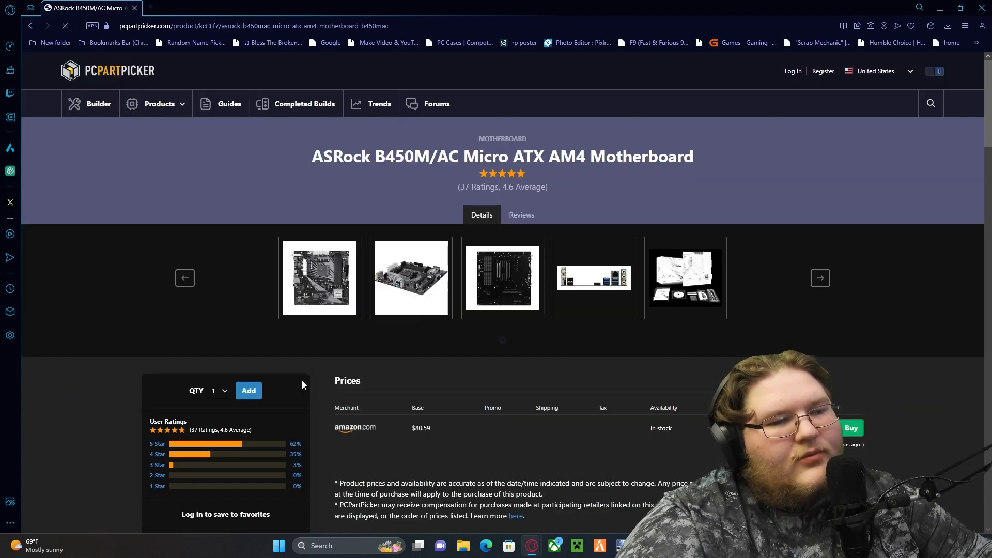
mouse_move(248, 391)
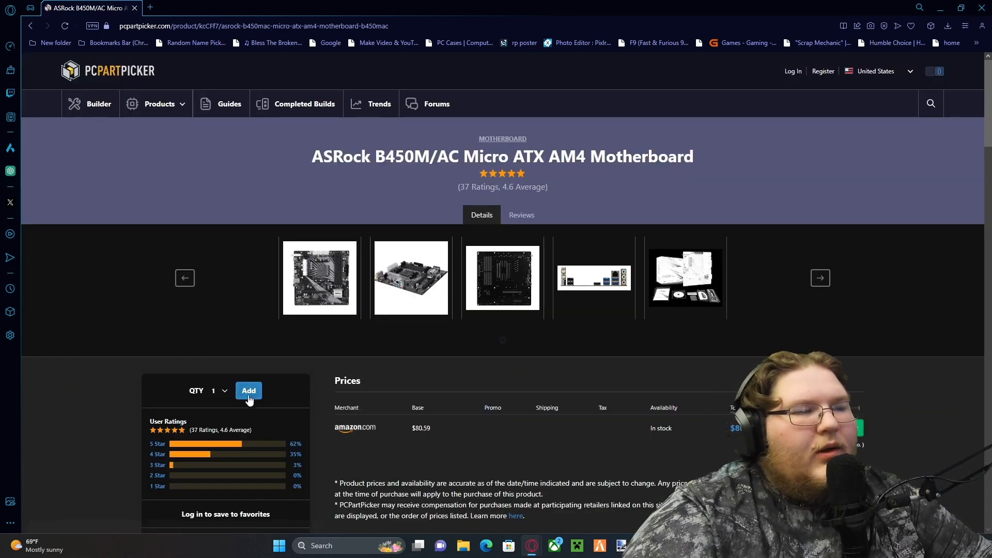
- Add the ASRock B450M/AC, bringing the total to $231.81, and review the BIOS warning
click(248, 391)
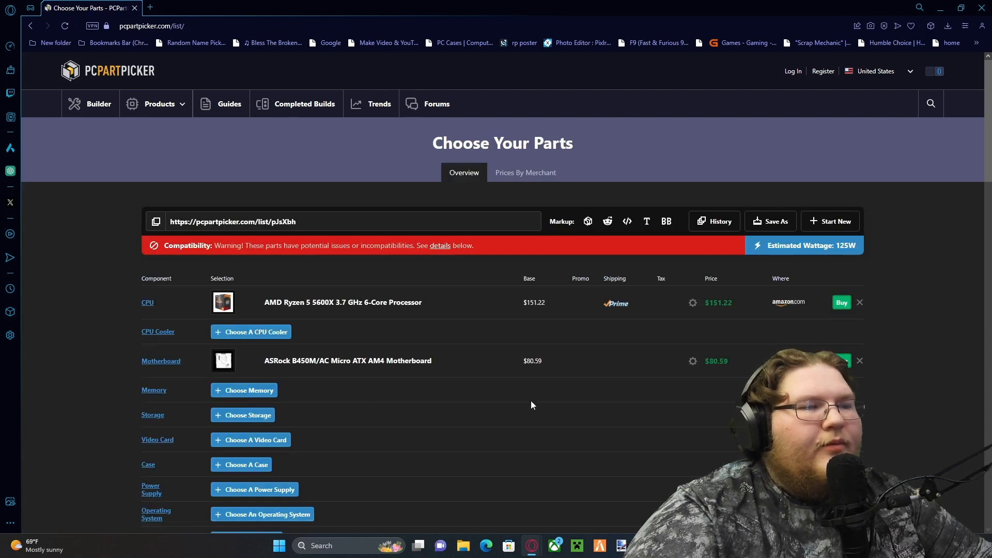
mouse_move(315, 260)
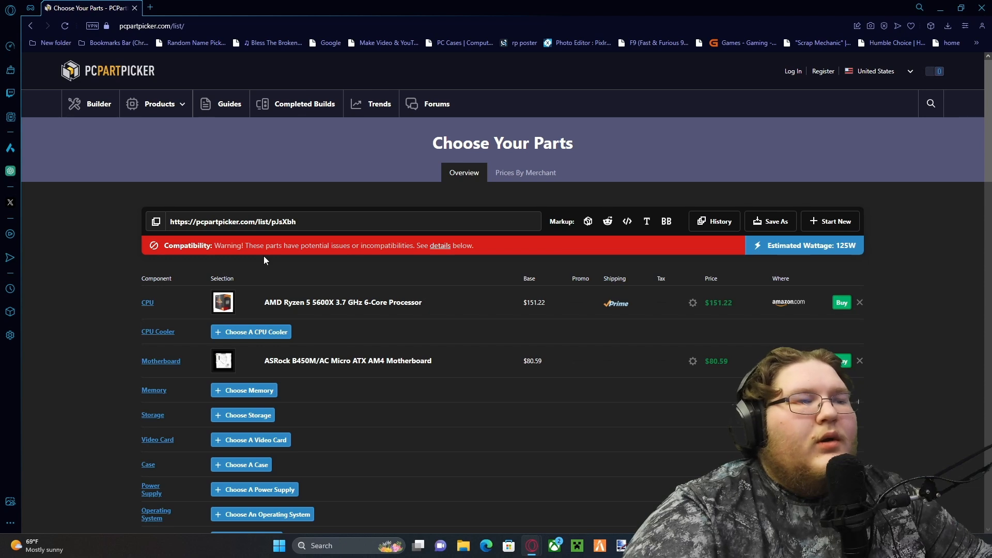
mouse_move(321, 260)
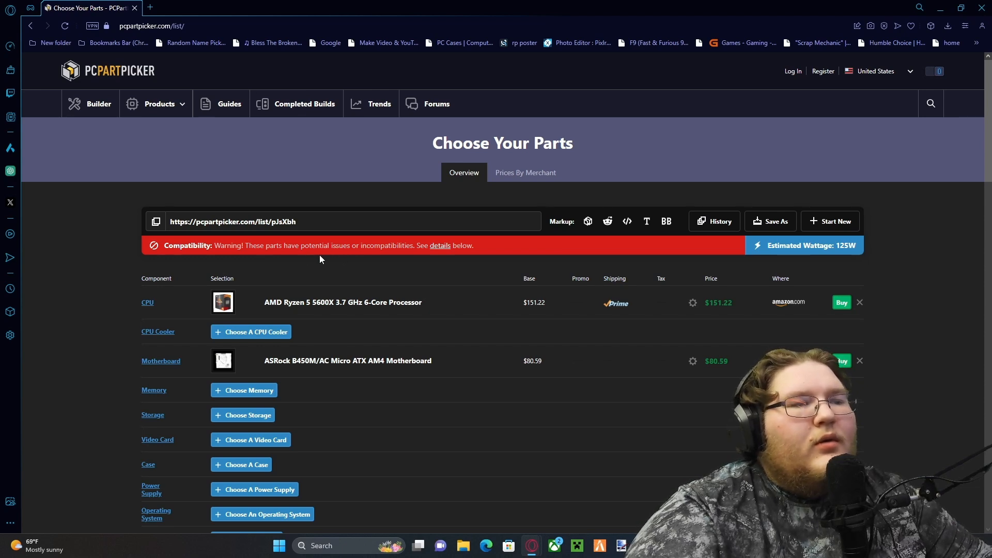
scroll(down, 3)
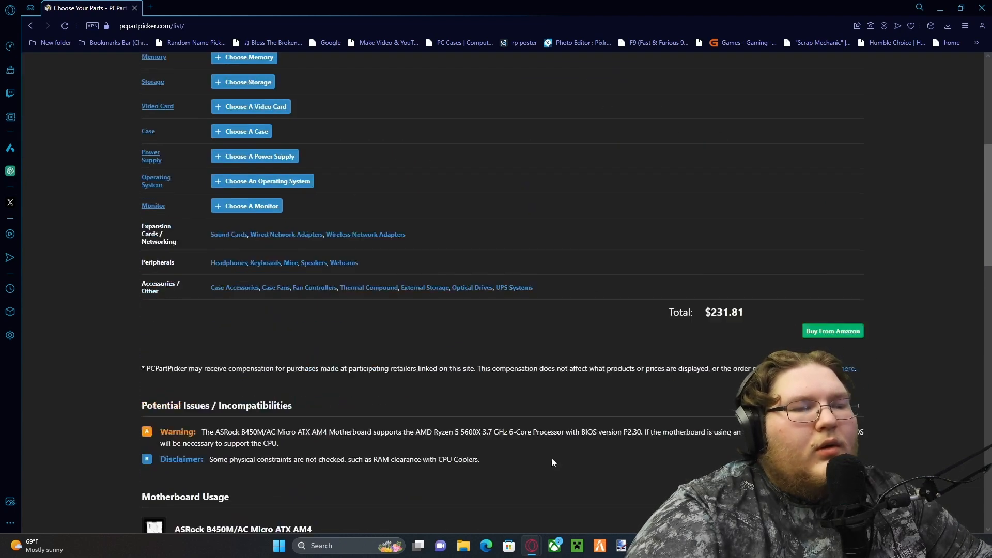
scroll(down, 3)
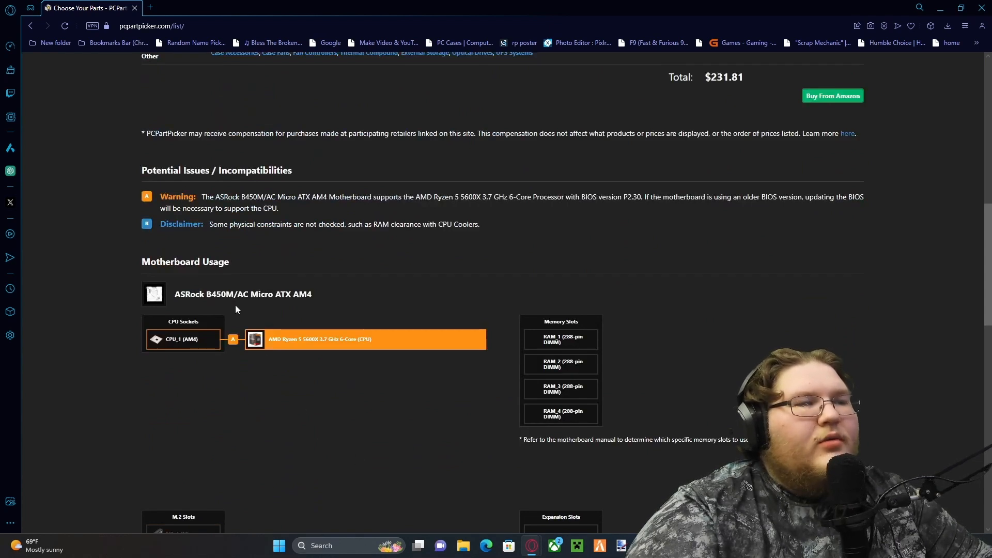
mouse_move(512, 212)
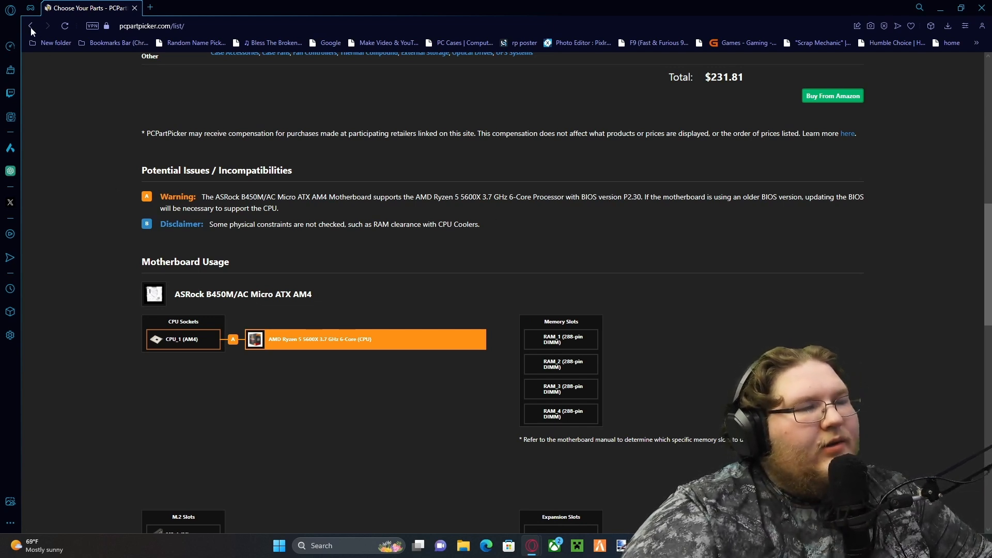
mouse_move(31, 26)
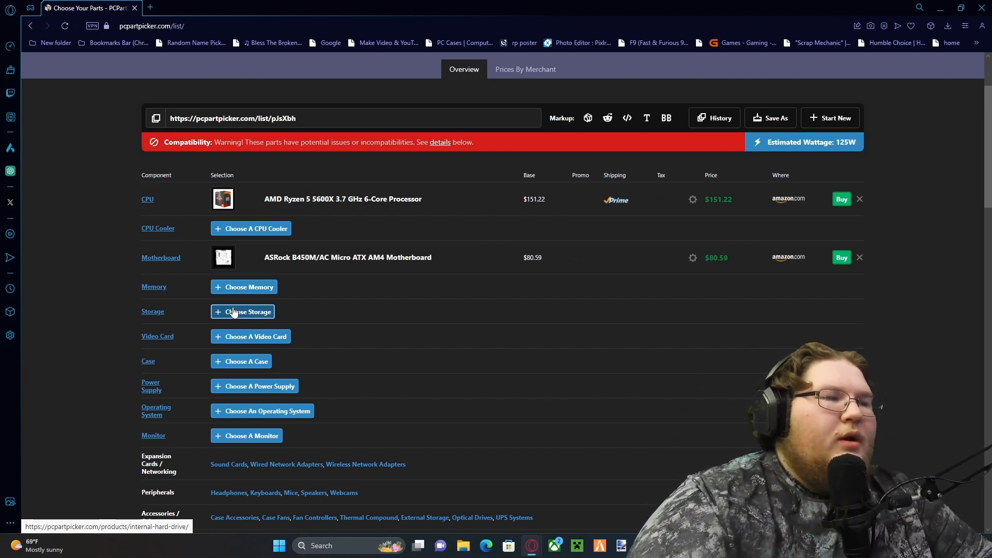
- Open the memory chooser and filter to G.Skill manufacturer and DDR4 type
click(243, 286)
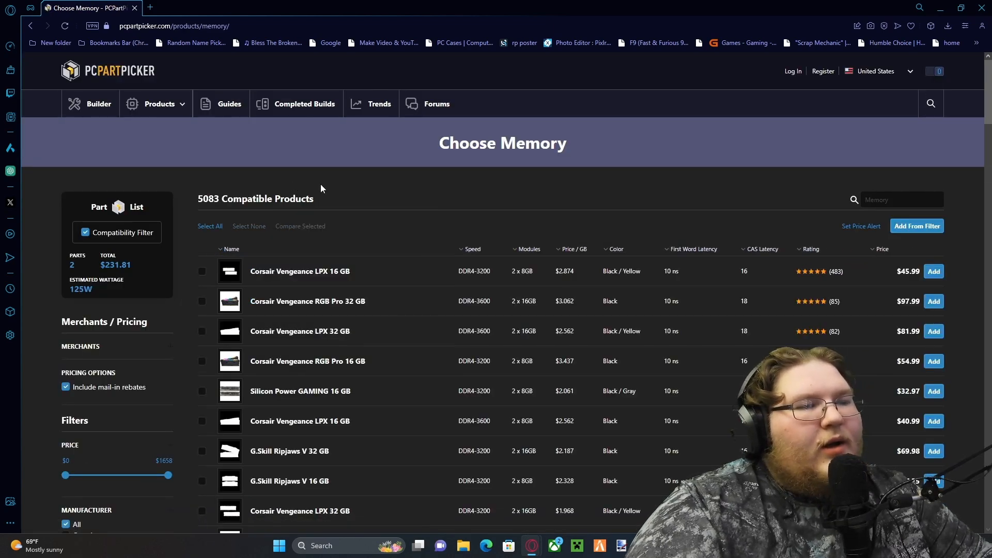
scroll(down, 3)
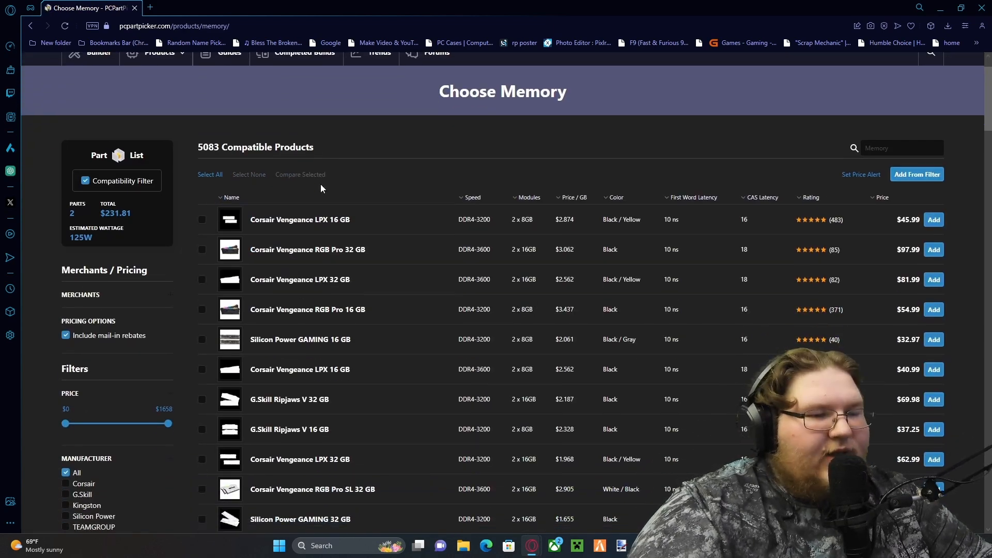
scroll(down, 3)
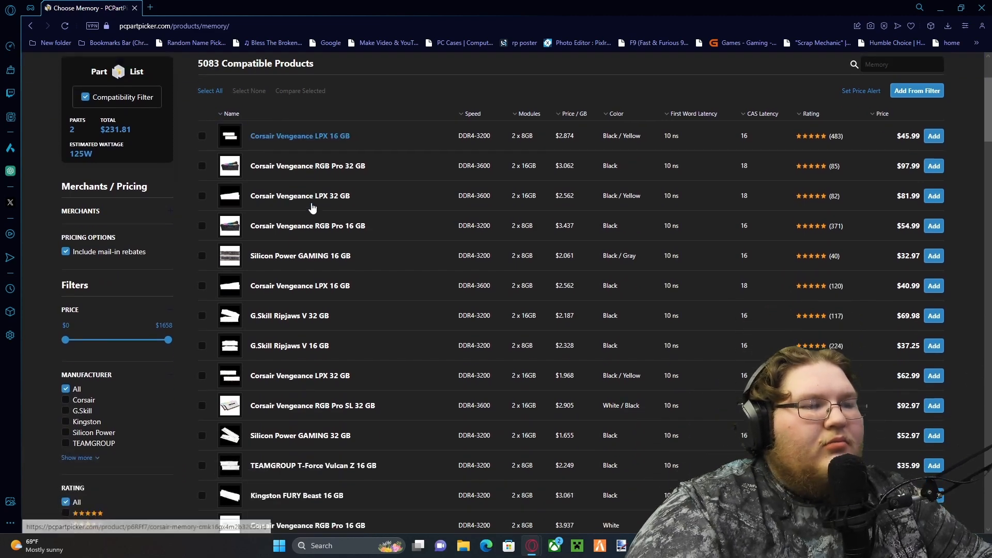
scroll(down, 3)
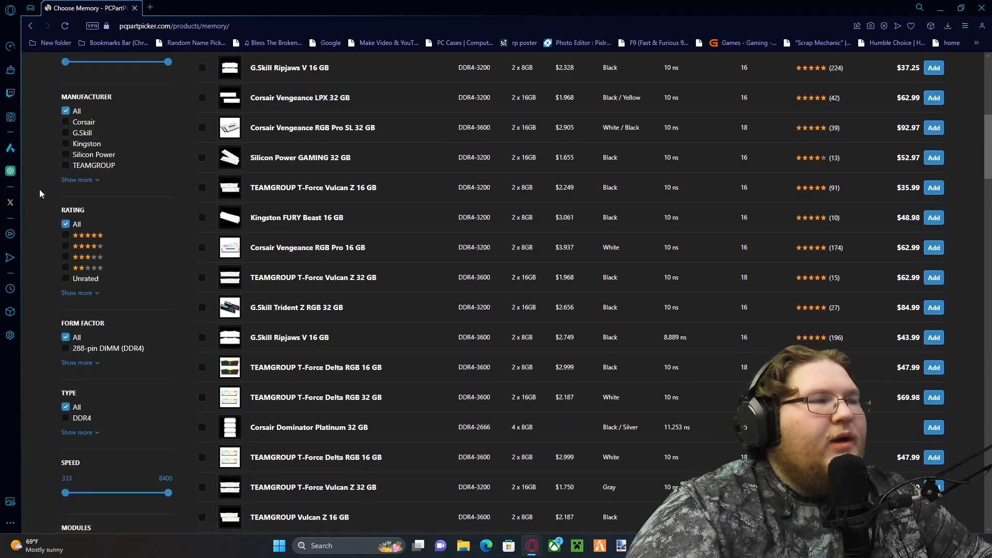
click(77, 179)
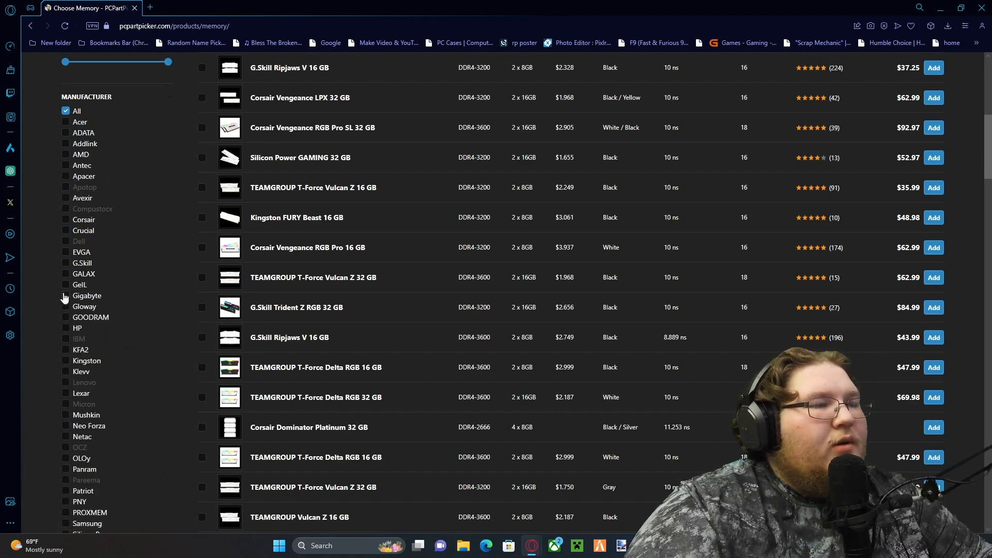
click(66, 262)
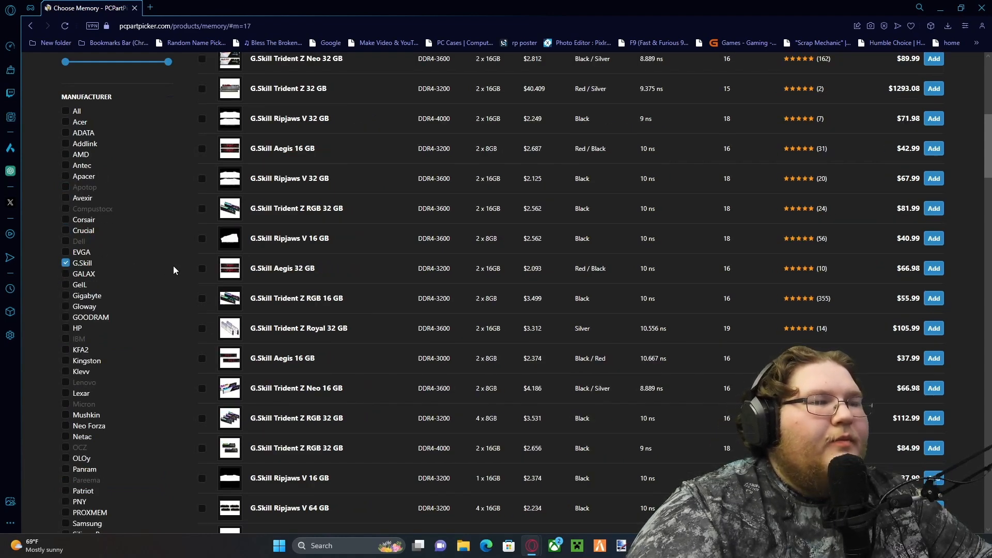
scroll(down, 3)
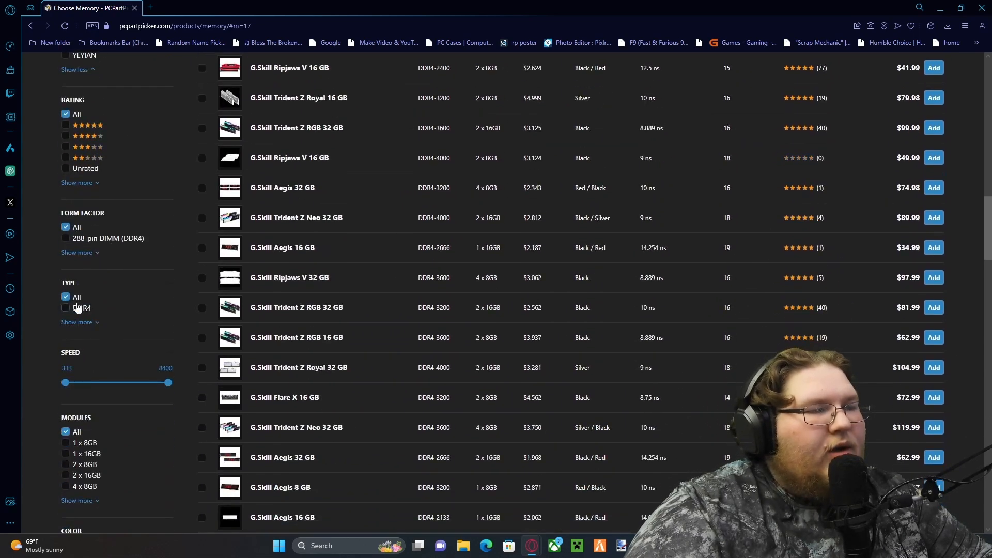
click(65, 308)
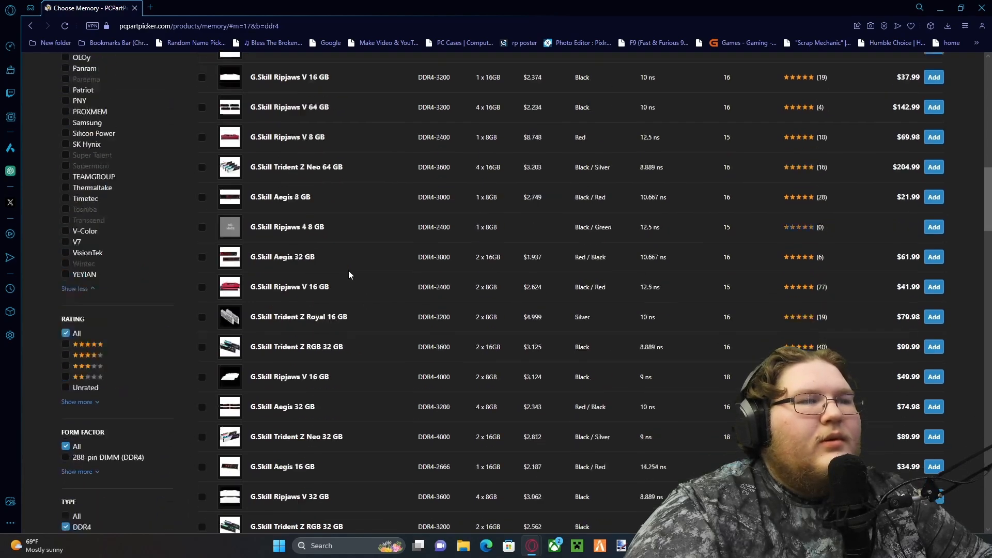
- Add the G.Skill Trident Z RGB 32 GB DDR4-3200 kit ($84.99) to the build
scroll(up, 3)
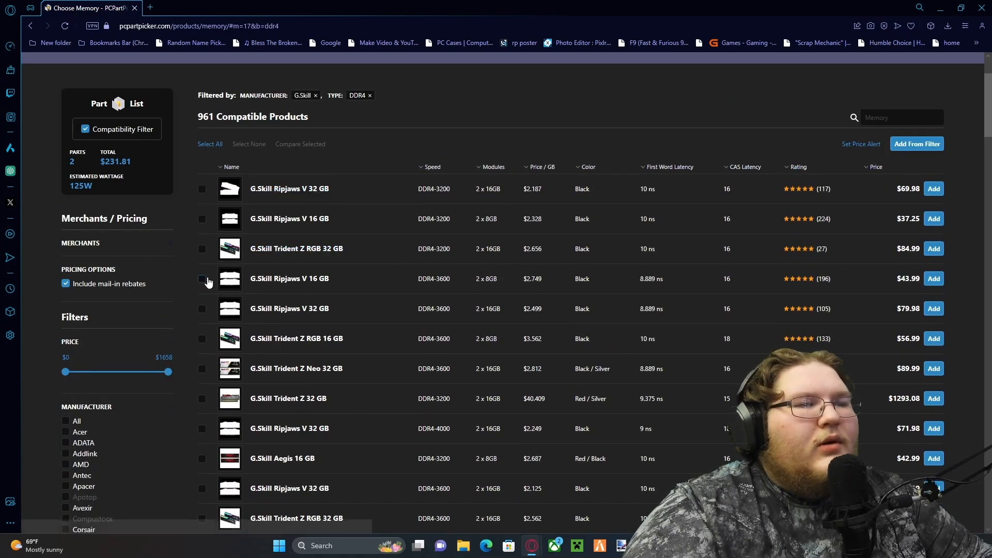
mouse_move(341, 257)
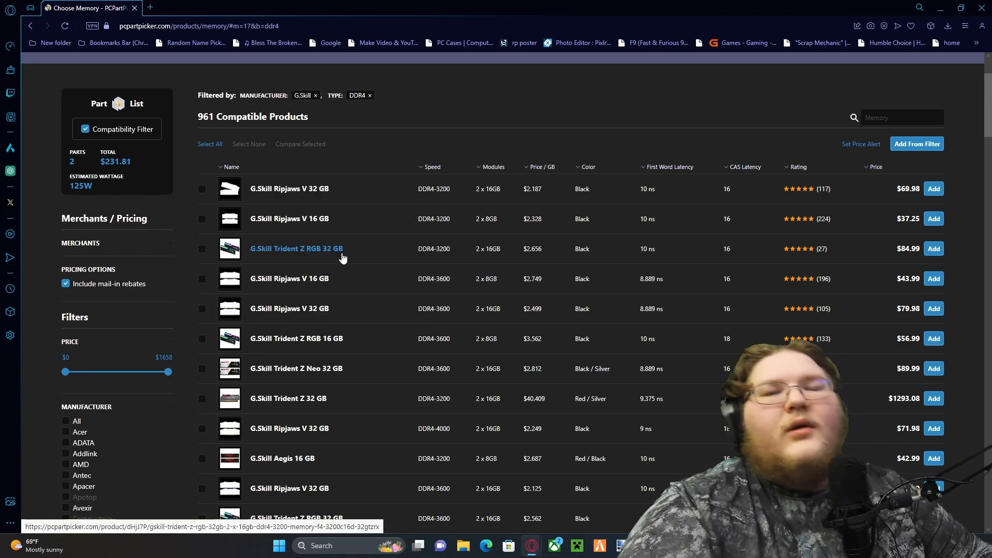
scroll(down, 3)
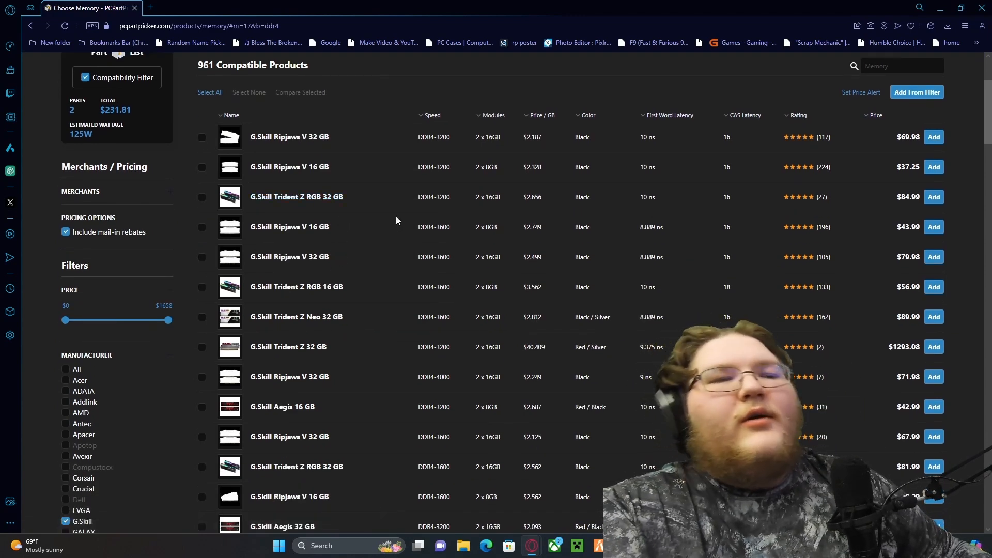
mouse_move(375, 205)
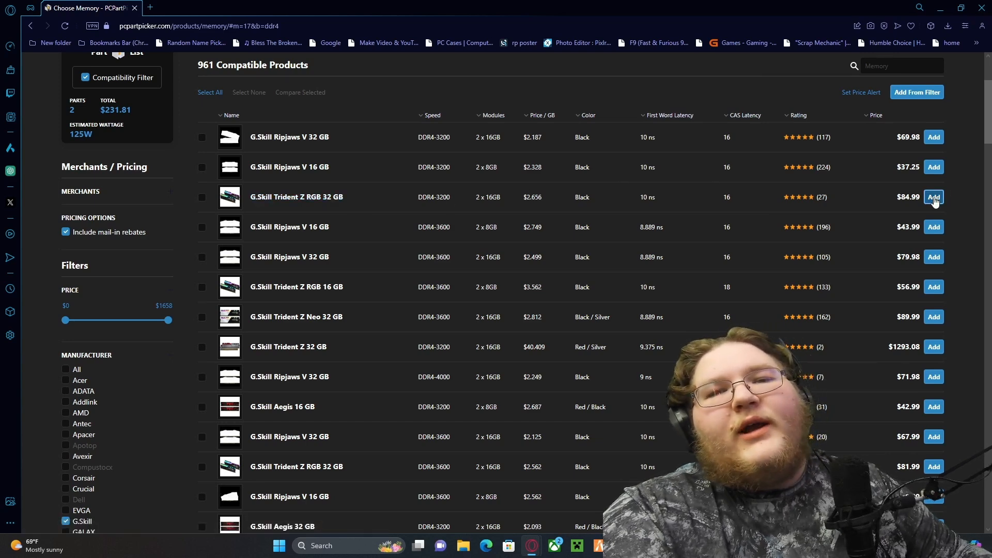
click(933, 197)
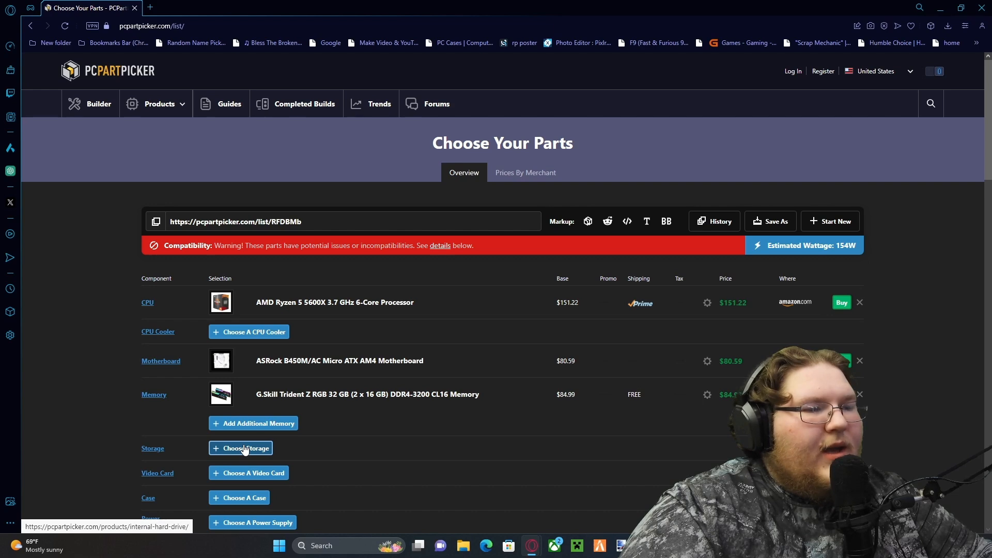
- Open the storage chooser and apply a filter to the drive list
click(245, 447)
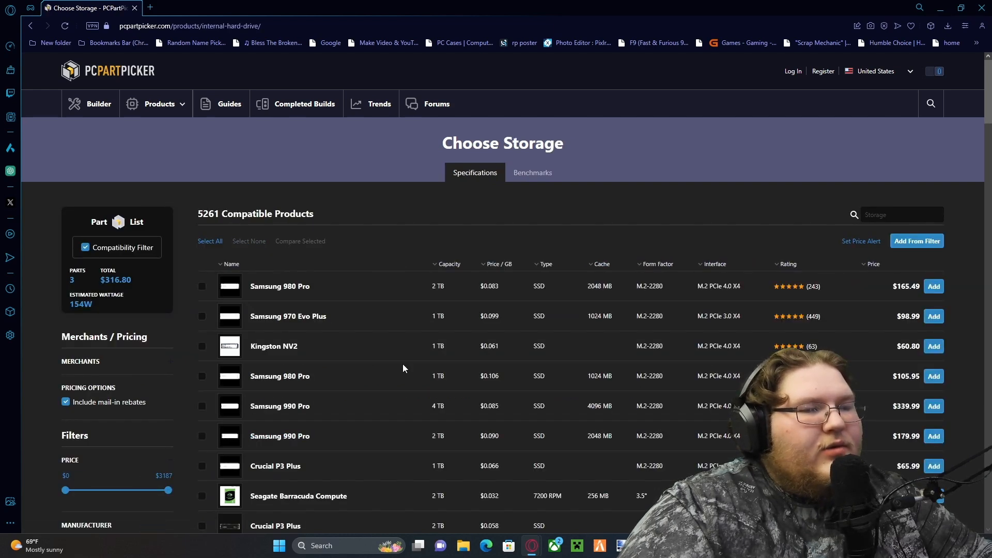
scroll(down, 3)
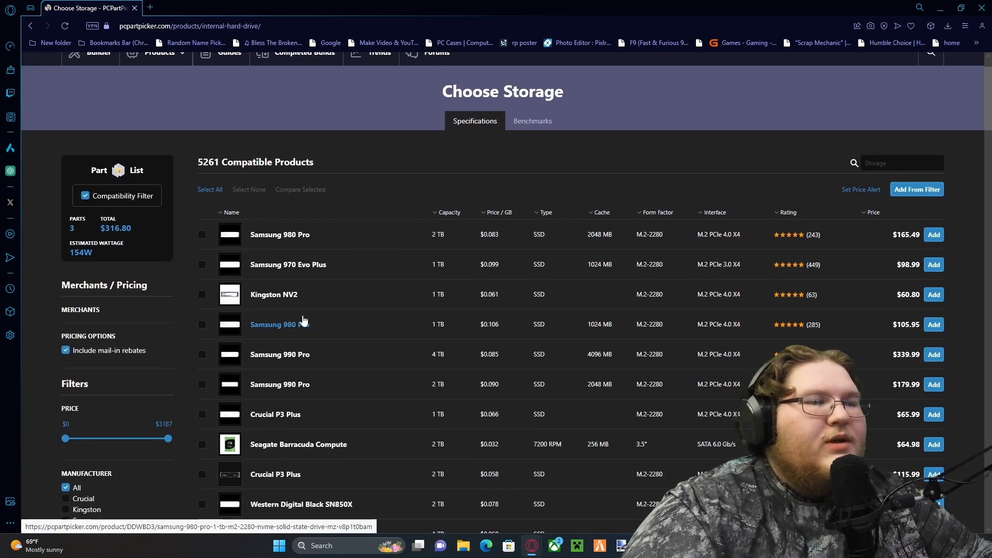
scroll(down, 3)
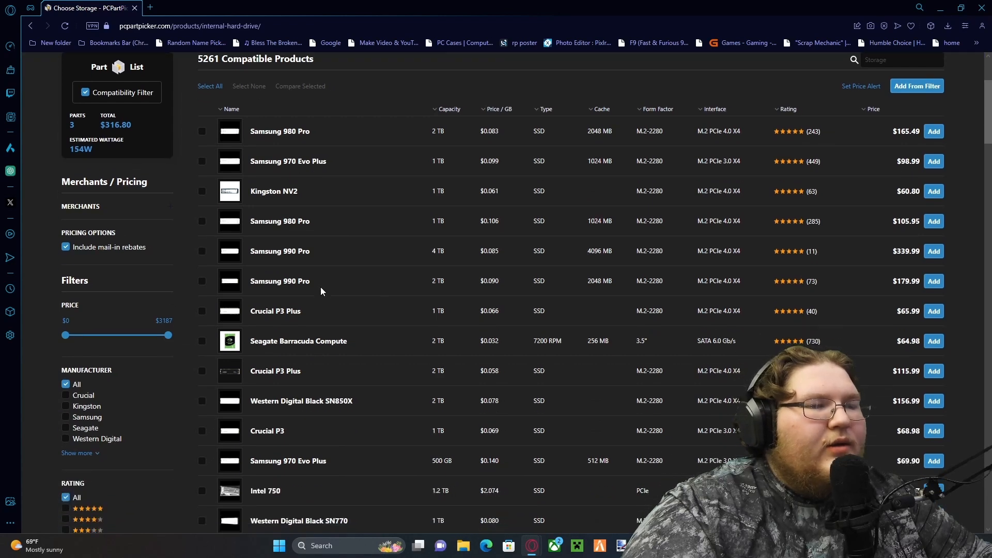
scroll(down, 3)
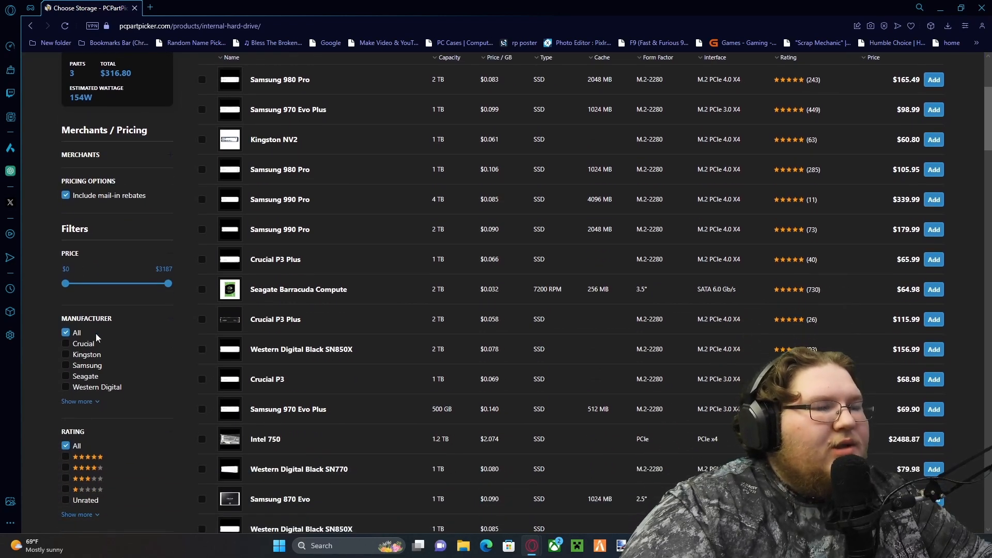
click(65, 386)
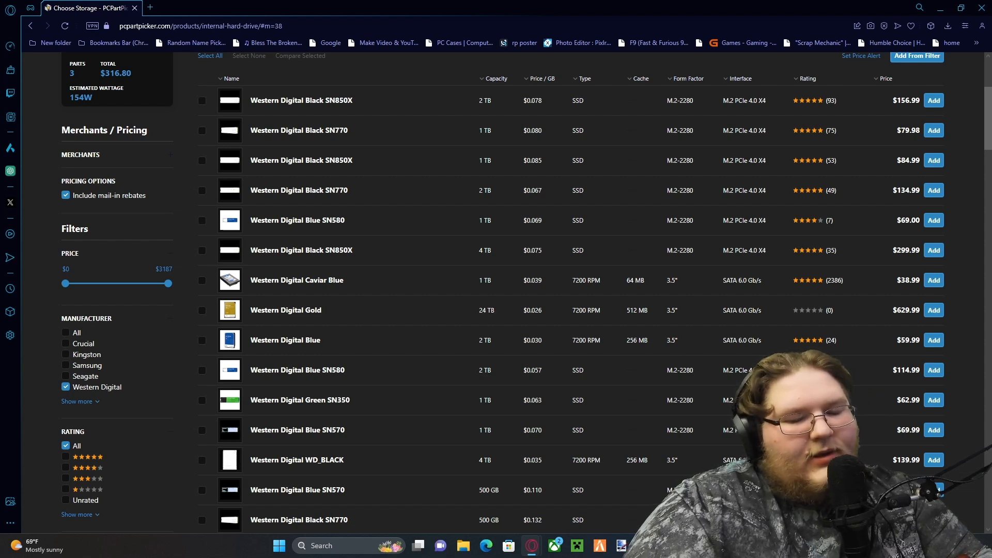
mouse_move(340, 349)
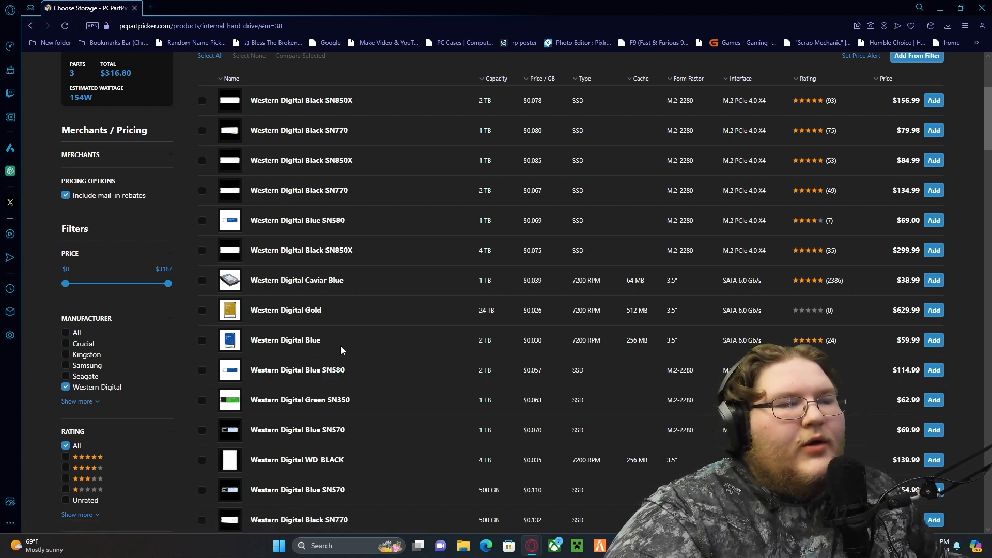
- Add the Western Digital Blue 2 TB drive ($59.99) and start adding additional storage
click(285, 340)
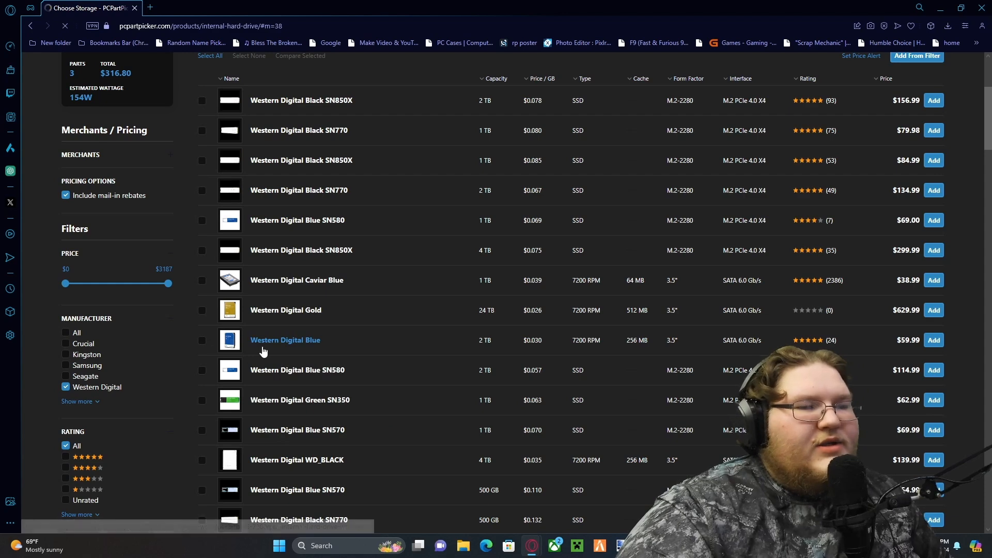
click(285, 340)
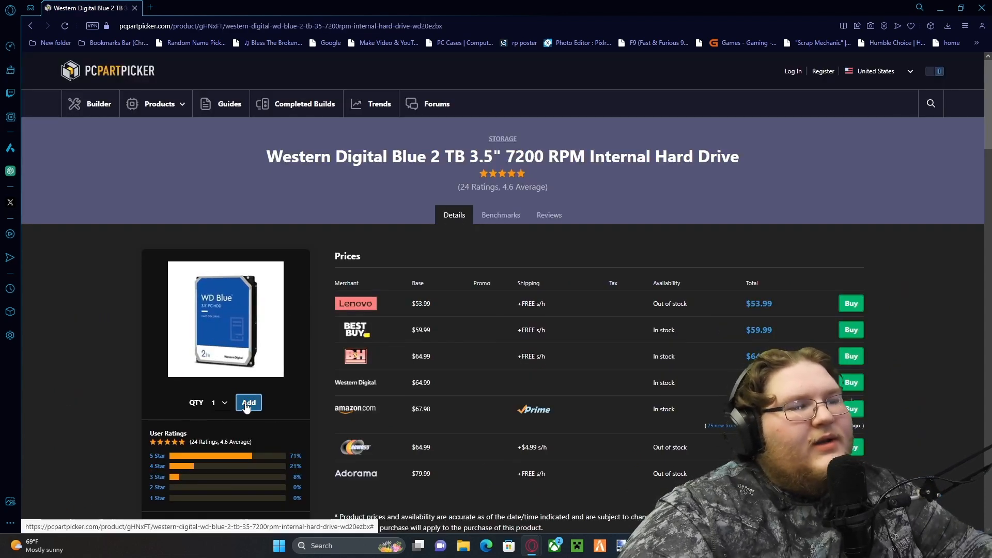
click(248, 403)
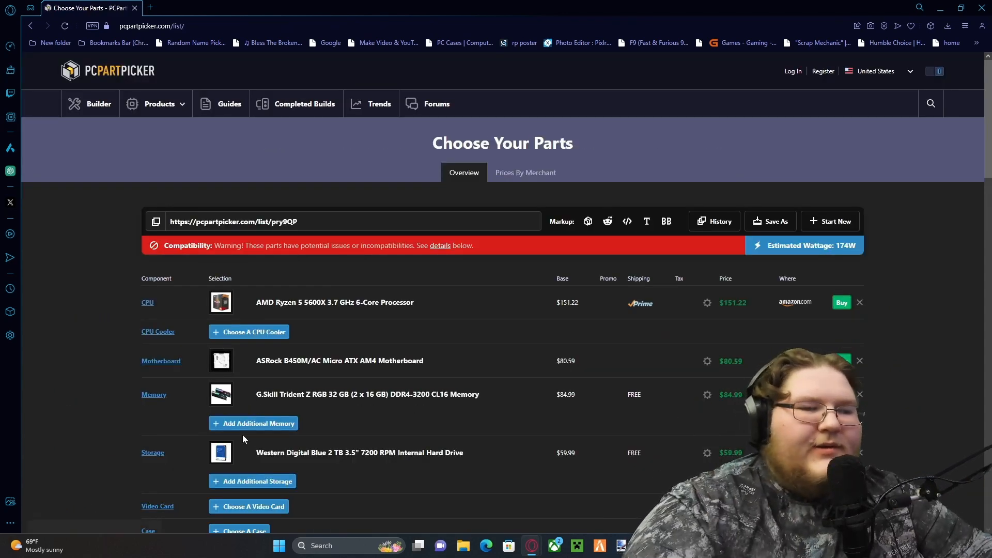
click(153, 452)
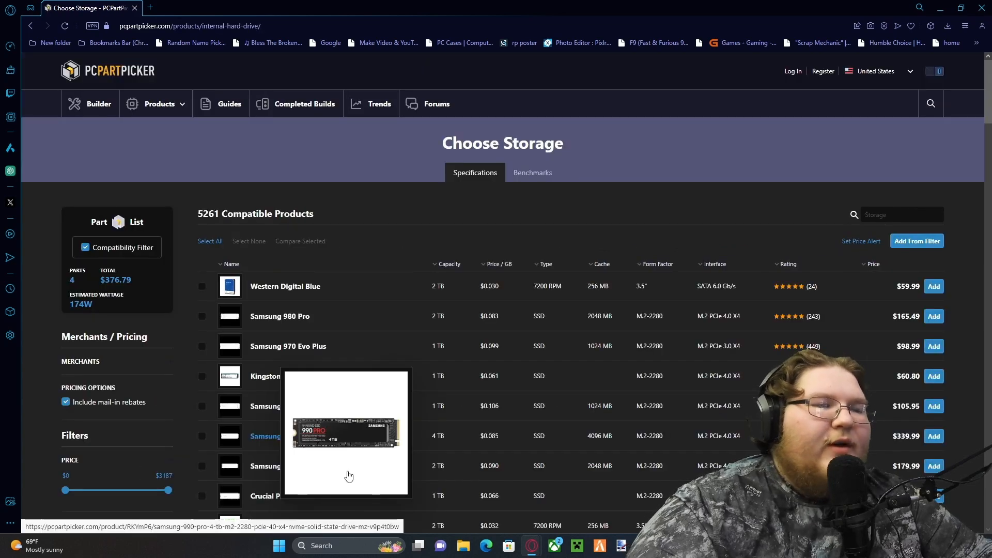
- Filter the storage results to Western Digital drives
scroll(down, 3)
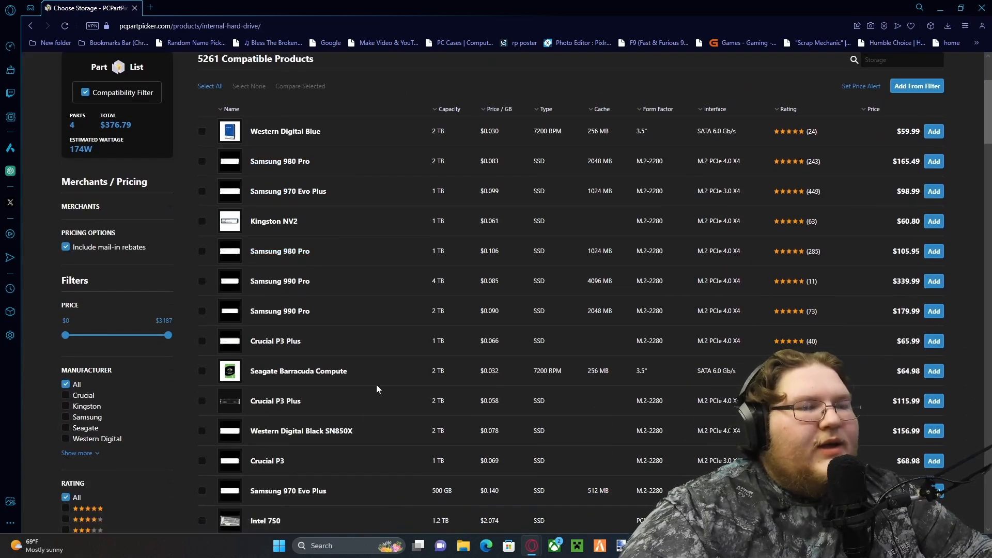
scroll(down, 3)
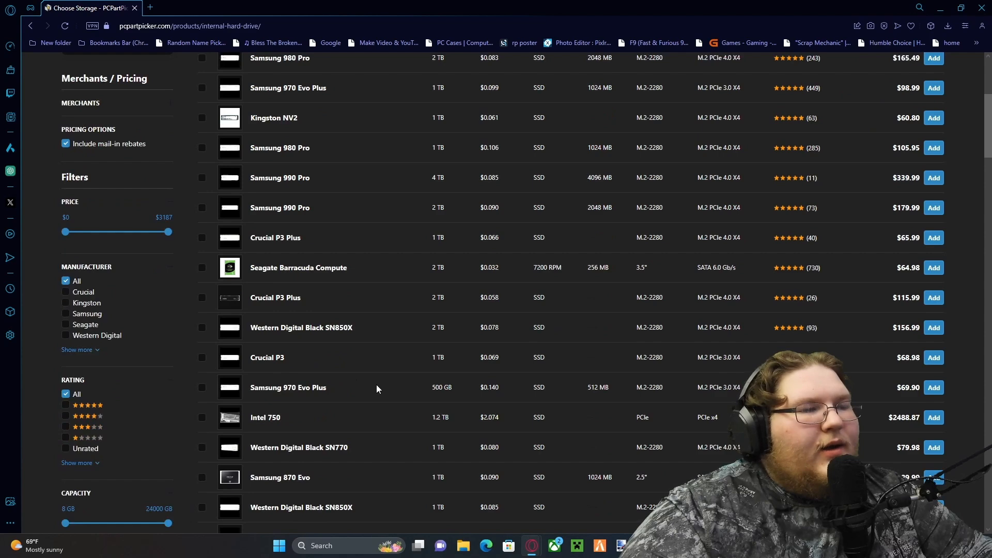
click(66, 335)
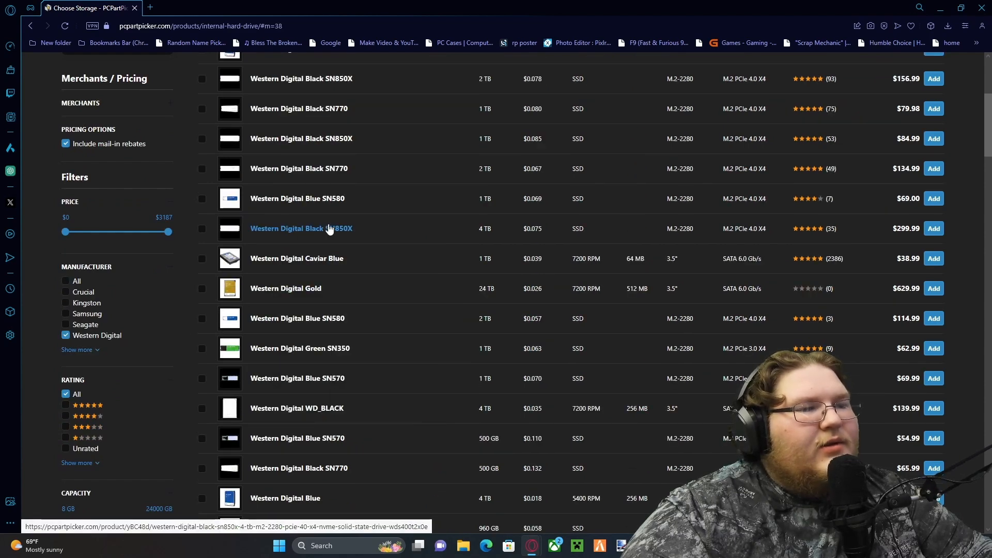
scroll(up, 3)
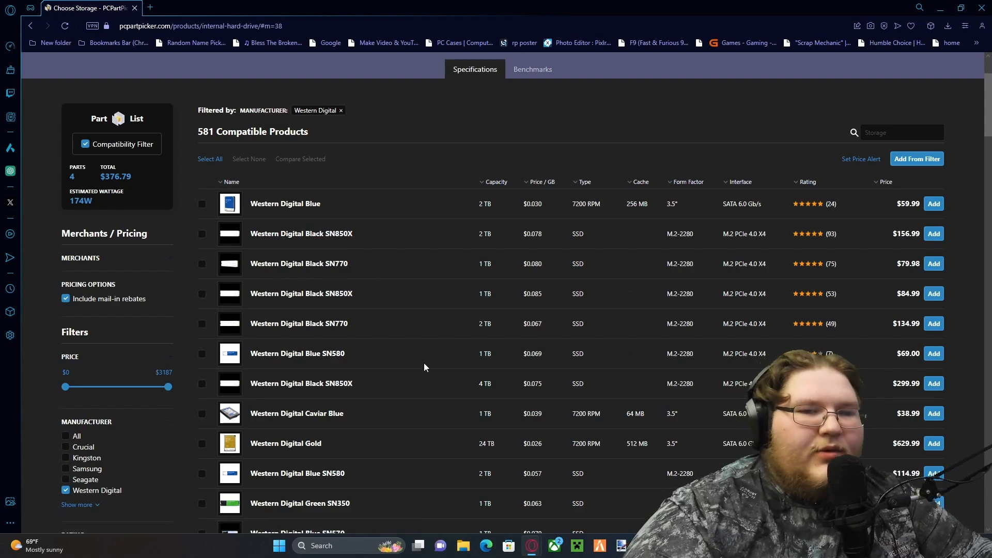
- Find and add the 1 TB Western Digital Blue SN580 ($69.00) as the second drive
scroll(down, 3)
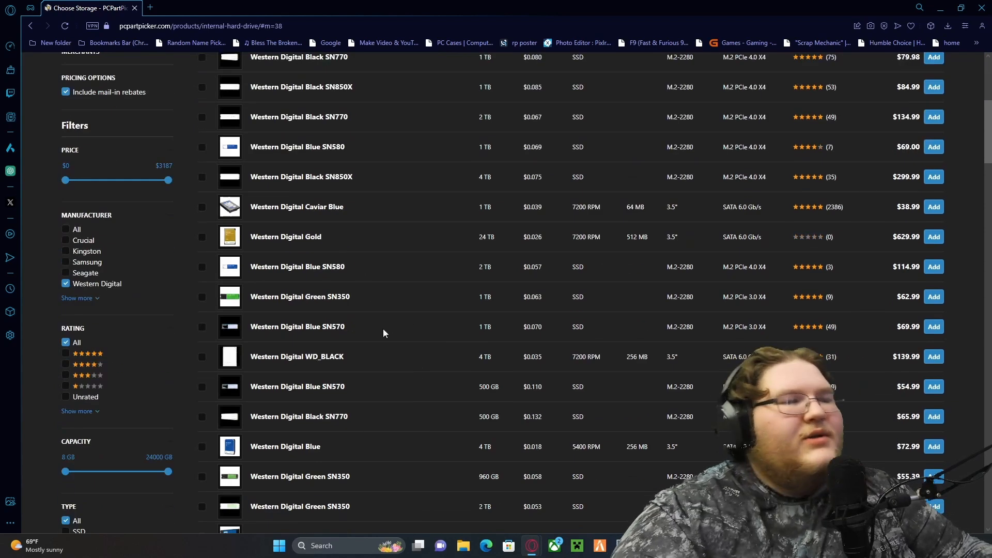
scroll(down, 3)
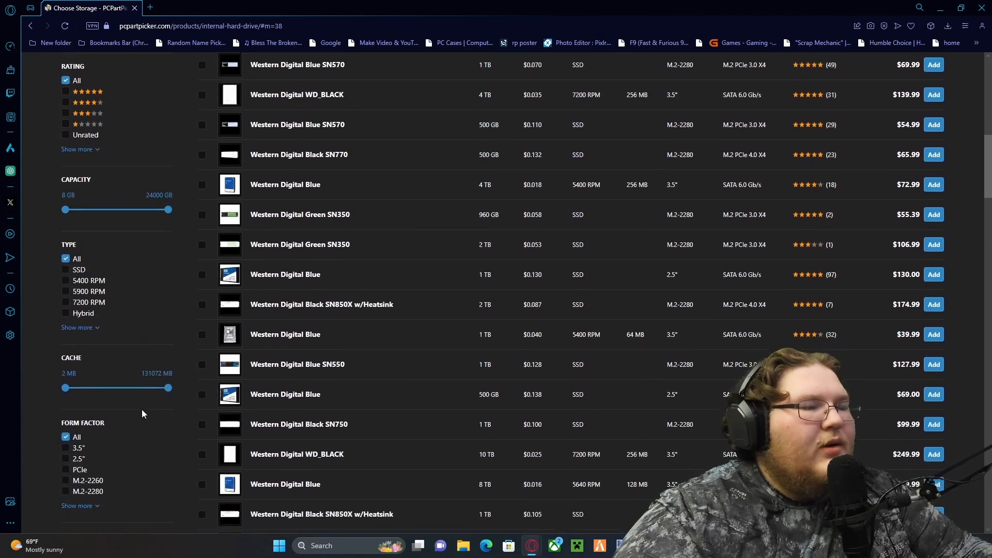
scroll(down, 3)
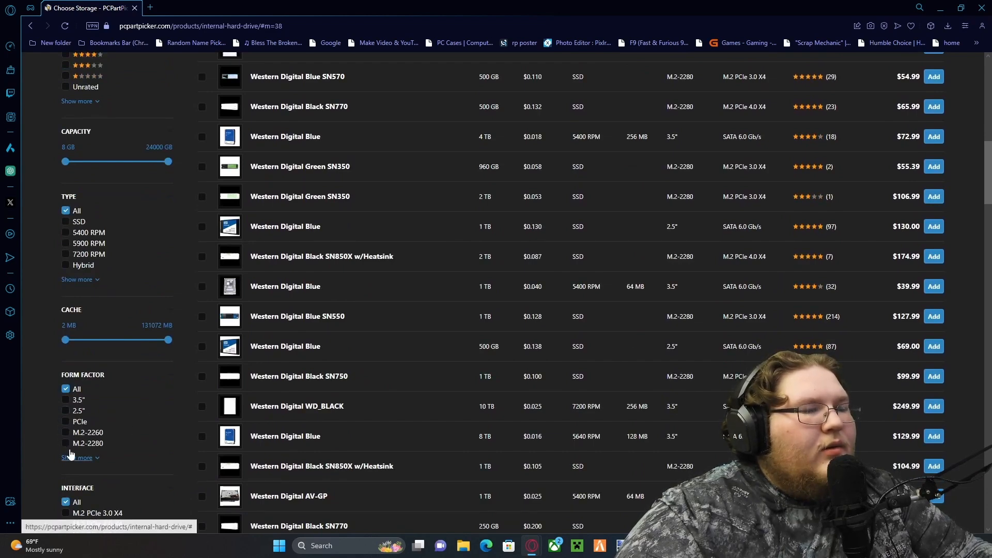
scroll(down, 3)
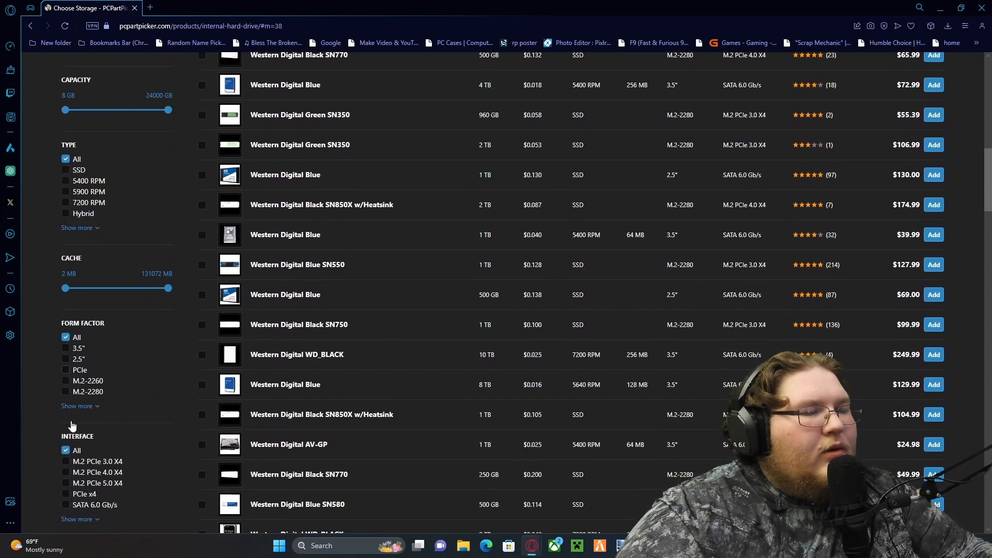
scroll(down, 3)
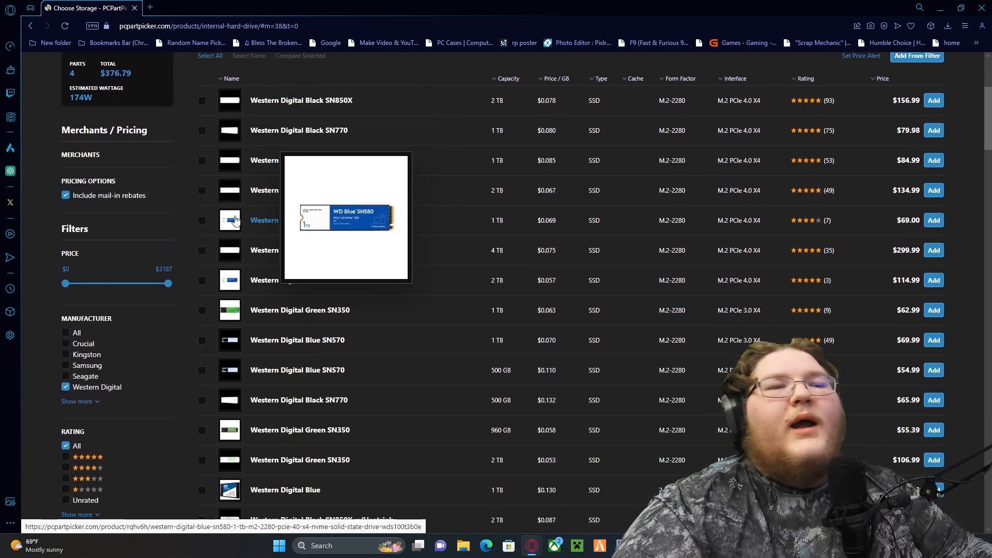
scroll(down, 3)
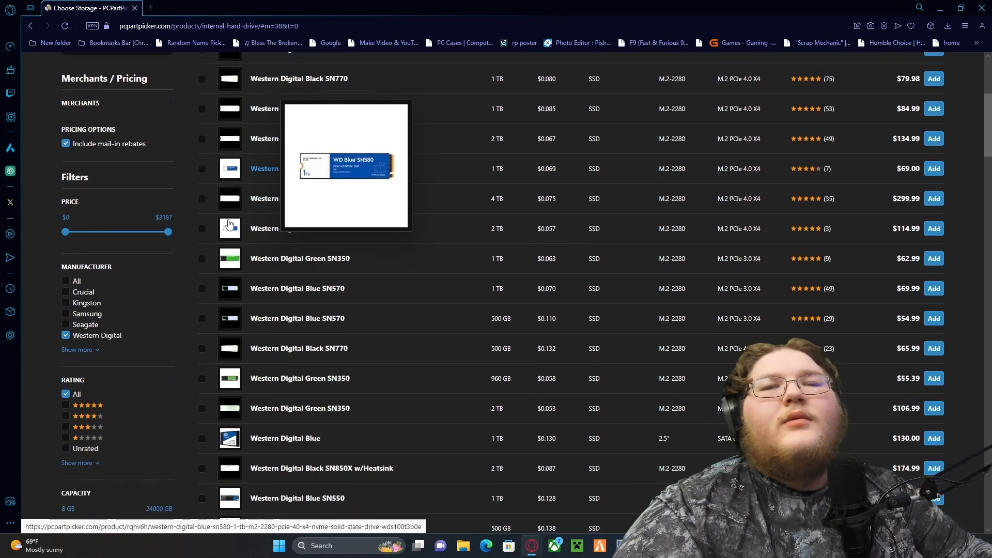
mouse_move(218, 200)
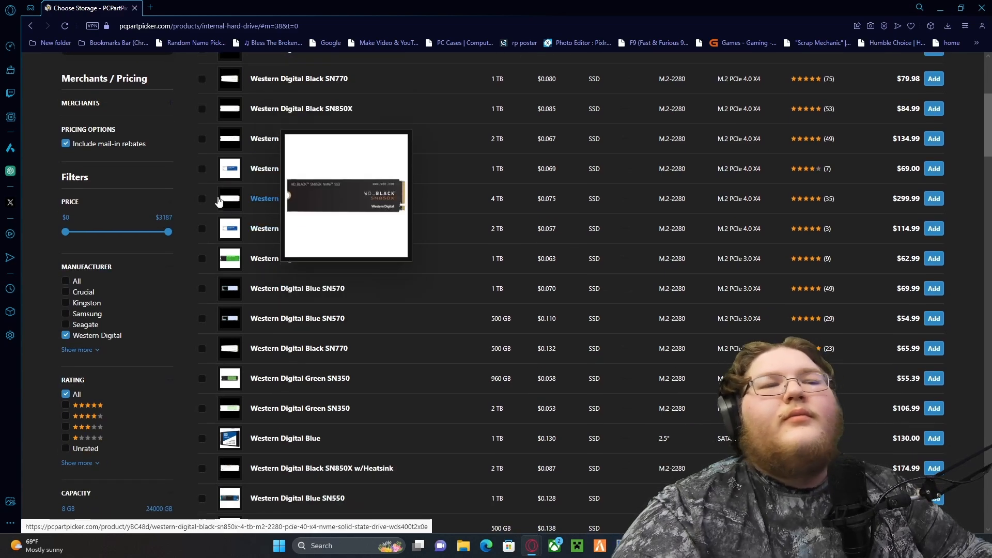
mouse_move(246, 181)
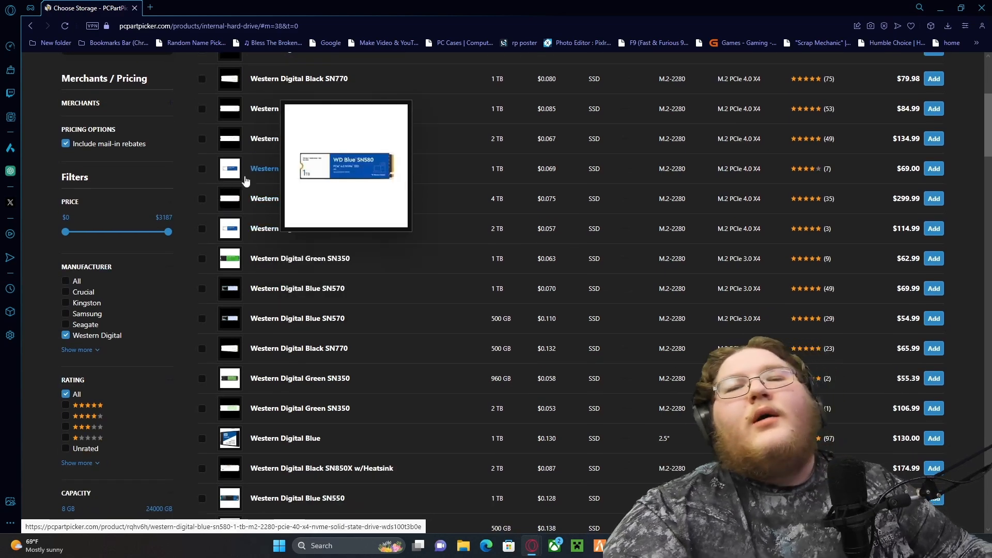
mouse_move(446, 151)
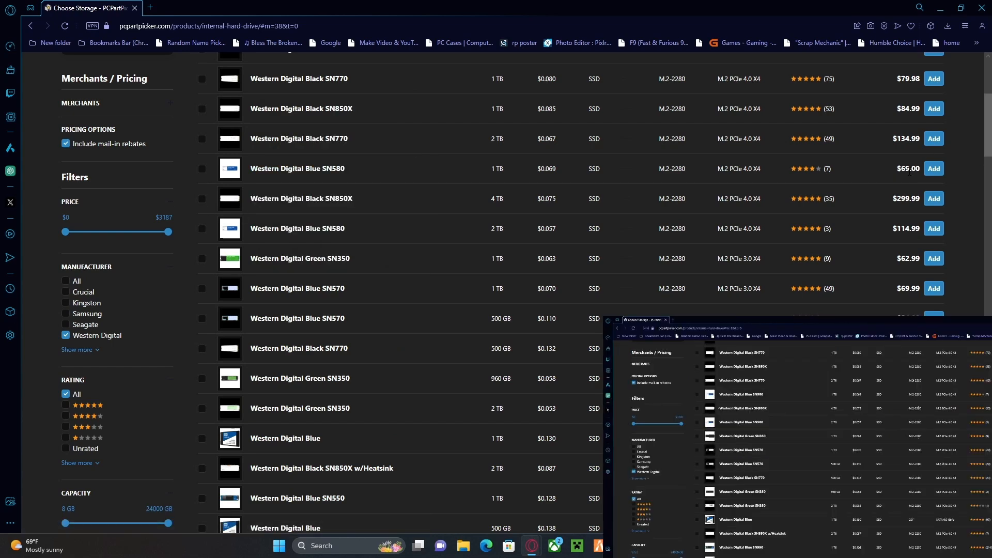
mouse_move(952, 168)
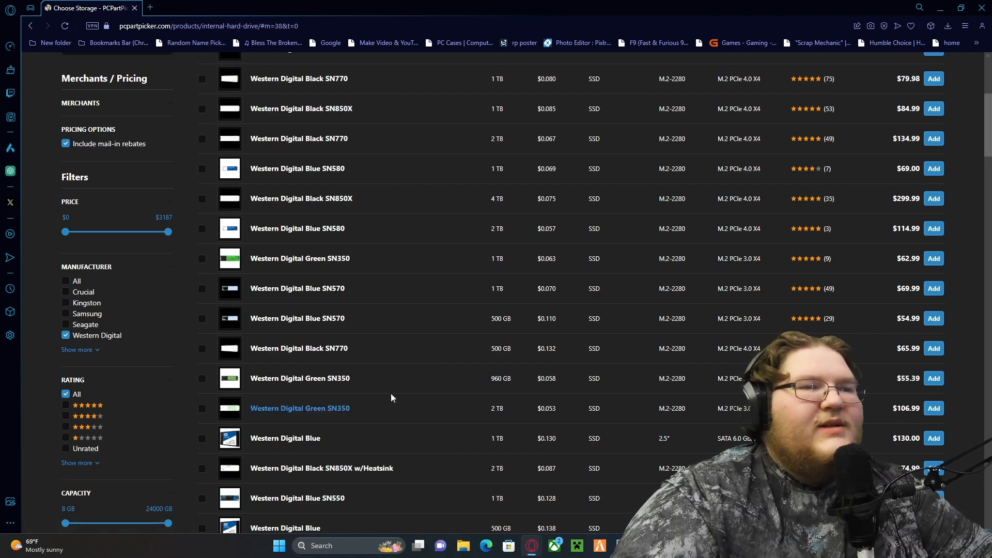
scroll(up, 3)
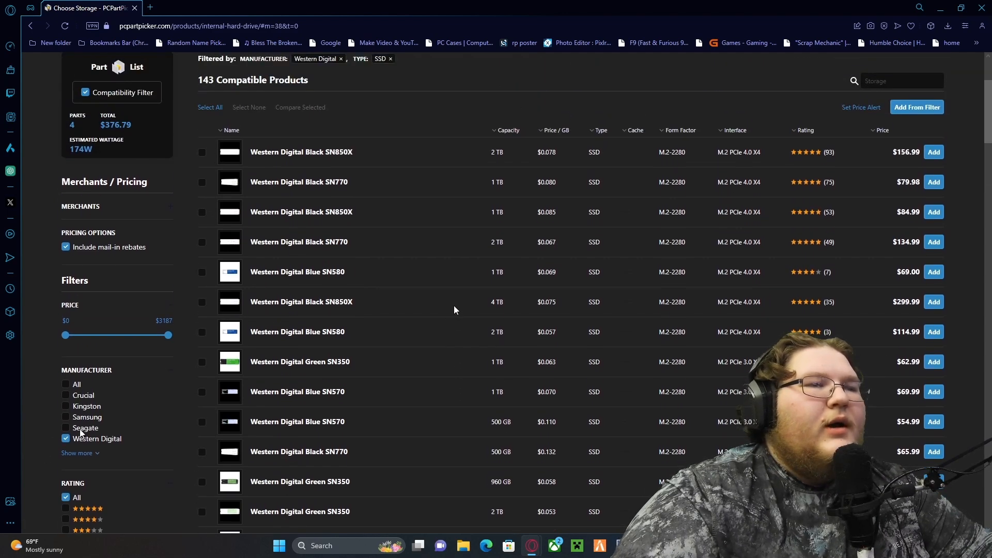
scroll(down, 3)
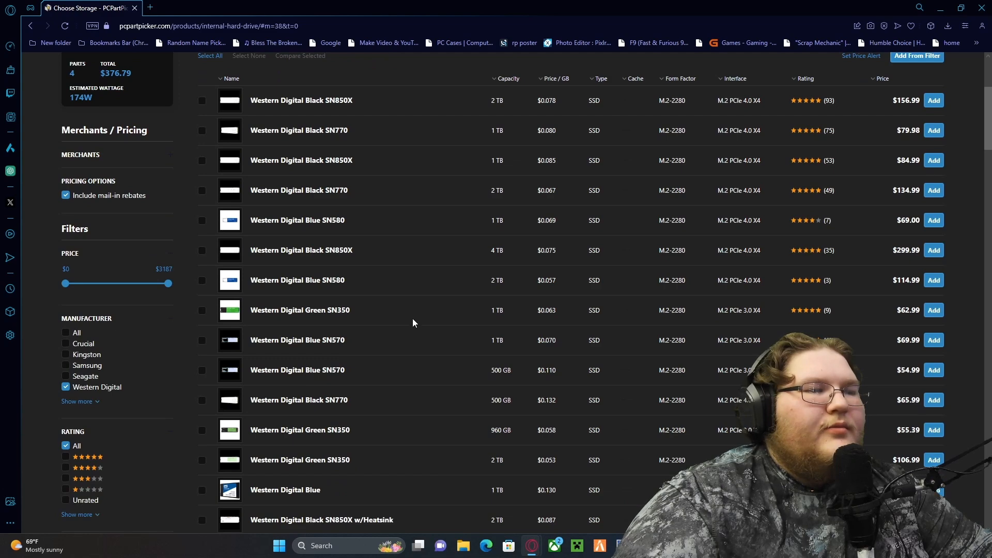
scroll(down, 3)
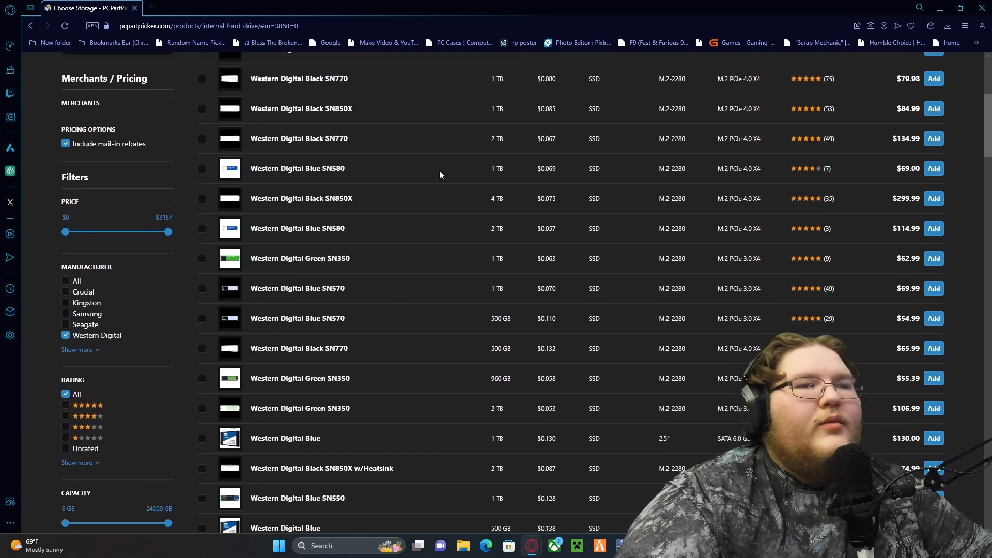
scroll(down, 3)
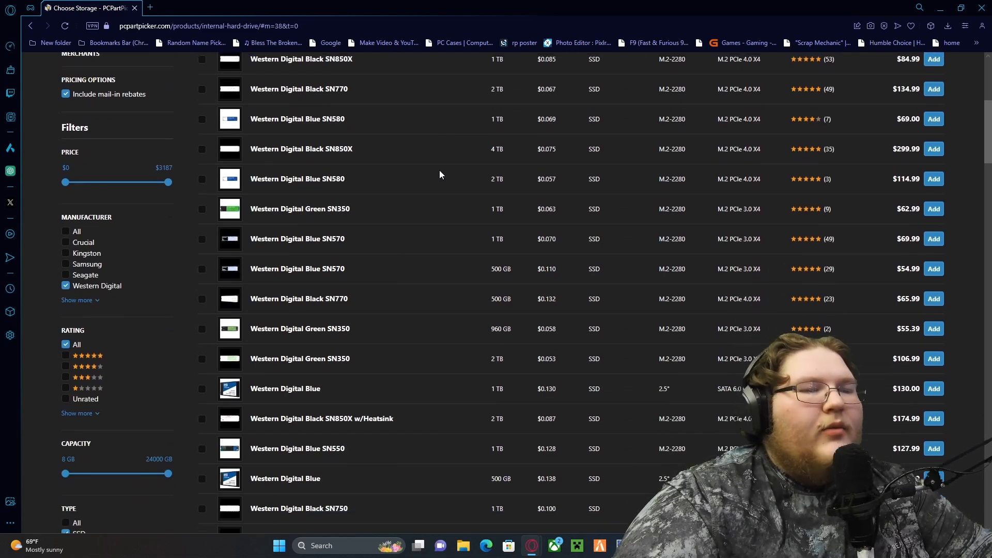
scroll(down, 3)
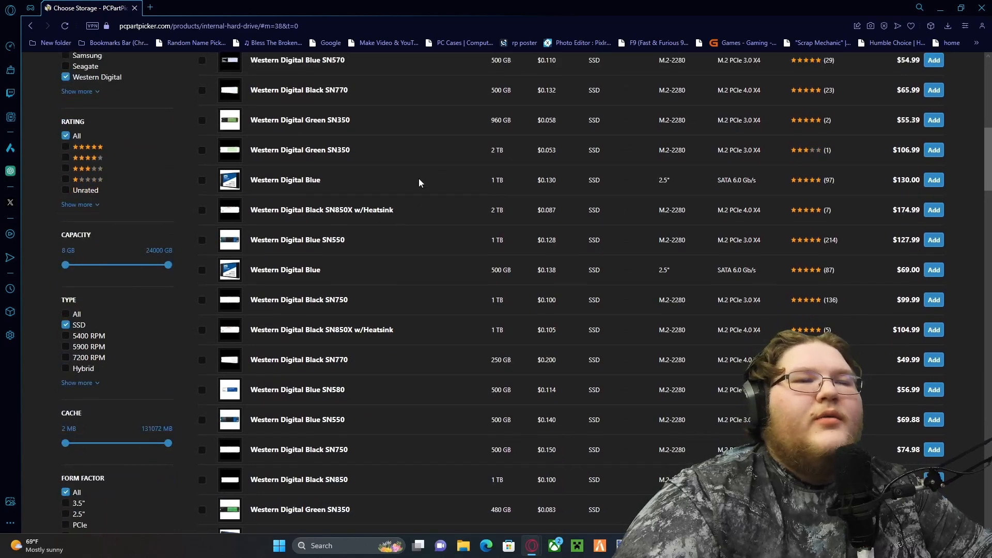
scroll(down, 3)
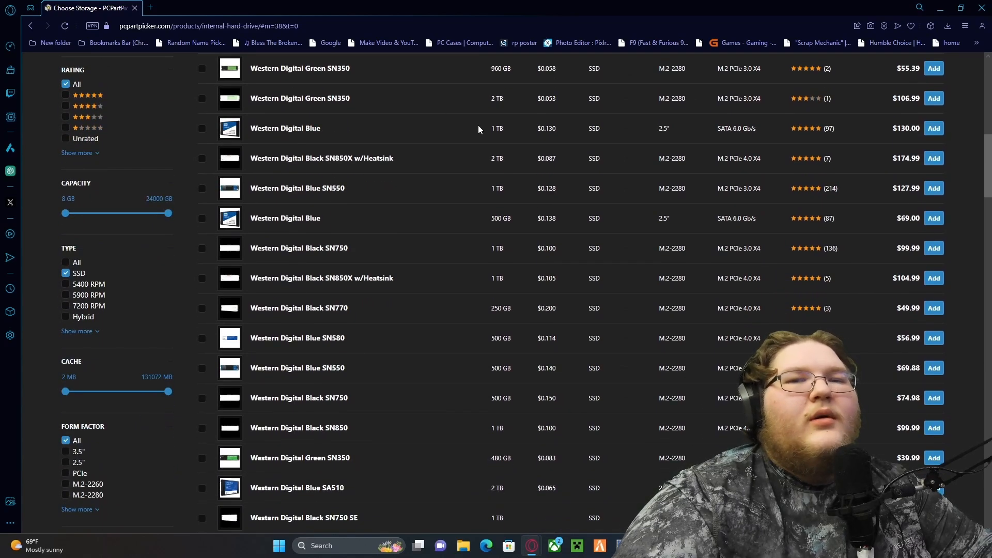
mouse_move(884, 128)
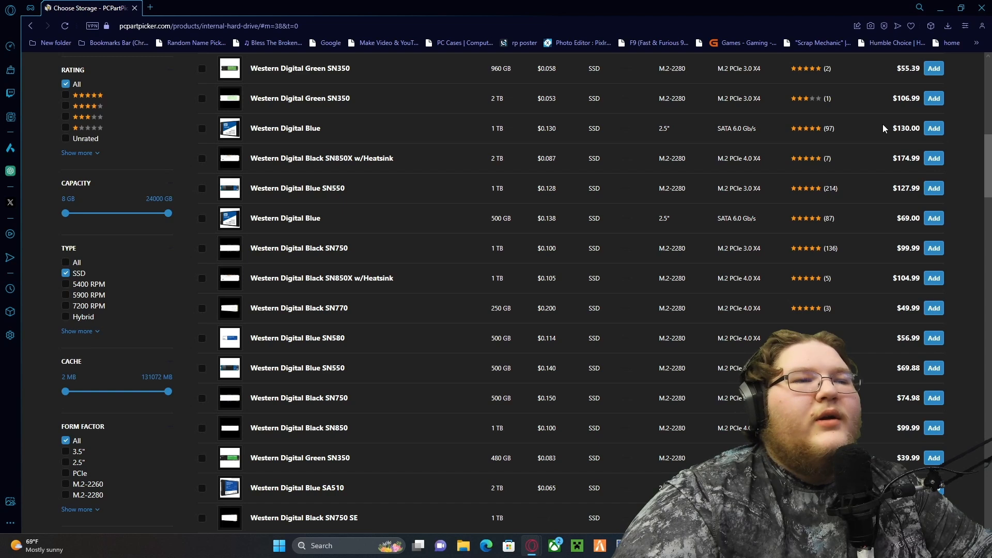
mouse_move(691, 133)
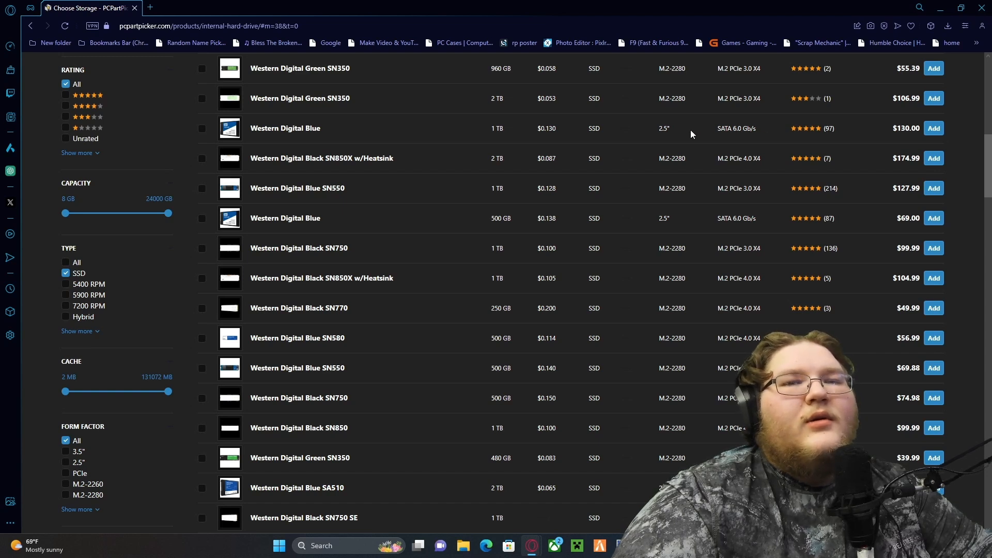
mouse_move(481, 133)
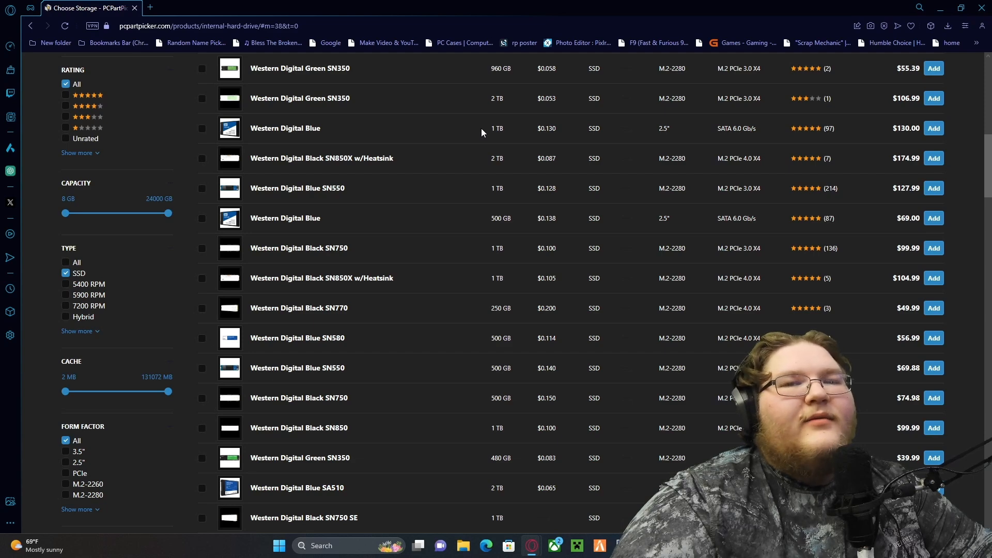
scroll(down, 3)
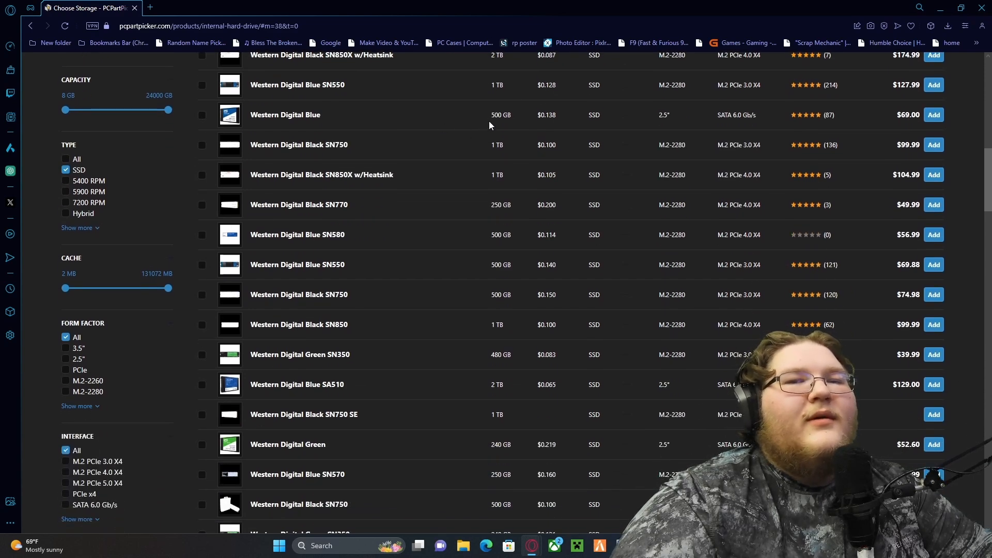
scroll(down, 3)
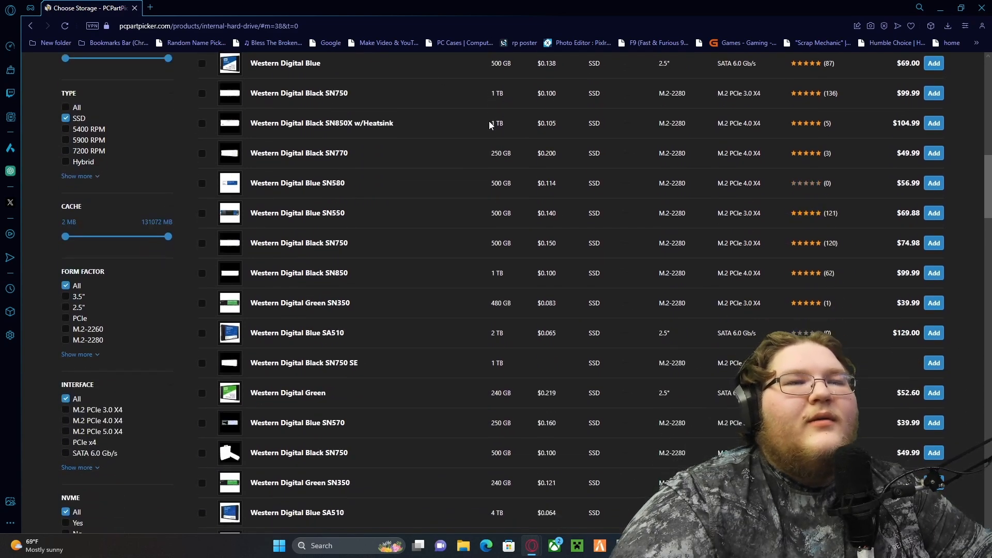
scroll(up, 3)
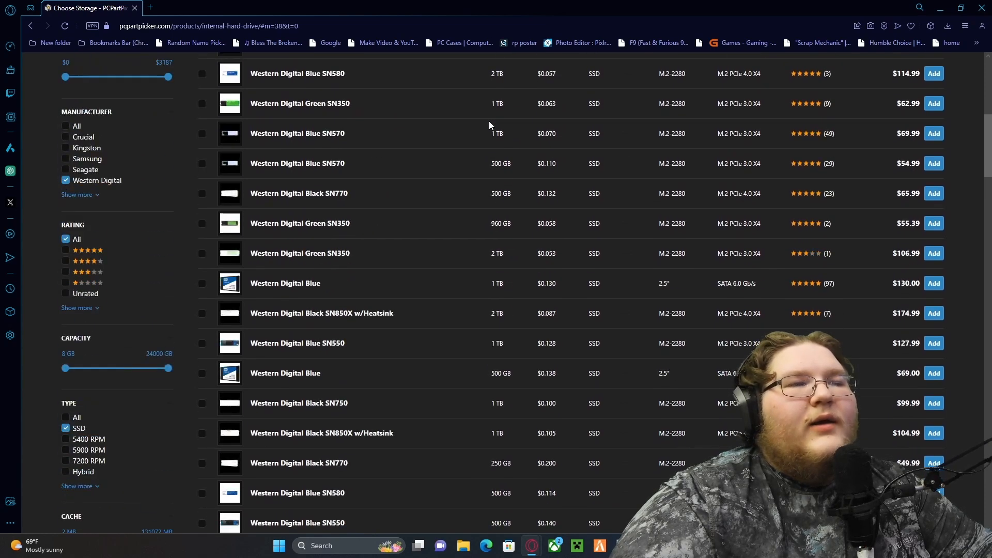
scroll(up, 3)
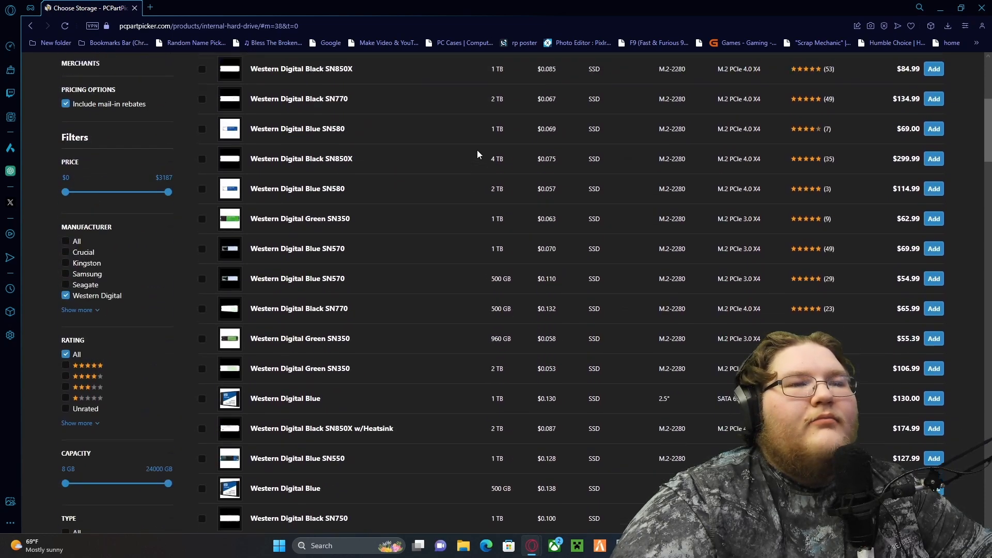
scroll(up, 3)
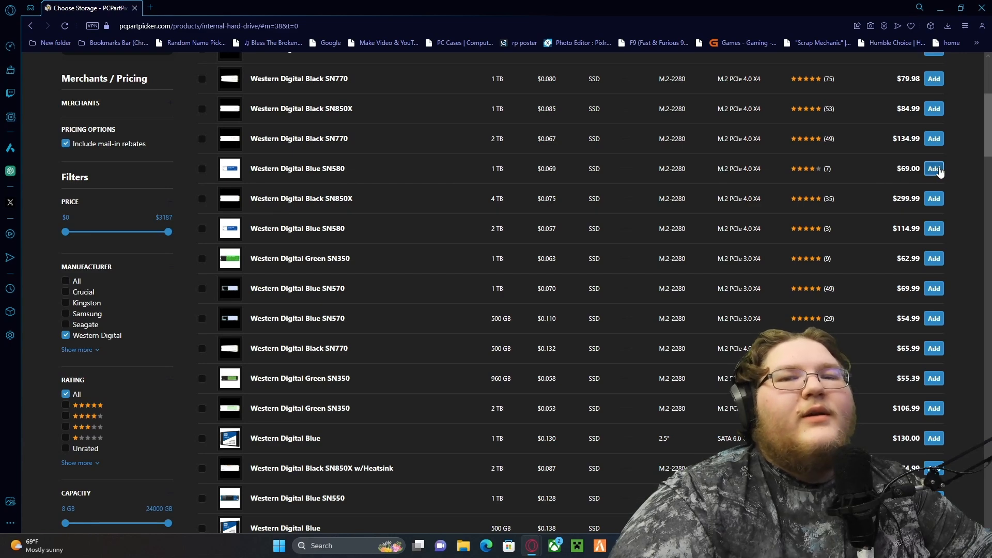
click(934, 168)
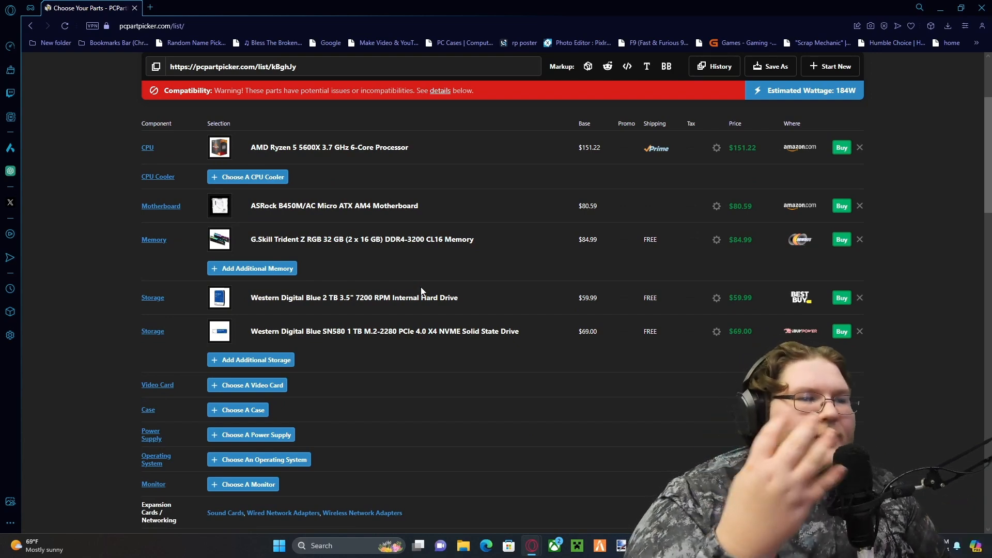
mouse_move(377, 363)
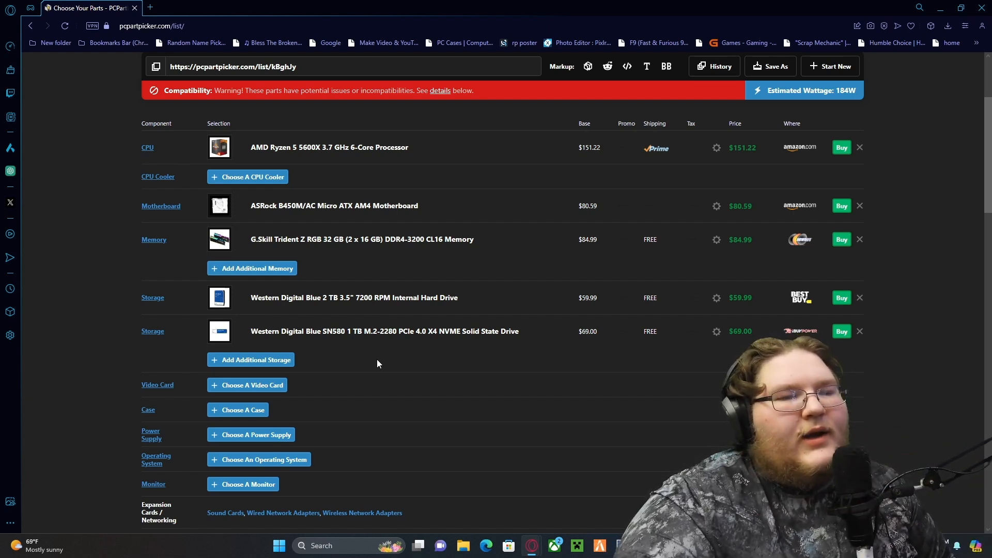
mouse_move(251, 360)
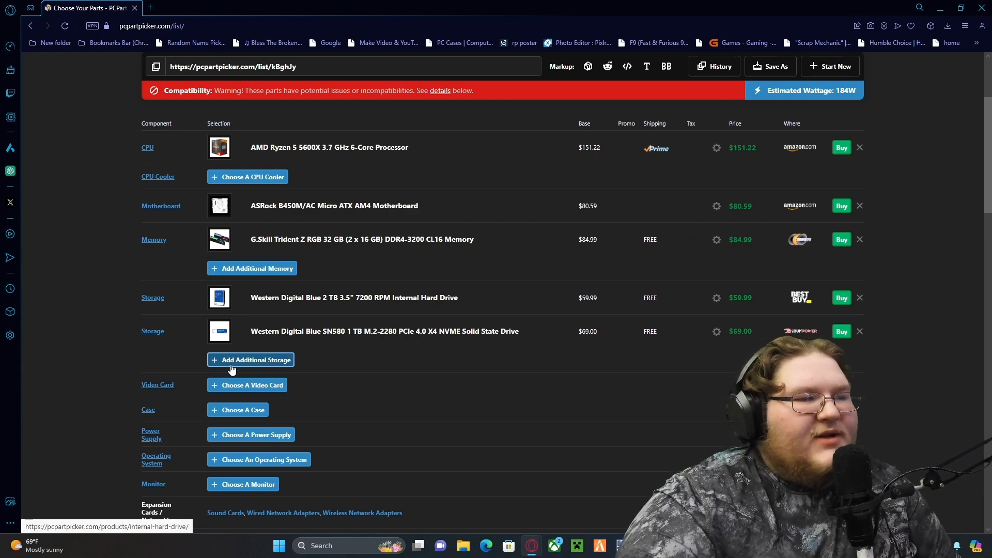
- Open the video card chooser for the five-part $445.79 build
click(247, 384)
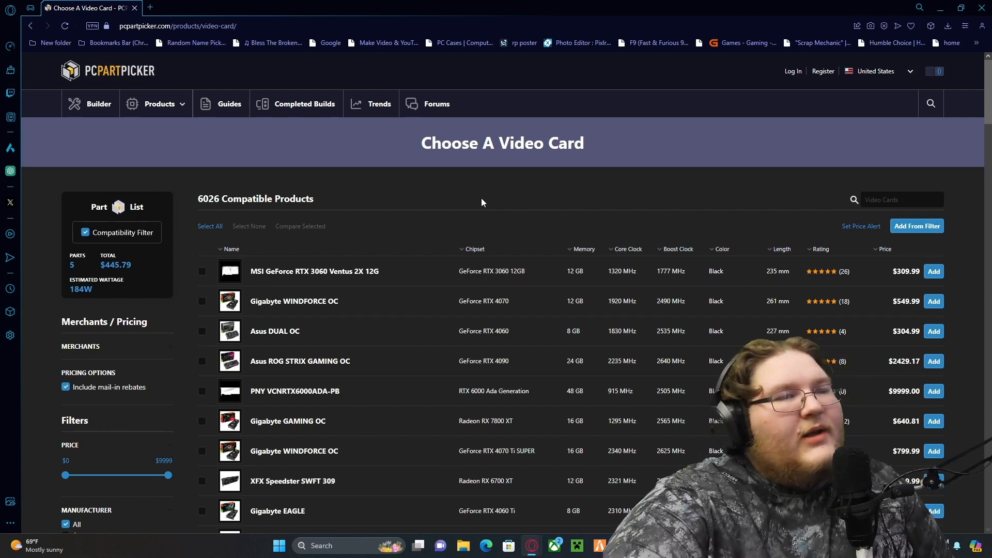
mouse_move(195, 183)
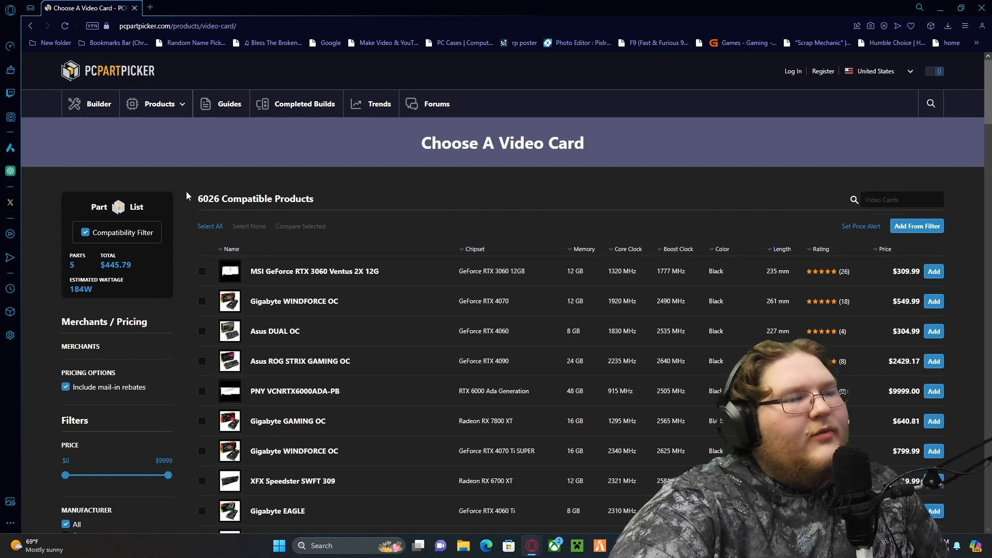
scroll(down, 3)
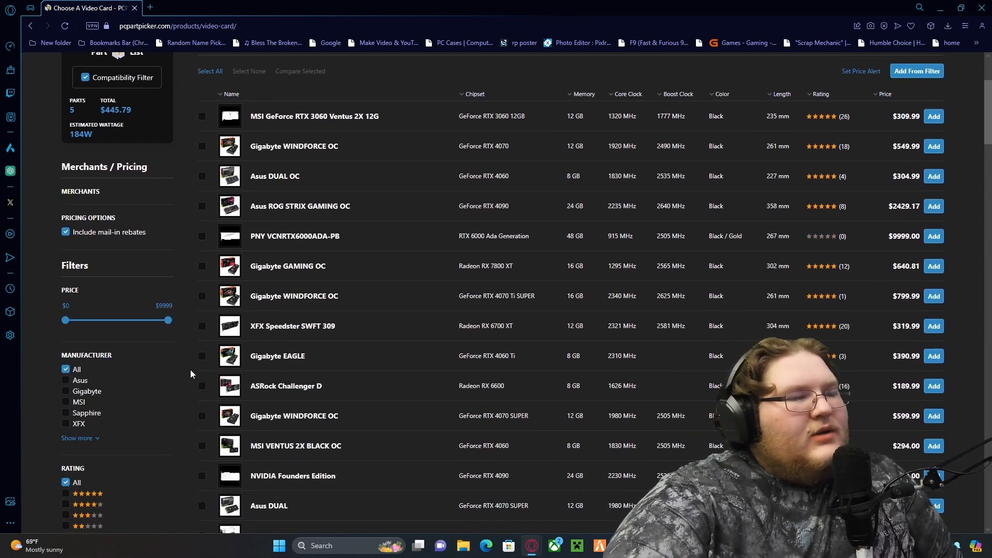
scroll(down, 3)
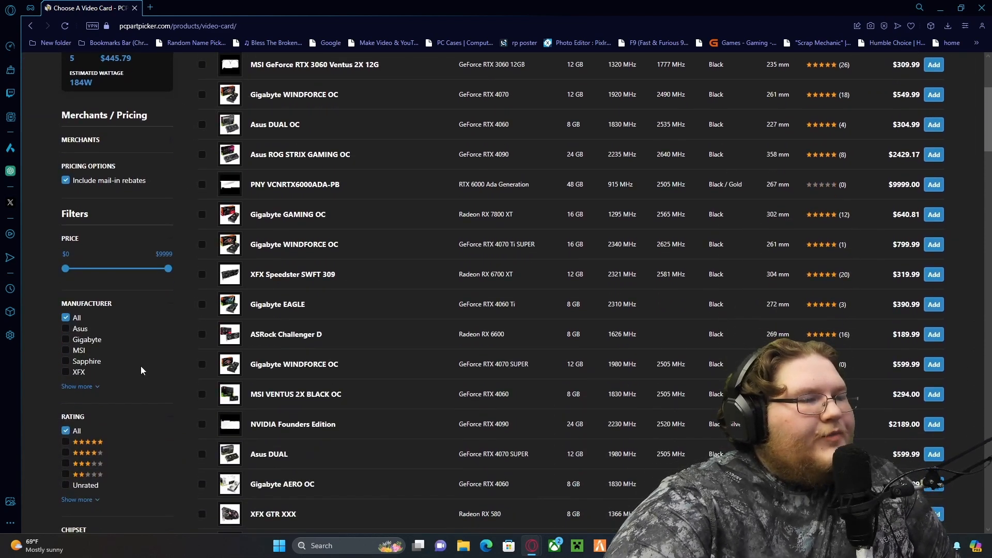
scroll(down, 3)
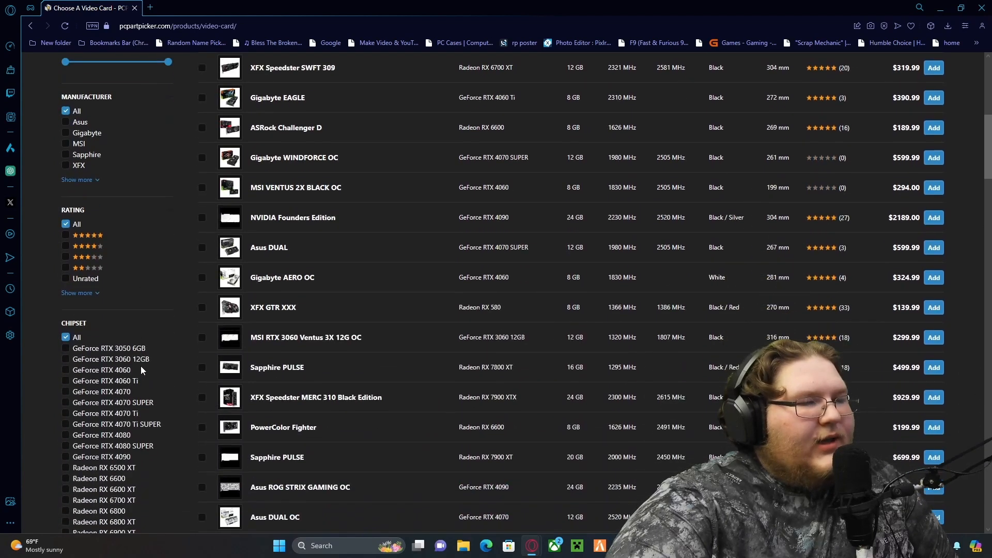
scroll(down, 3)
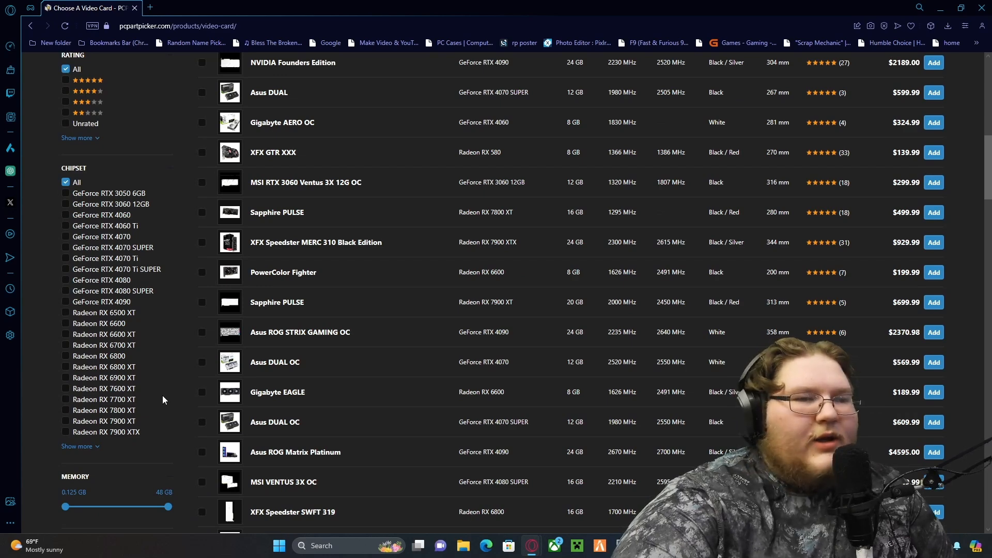
scroll(down, 3)
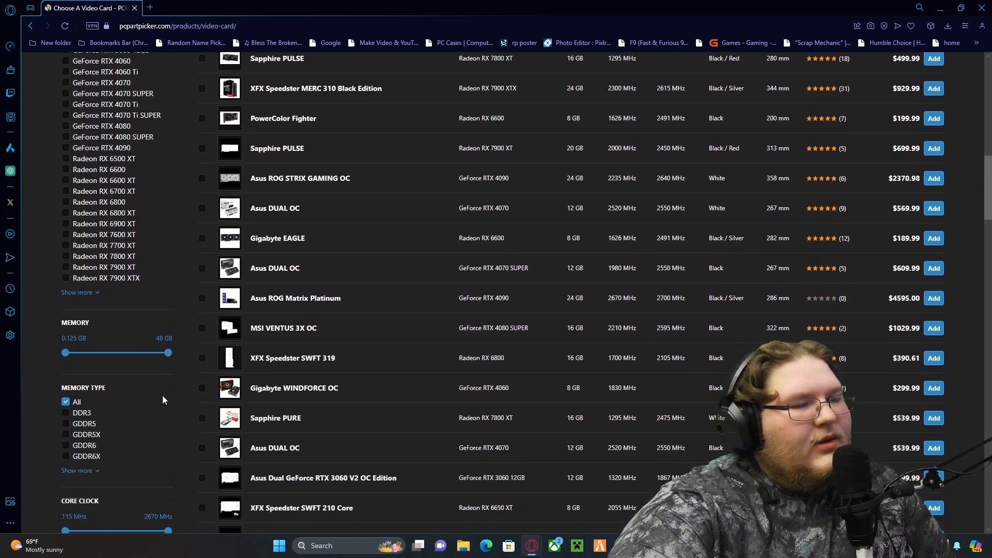
scroll(down, 3)
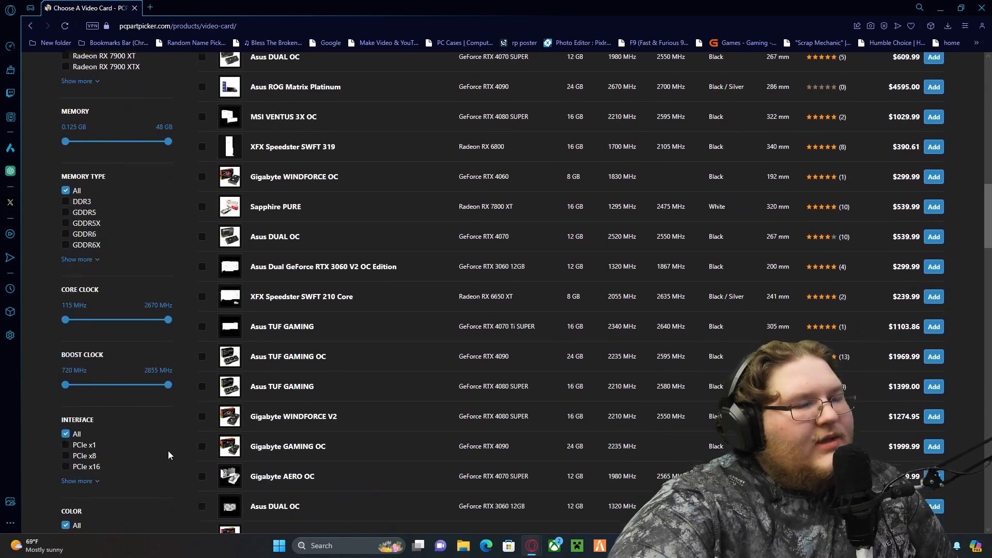
scroll(down, 3)
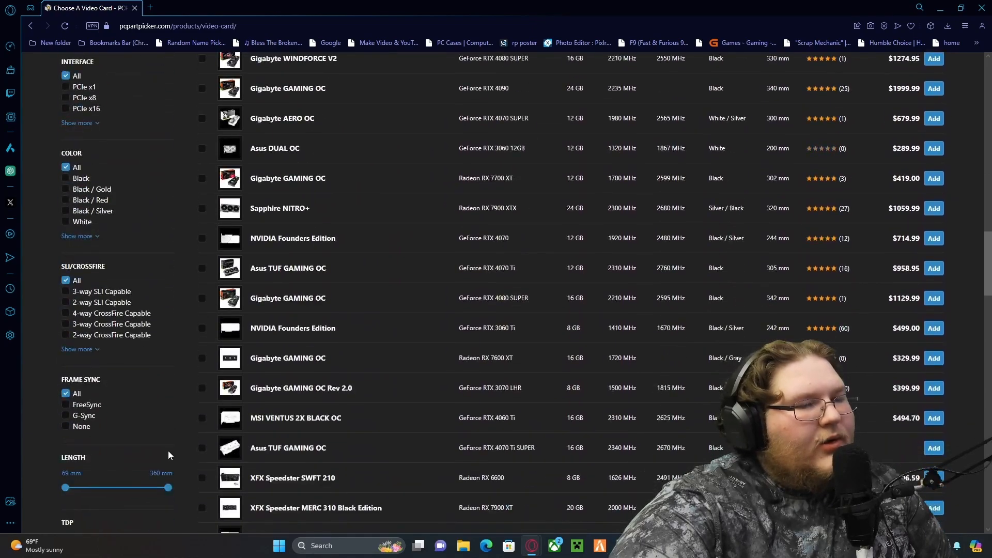
scroll(up, 3)
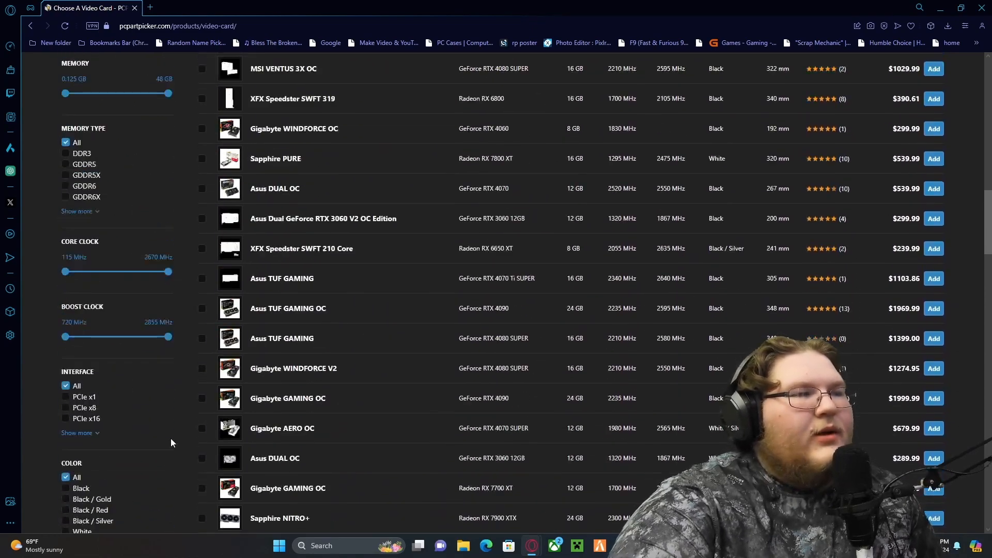
scroll(up, 3)
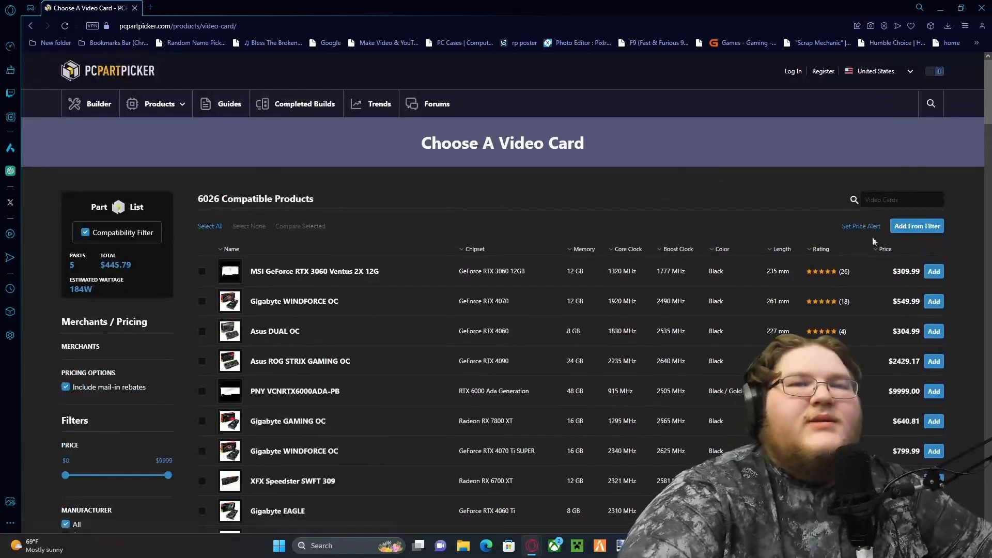
click(898, 199)
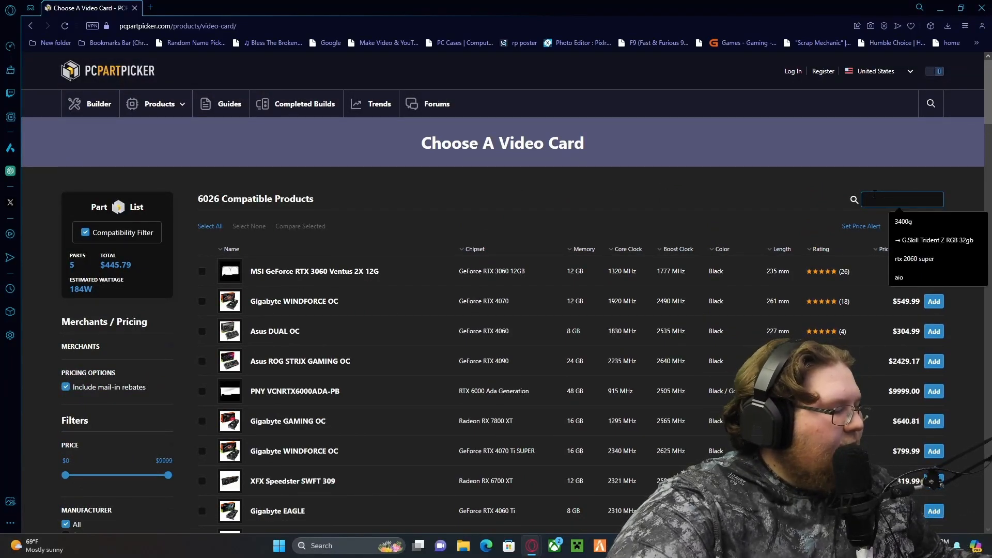
- Search video cards for 'rtx 3060', narrowing the list to 169 results
text(rtx)
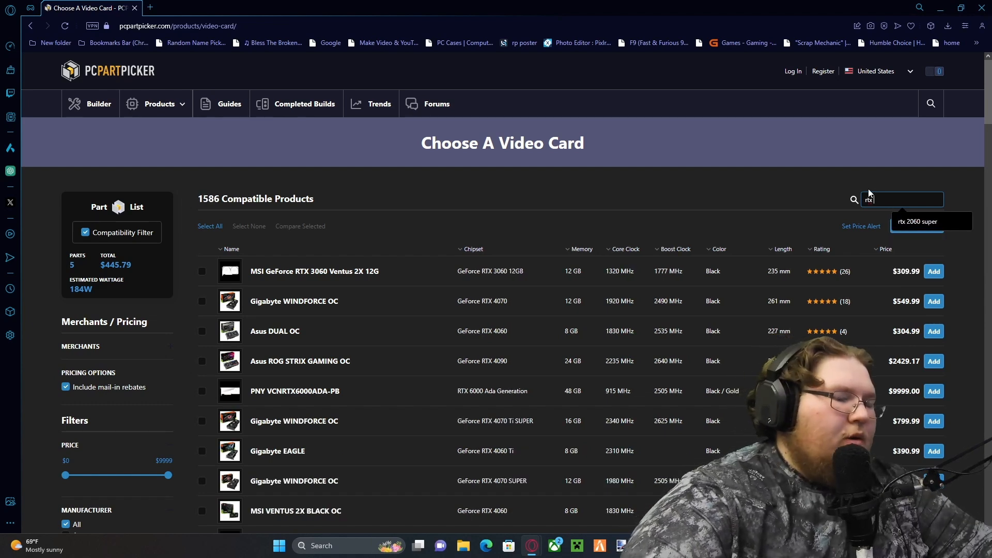
text(3060)
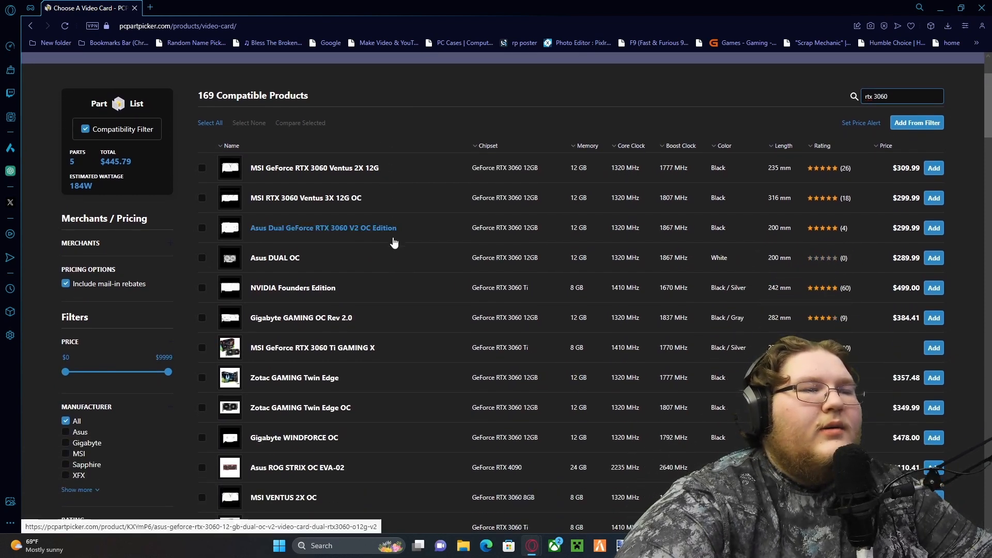
mouse_move(264, 198)
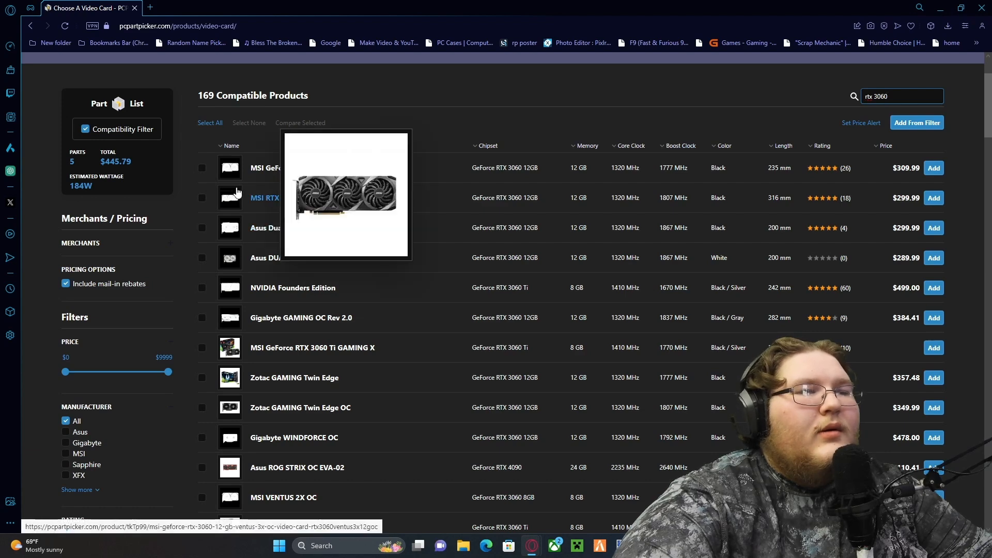
scroll(down, 3)
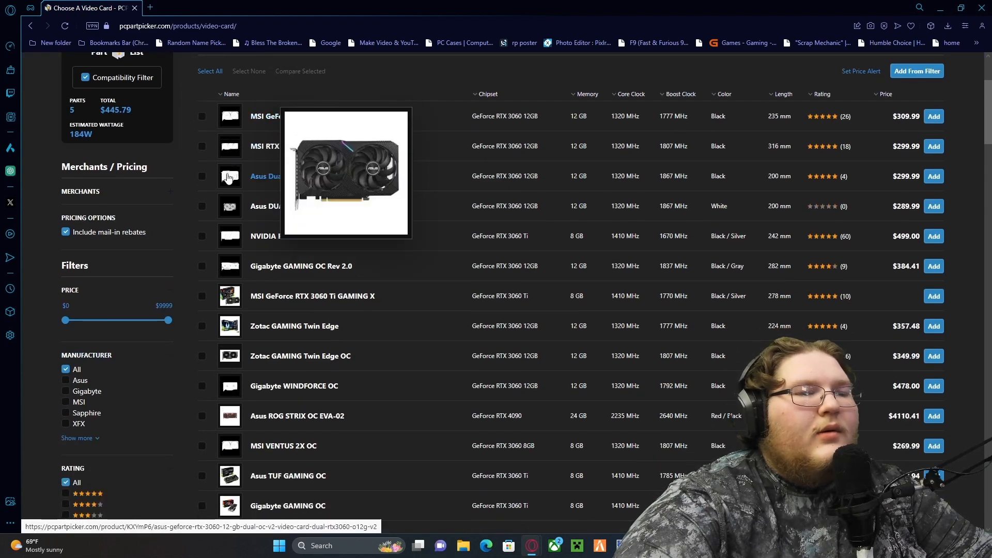
mouse_move(227, 389)
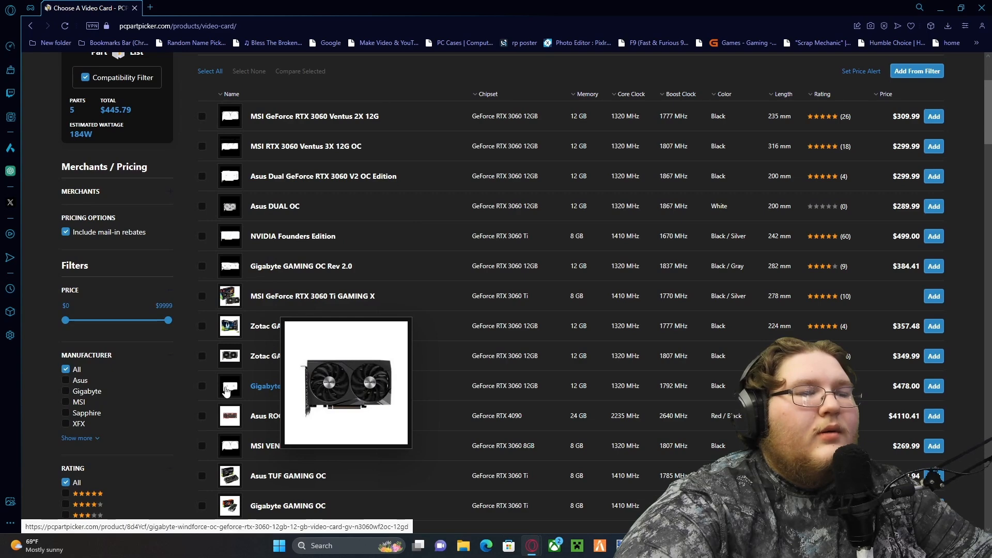
mouse_move(281, 324)
text(rtx 2060)
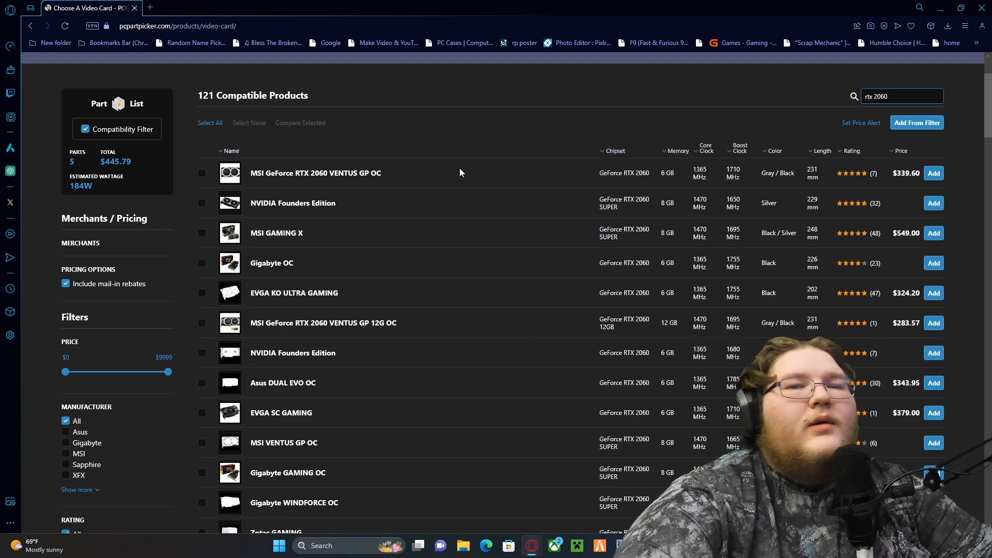
mouse_move(446, 183)
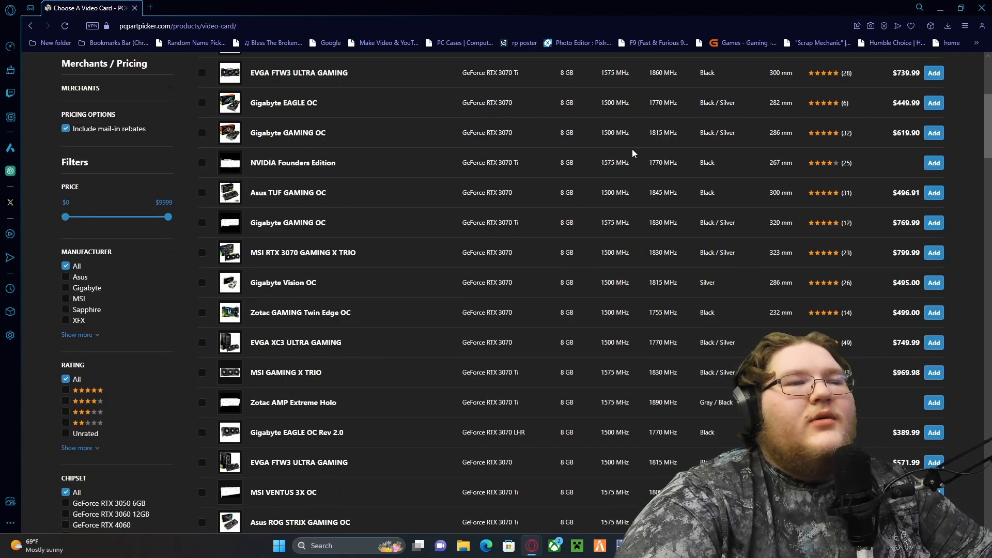
- Add the MSI GeForce RTX 3060 Ventus 2X 12G ($309.99) as the video card
scroll(up, 3)
text(rtx 3060)
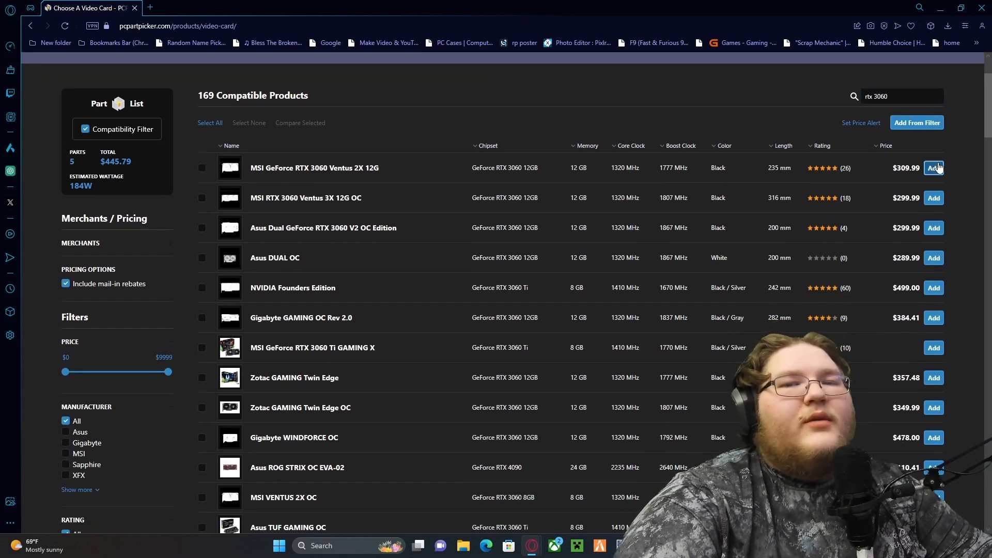
click(933, 167)
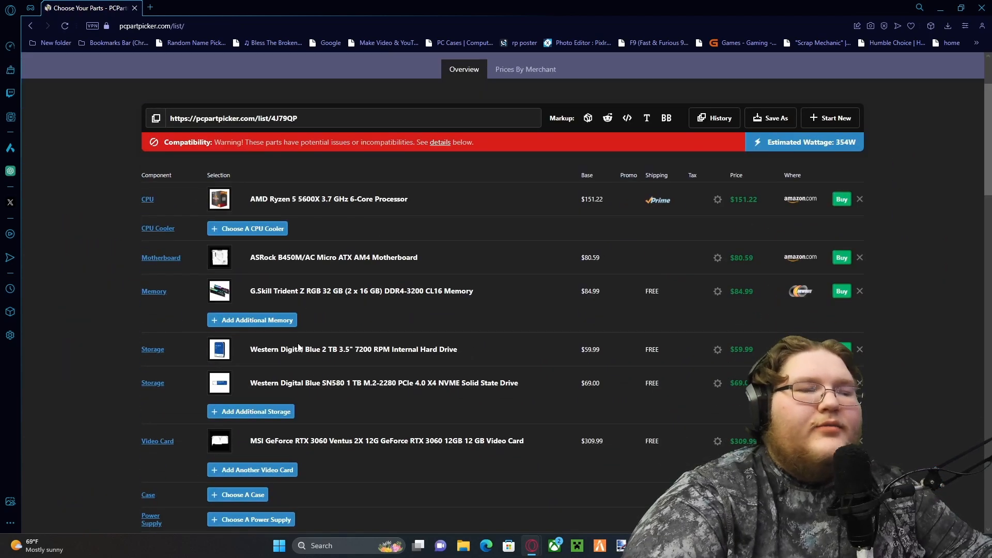
scroll(down, 3)
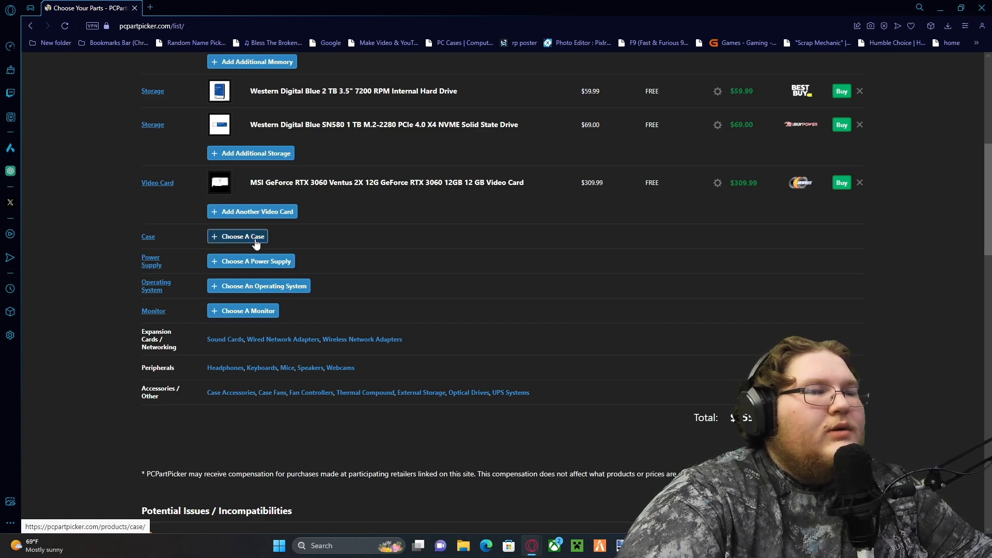
- Open the case chooser and scroll to the Type filter
click(242, 236)
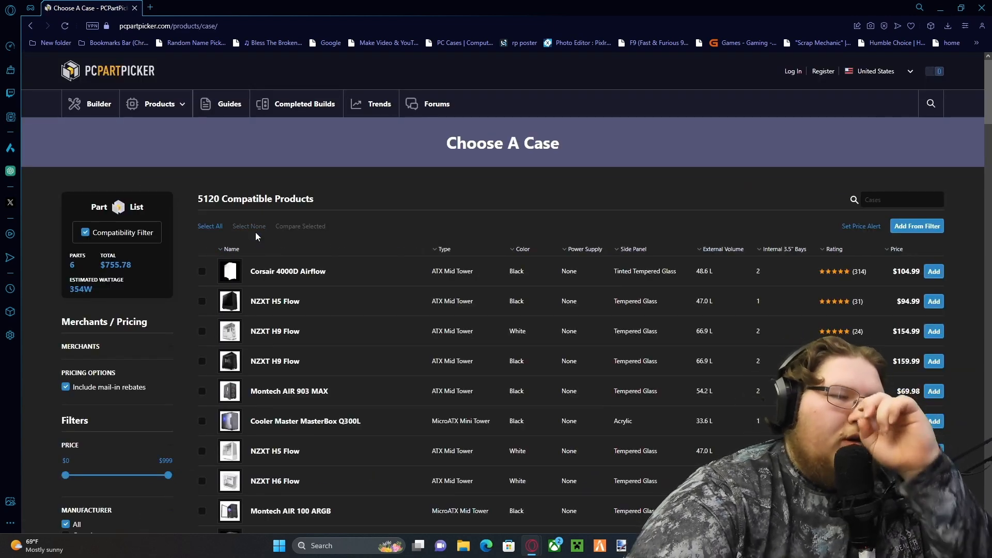
mouse_move(229, 271)
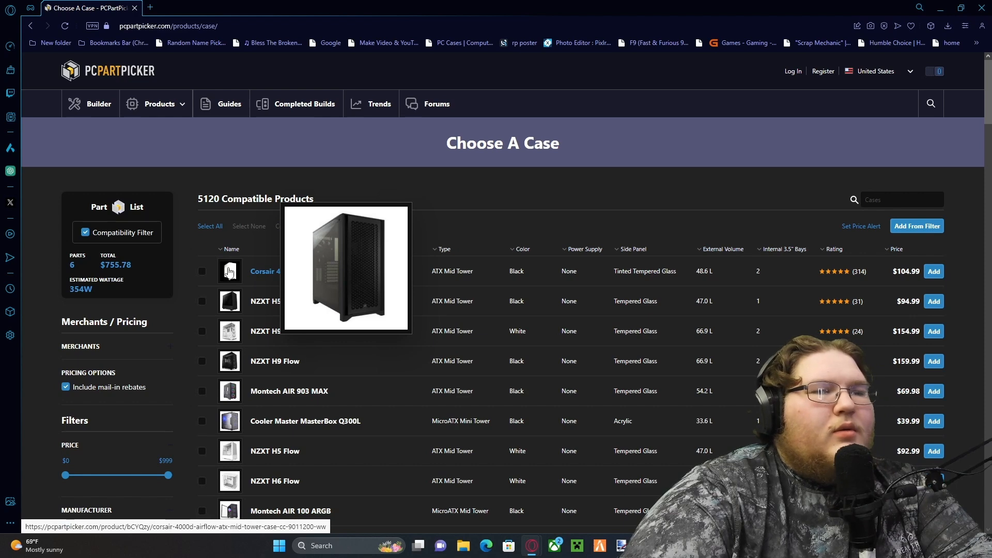
scroll(down, 3)
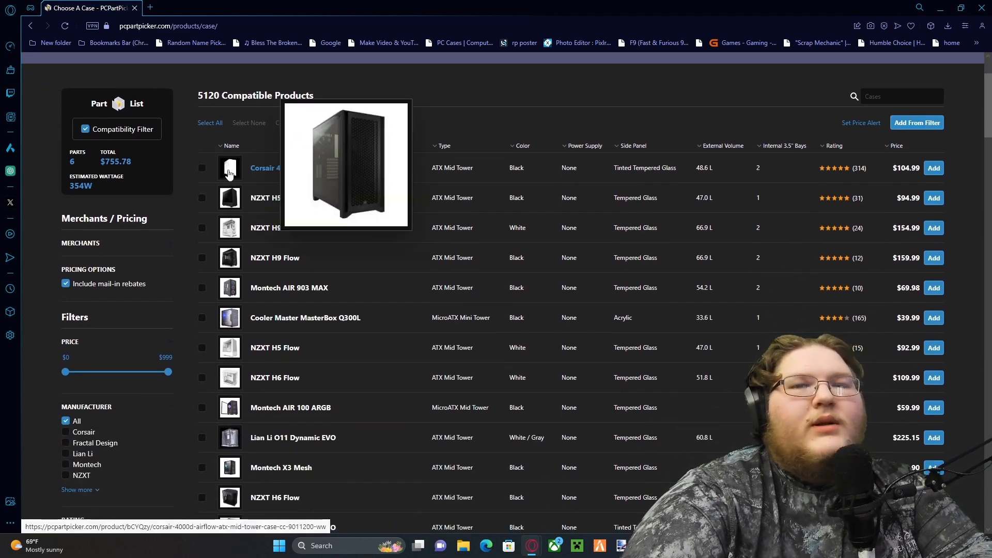
scroll(down, 3)
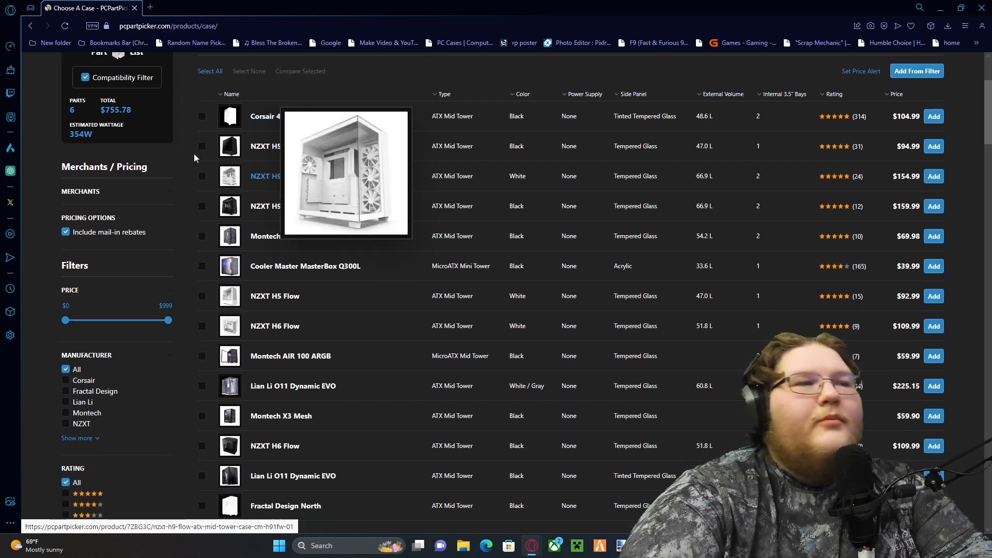
scroll(down, 3)
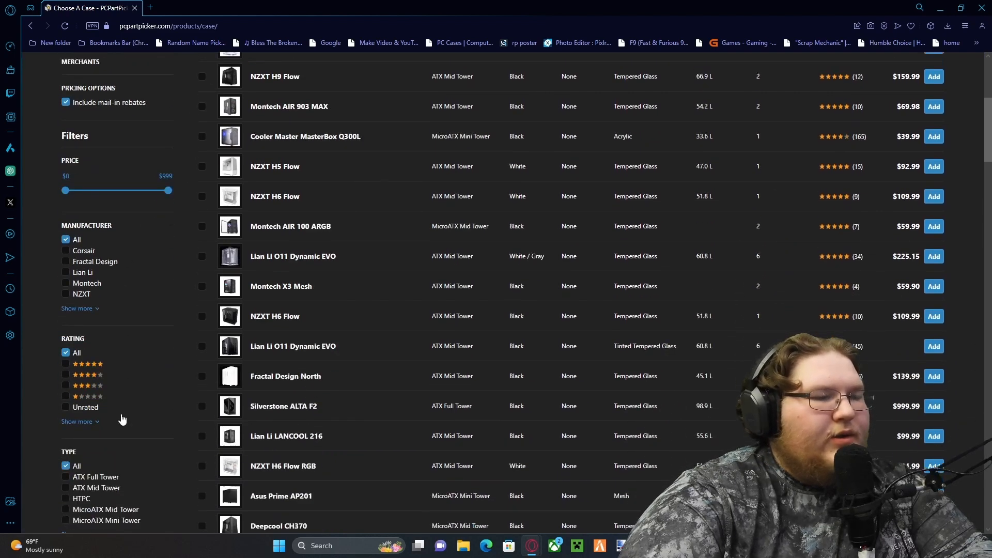
scroll(down, 3)
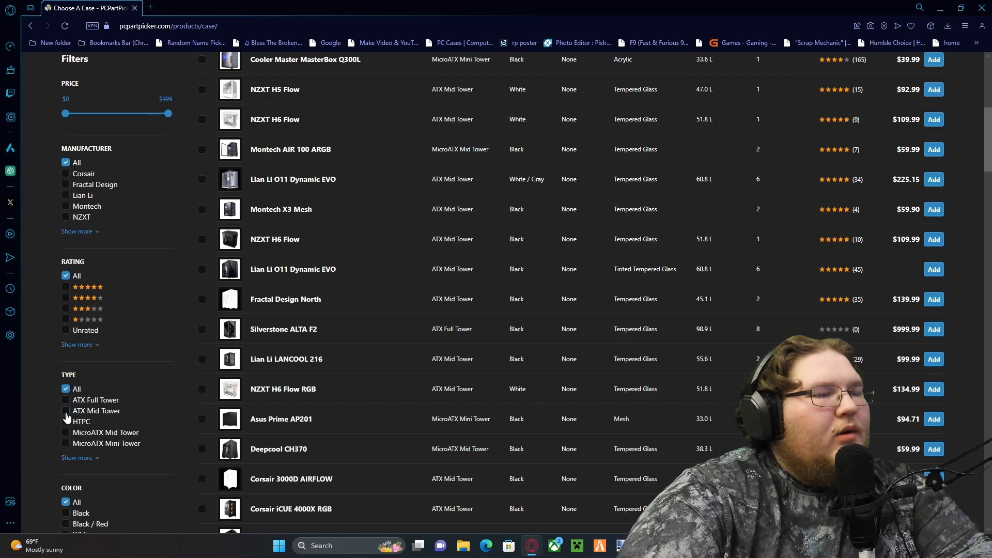
- Filter cases to ATX Mid Tower and browse the 3536 results
click(65, 411)
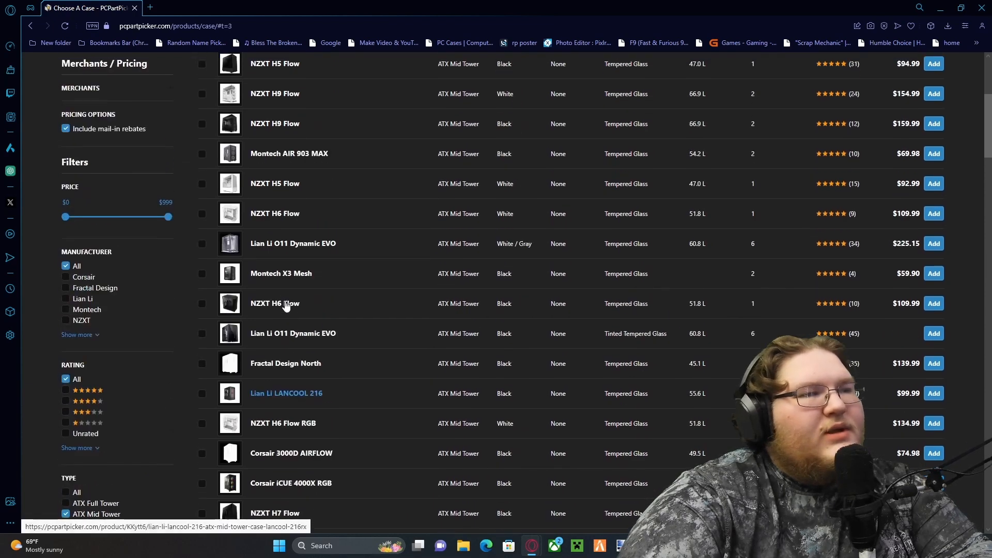
scroll(up, 3)
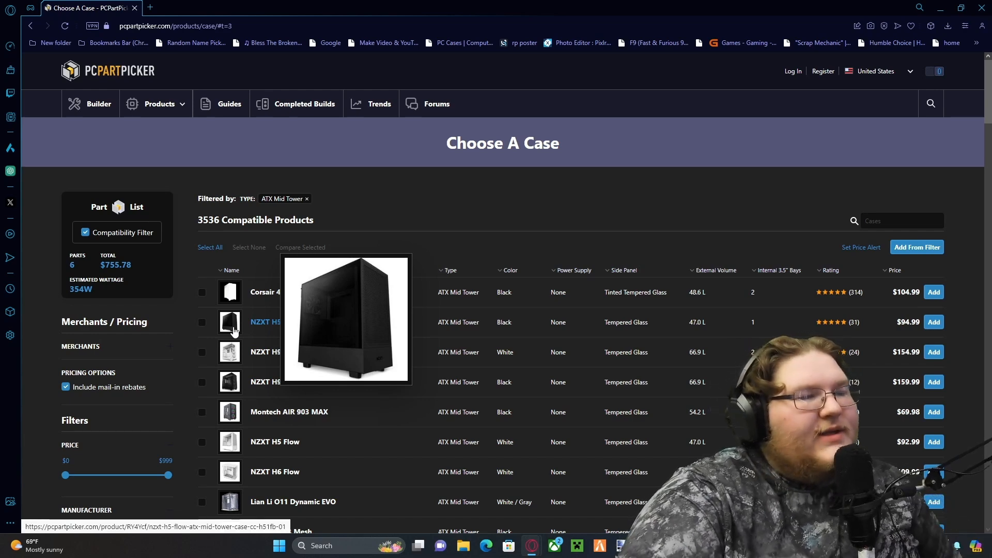
mouse_move(230, 352)
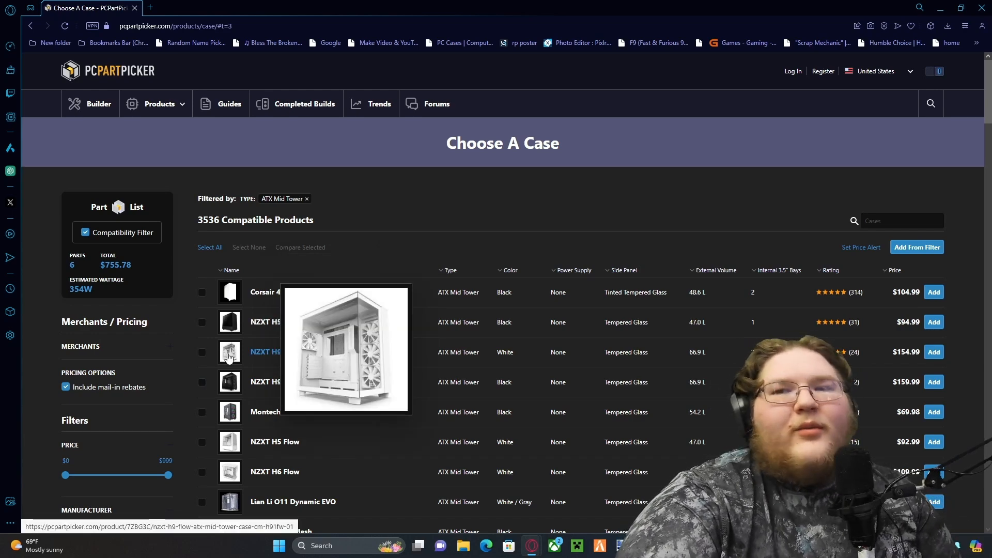
mouse_move(229, 381)
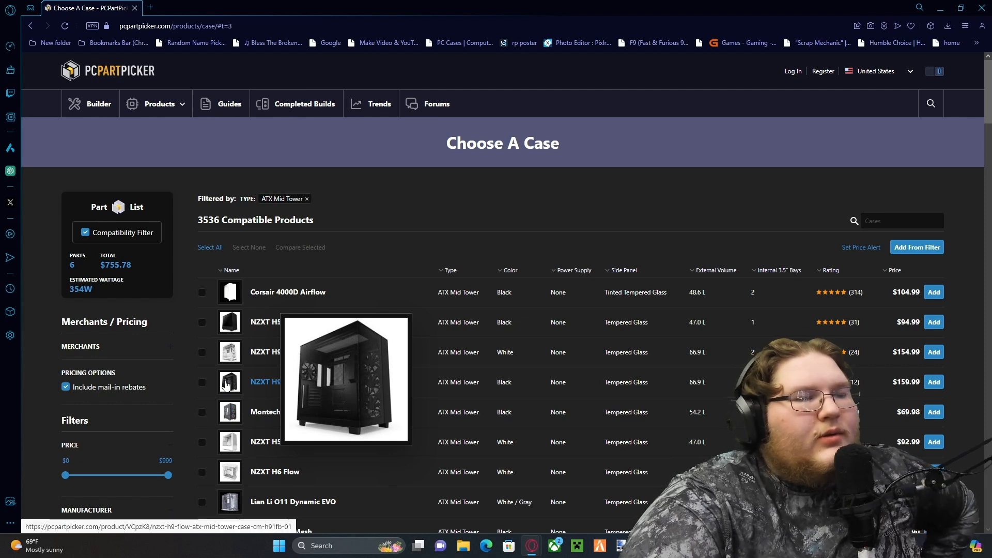
mouse_move(249, 379)
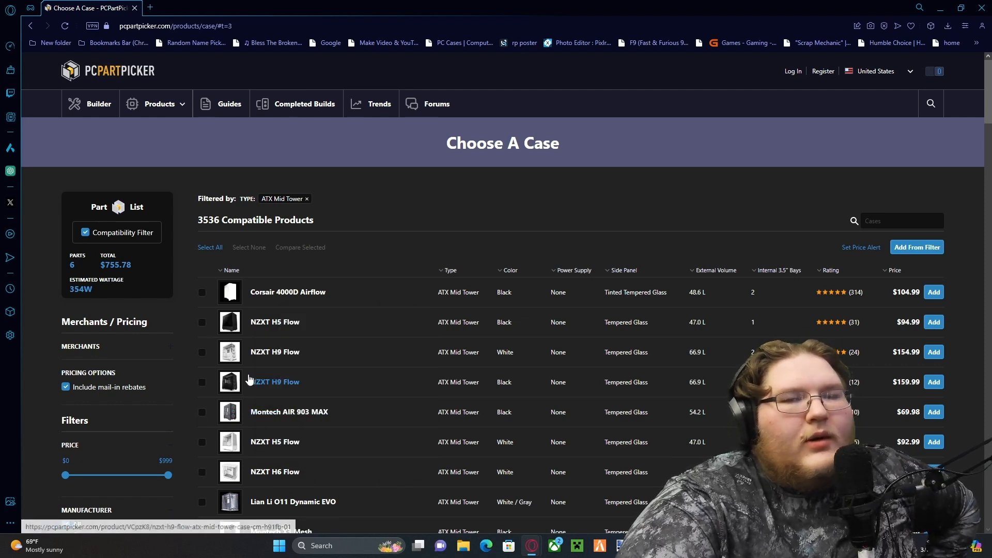
scroll(down, 3)
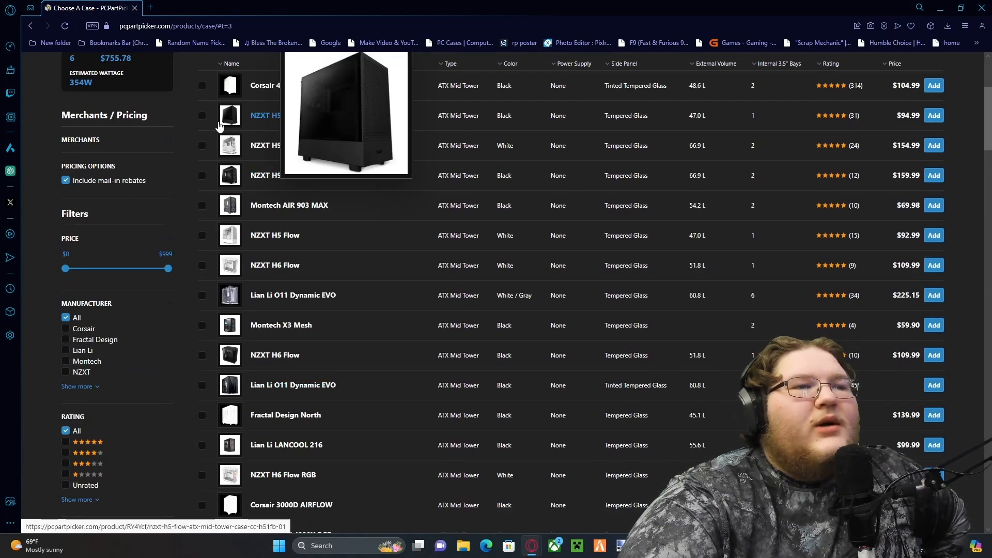
scroll(up, 3)
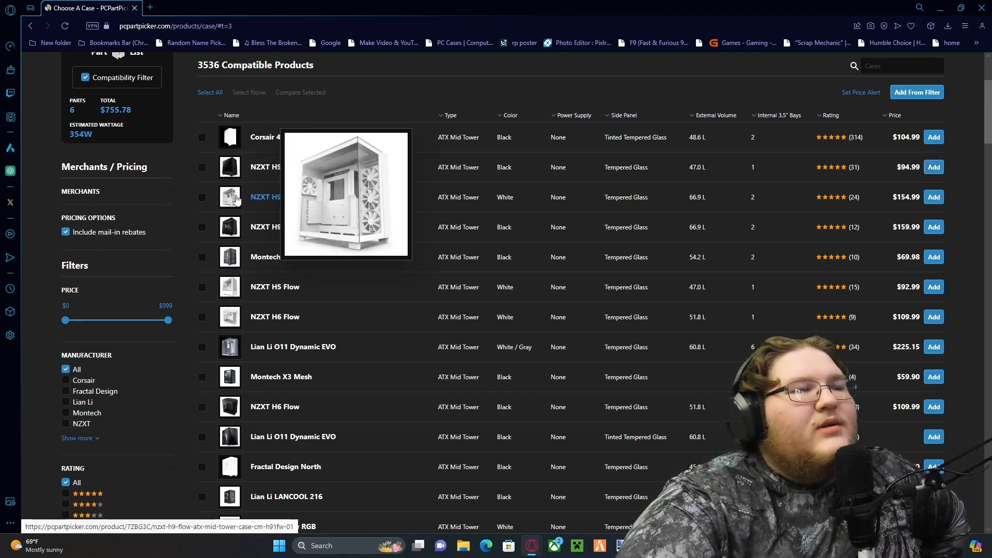
scroll(down, 3)
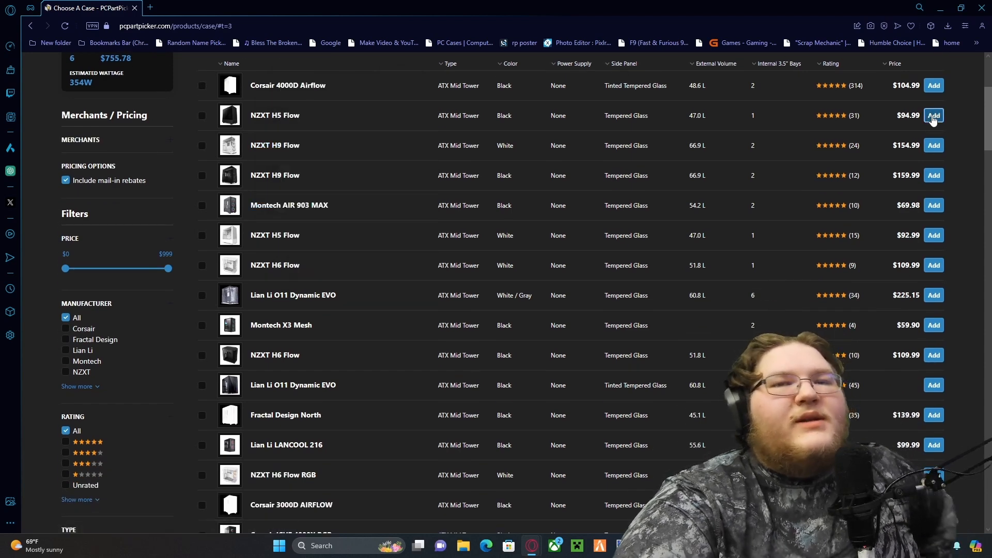
- Add the black NZXT H5 Flow case ($94.99) and check the Case entry
click(933, 115)
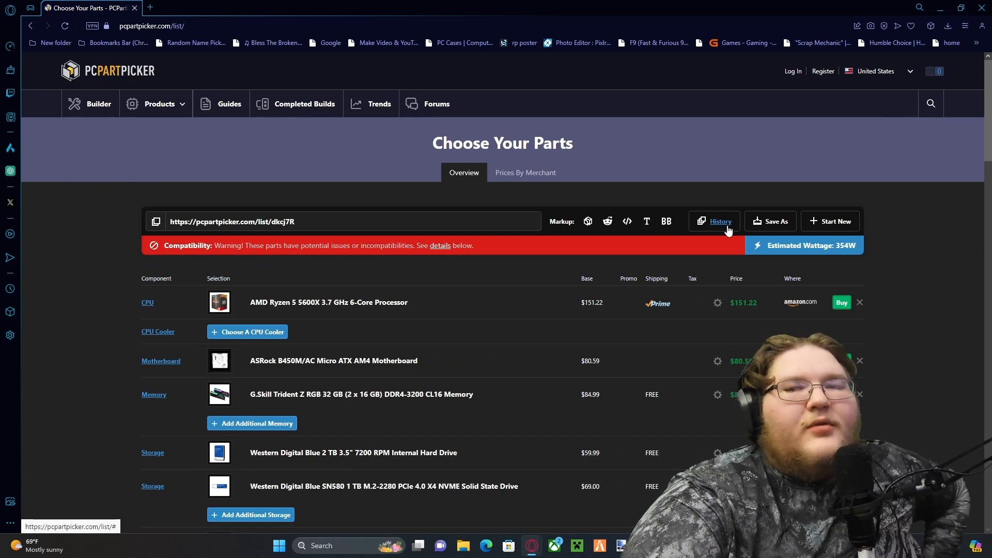
scroll(down, 3)
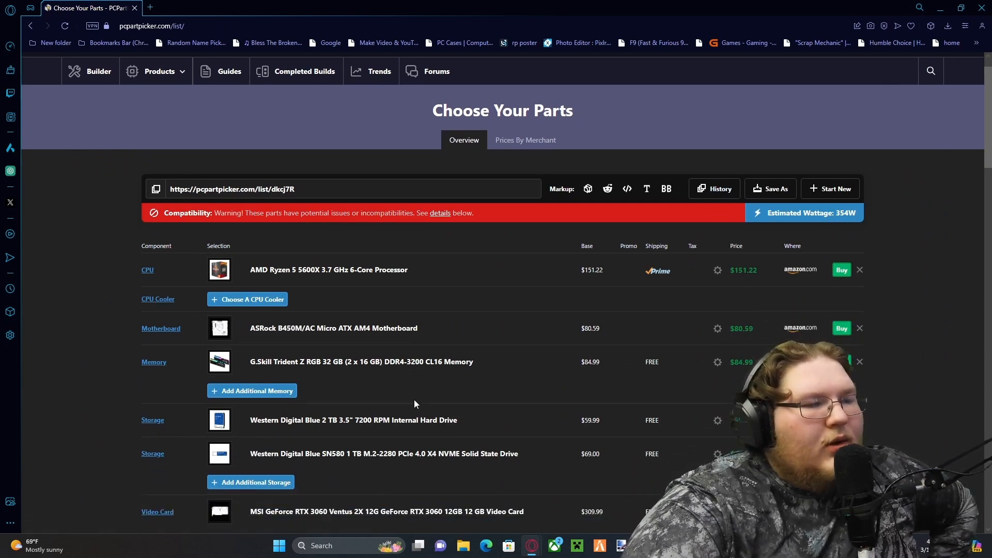
scroll(down, 3)
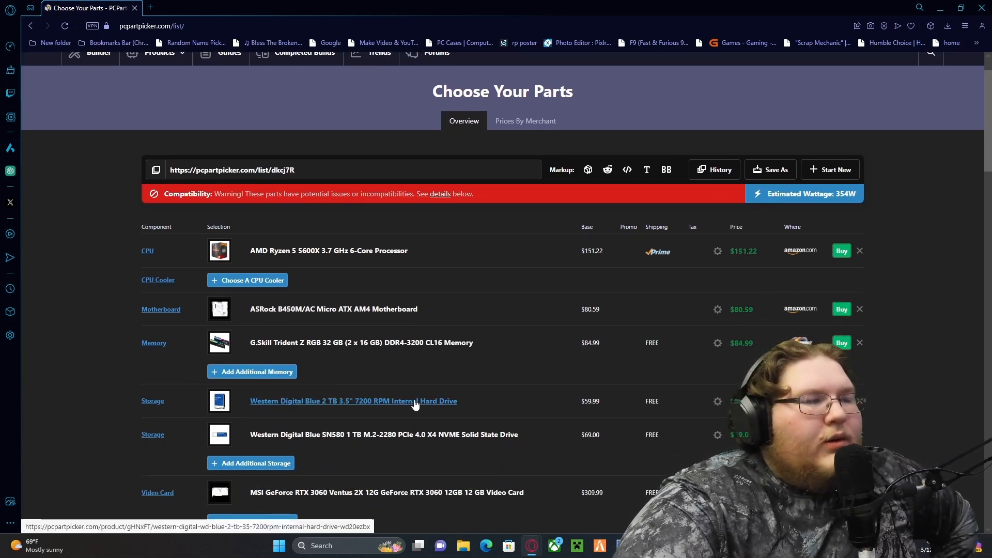
scroll(down, 3)
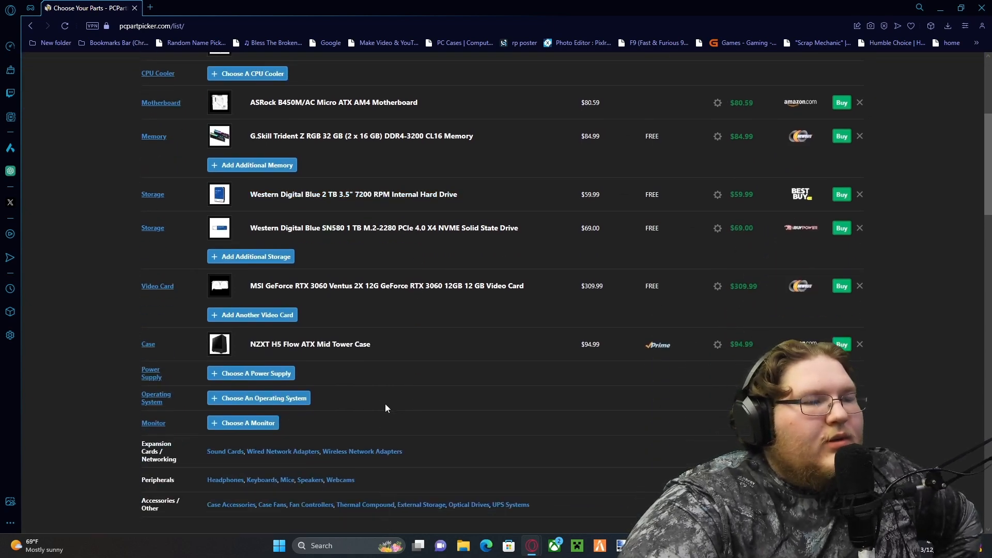
- Choose the Corsair RM850e (2023) 850 W power supply for the build
click(251, 372)
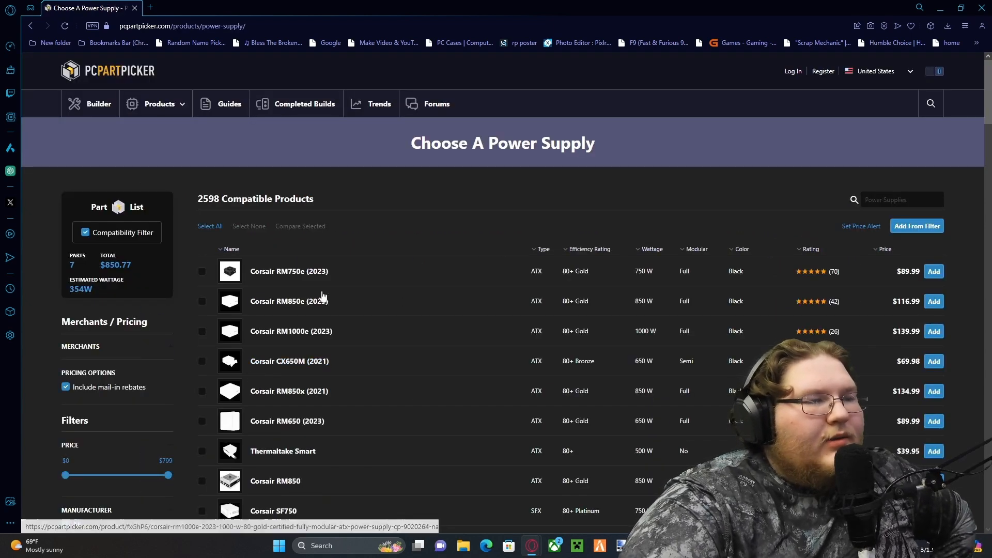
scroll(down, 3)
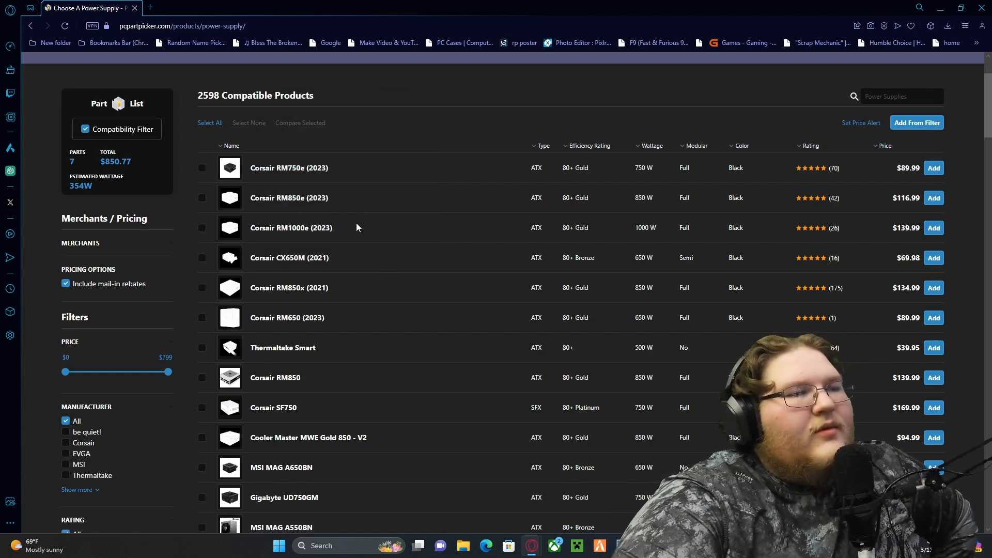
mouse_move(288, 197)
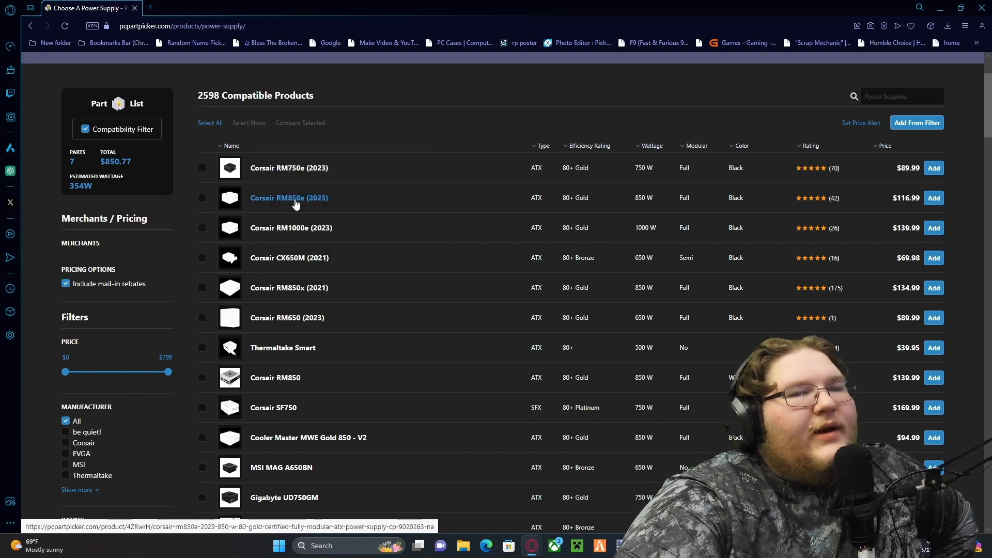
scroll(down, 3)
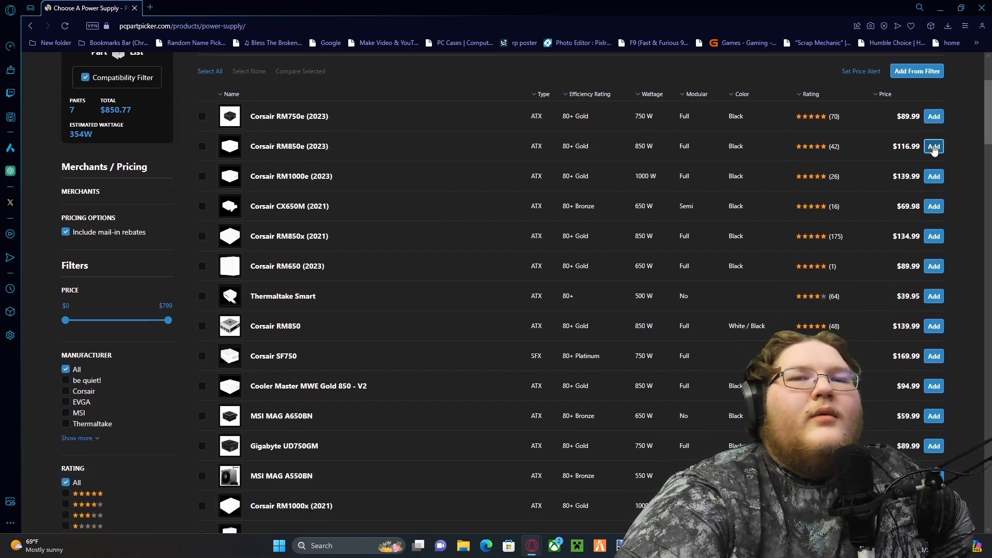
click(933, 146)
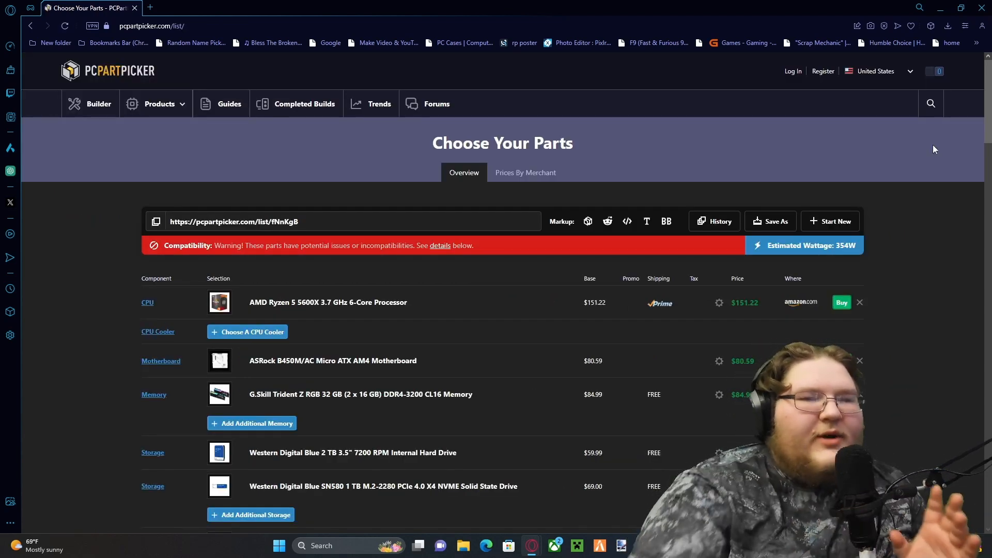
scroll(down, 3)
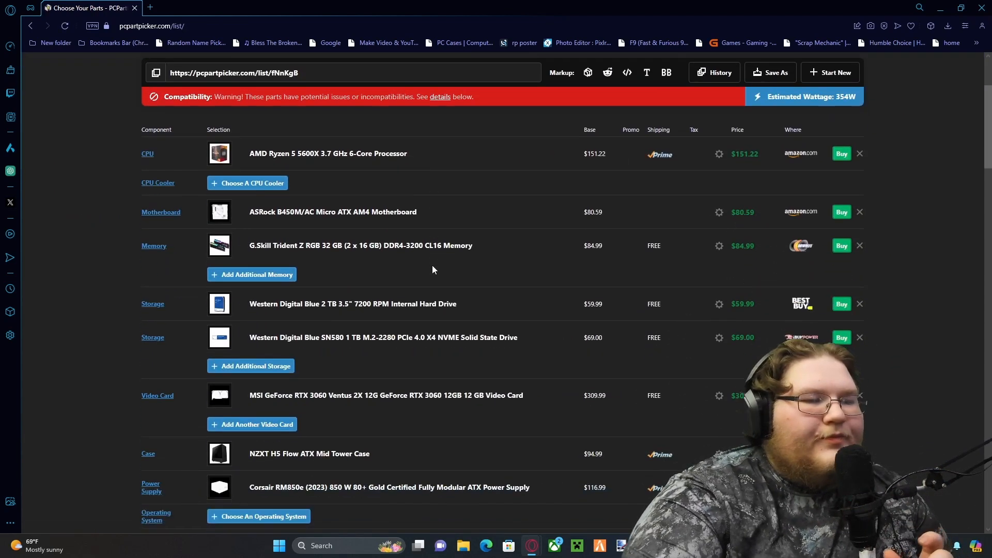
scroll(down, 3)
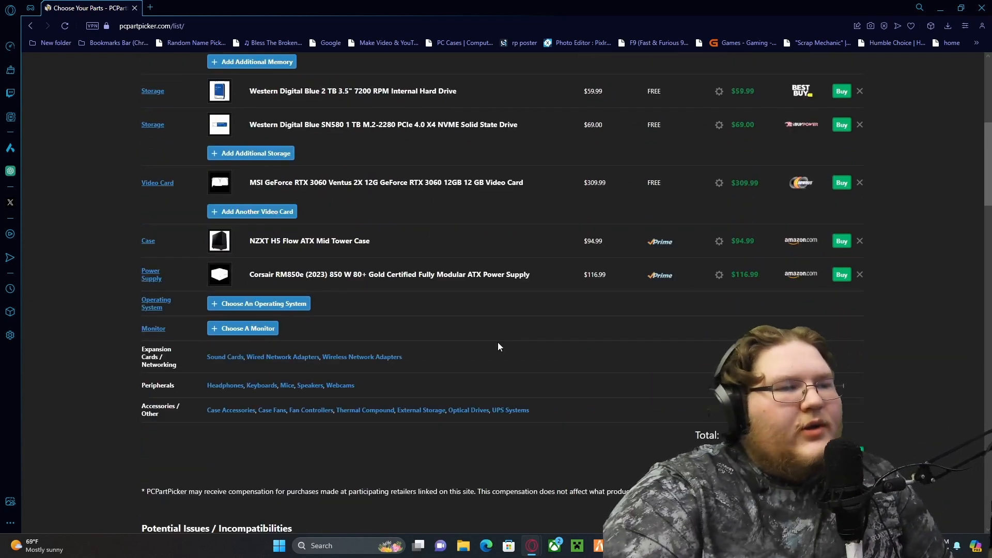
scroll(up, 3)
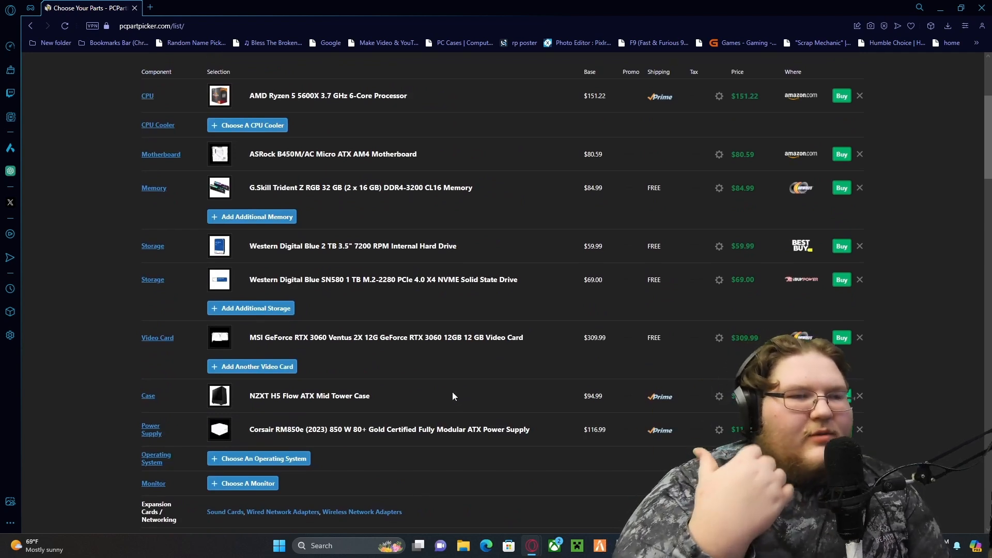
mouse_move(409, 387)
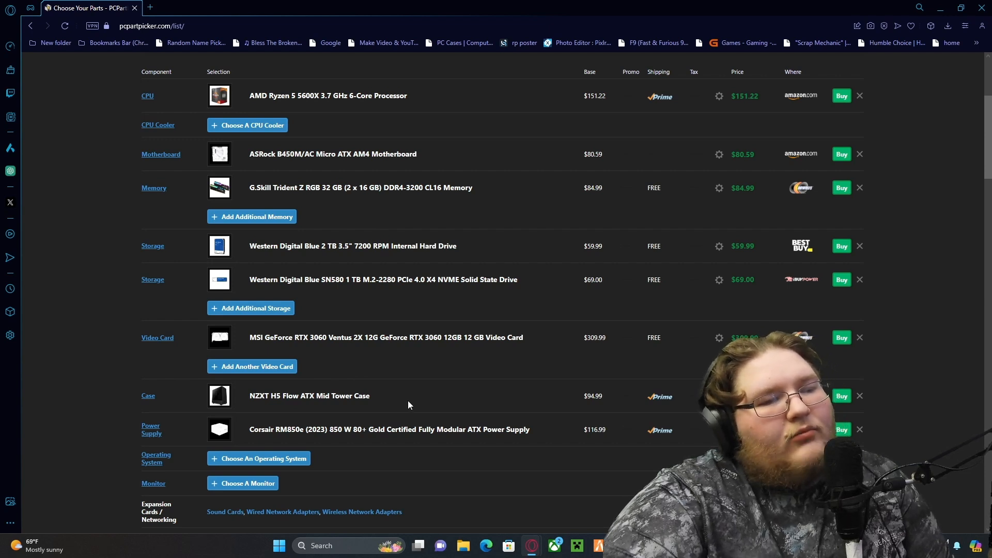
mouse_move(560, 398)
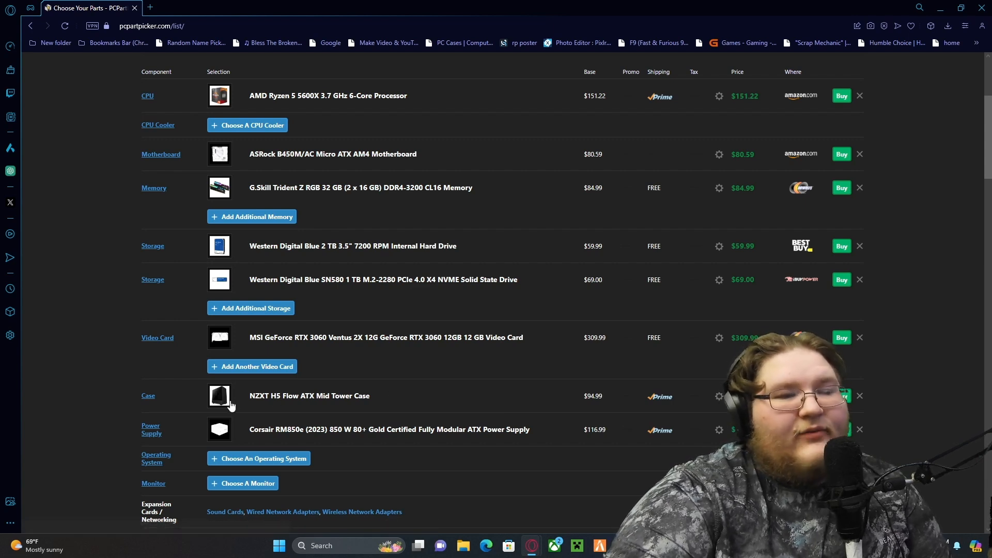
mouse_move(583, 384)
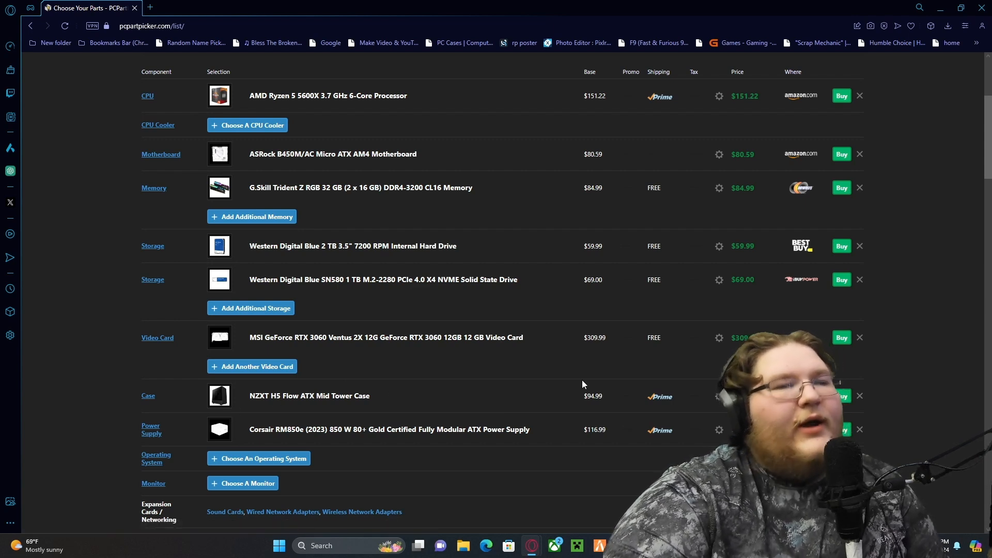
scroll(up, 3)
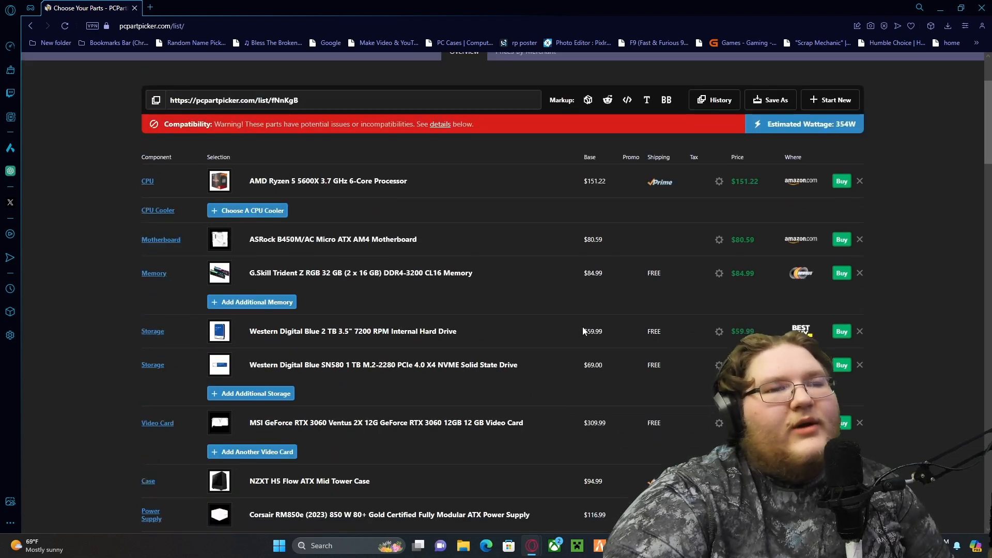
scroll(up, 3)
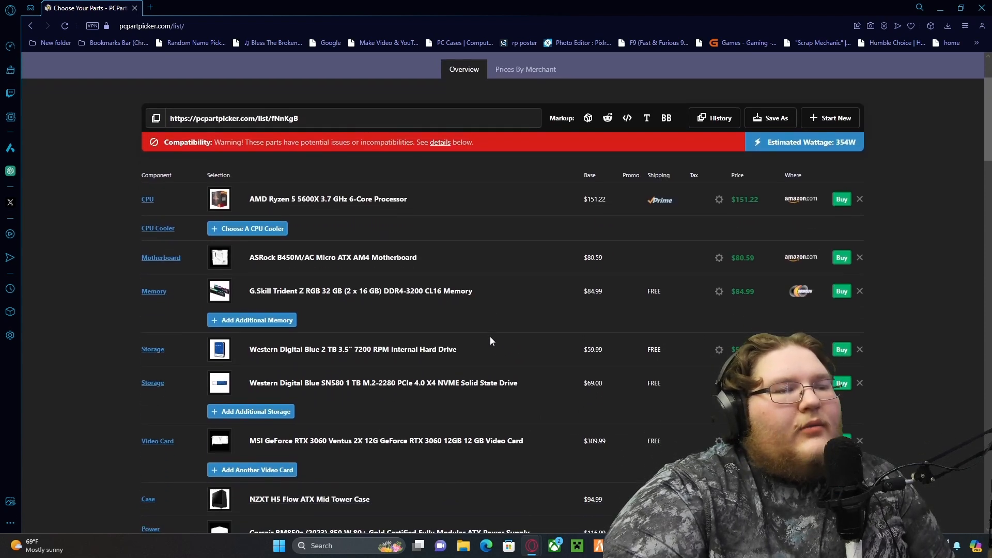
scroll(down, 3)
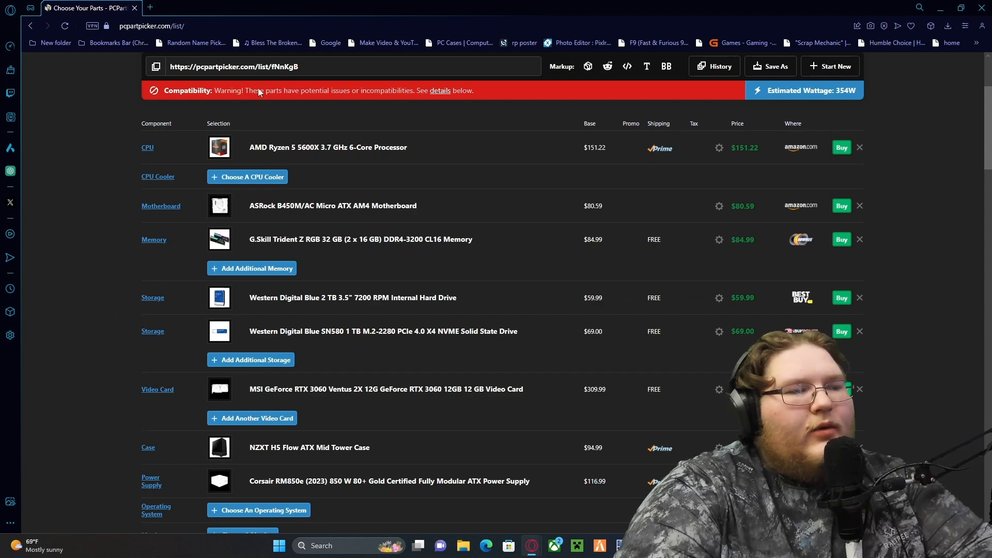
scroll(down, 3)
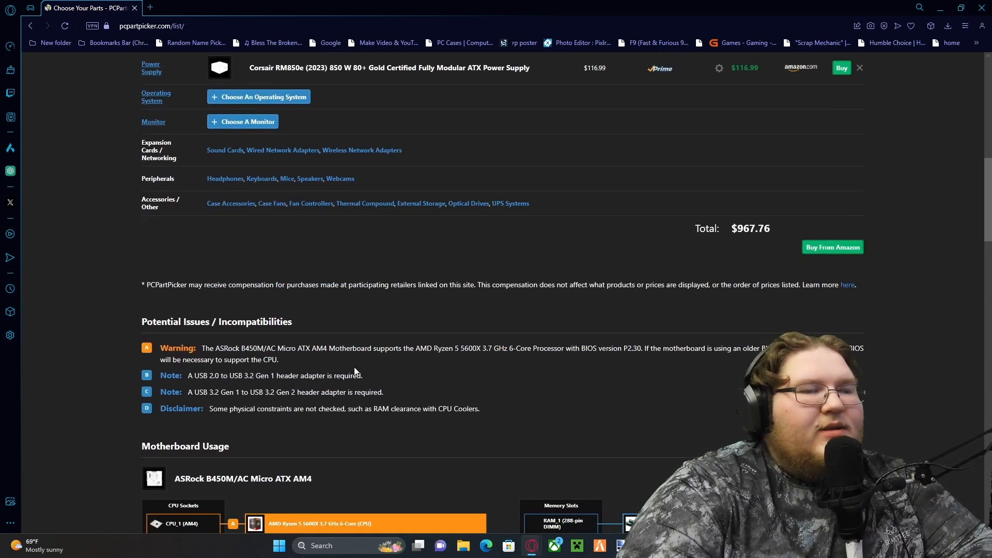
scroll(down, 3)
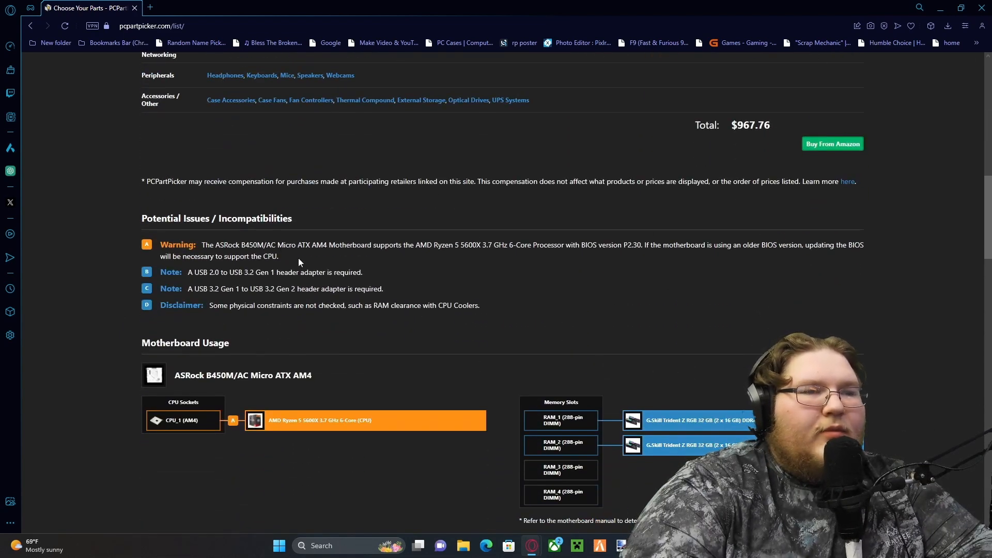